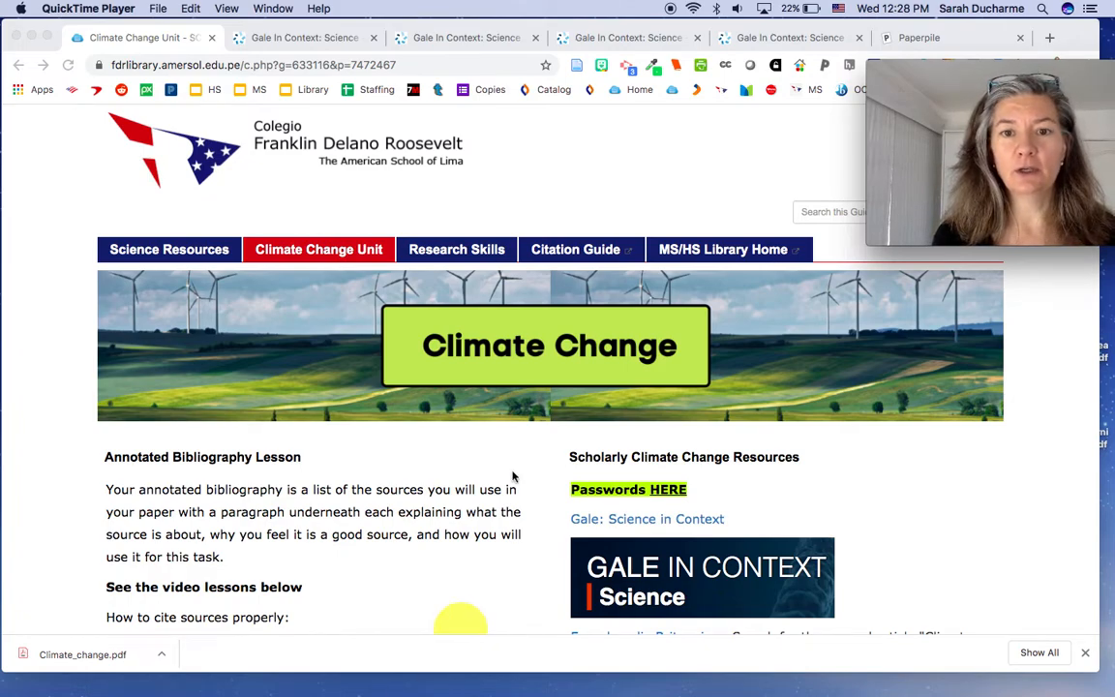
mouse_move(901, 481)
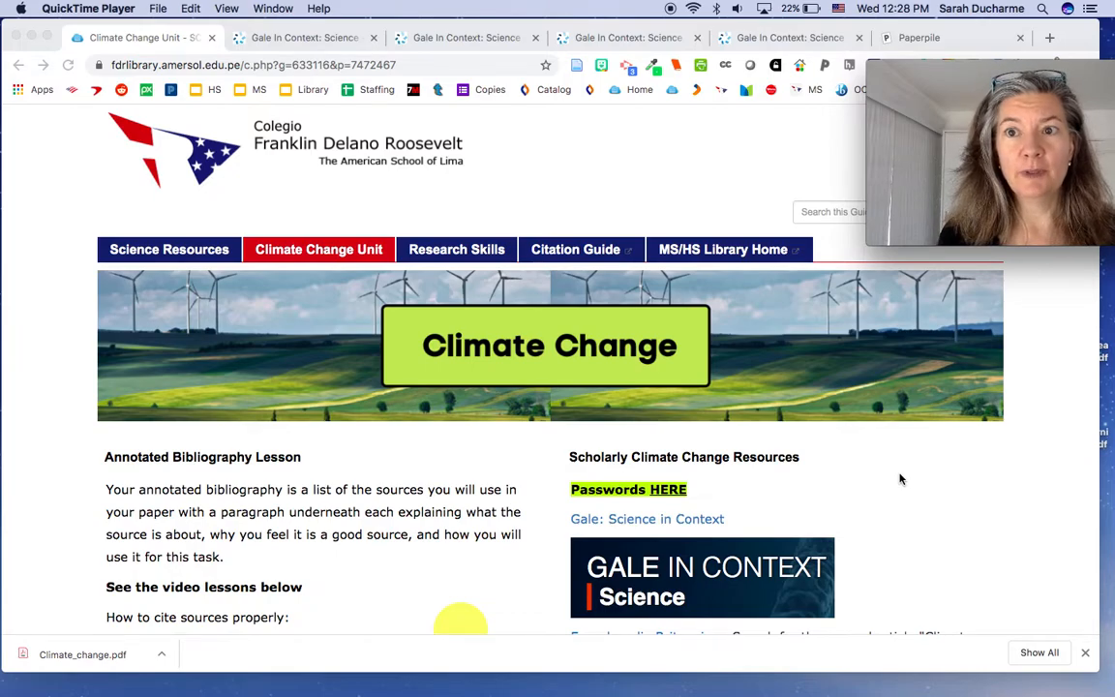
Scroll the Climate Change guide to the science magazines list and focus it for searching
scroll("down", 3)
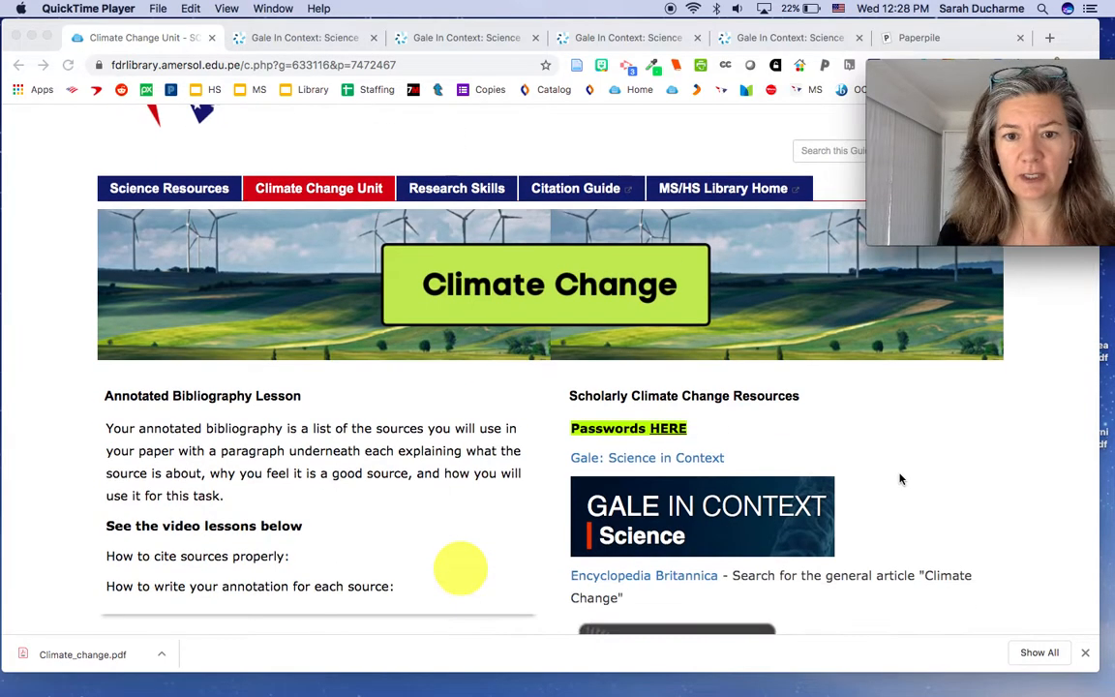
scroll("down", 3)
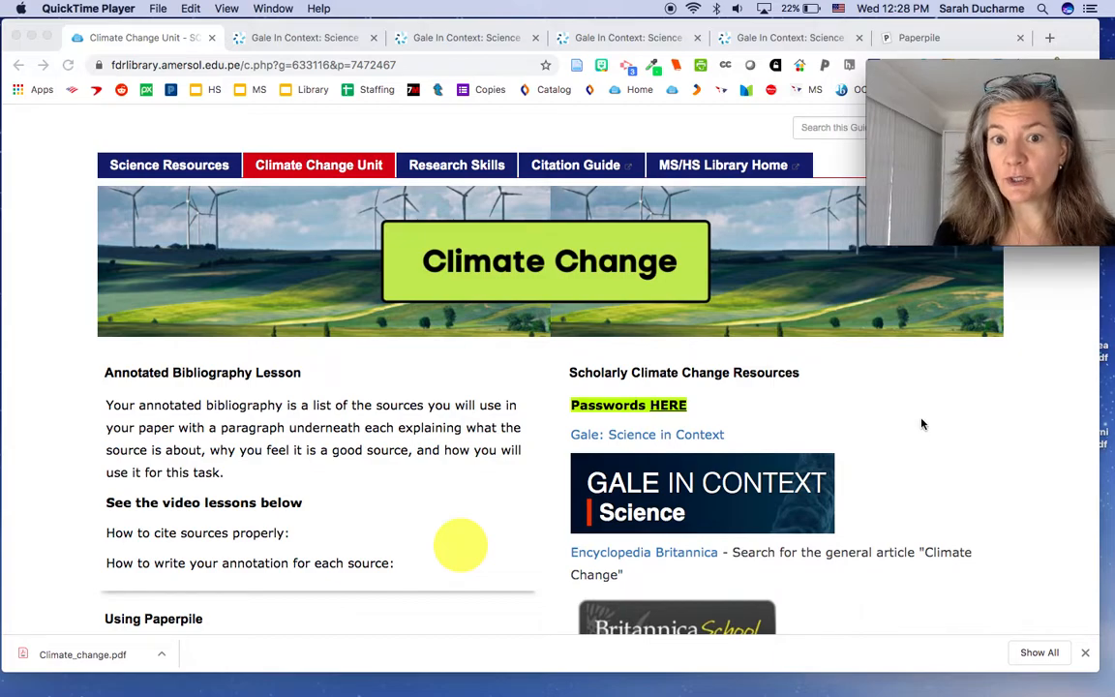
scroll("down", 3)
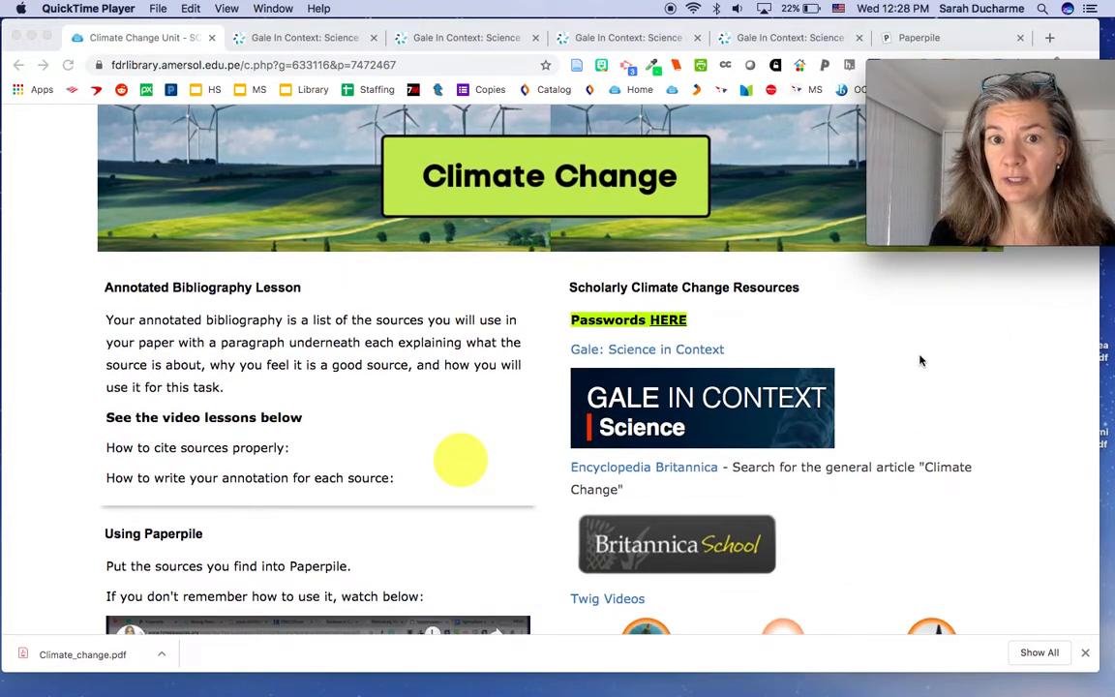
scroll("down", 3)
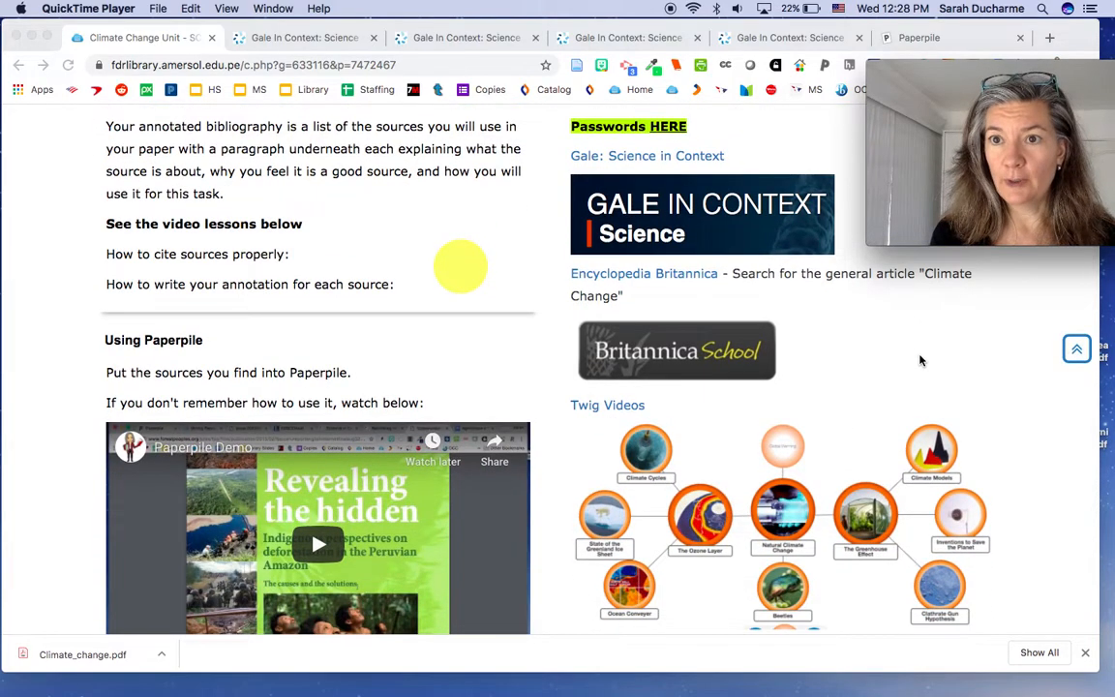
scroll("down", 3)
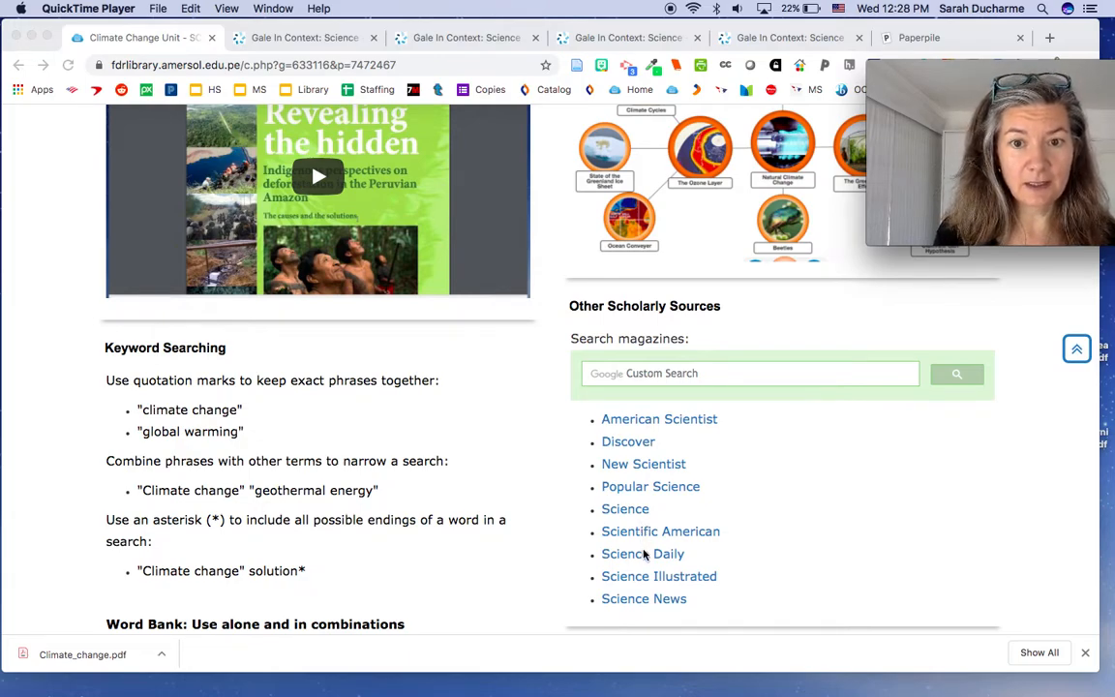
mouse_move(639, 487)
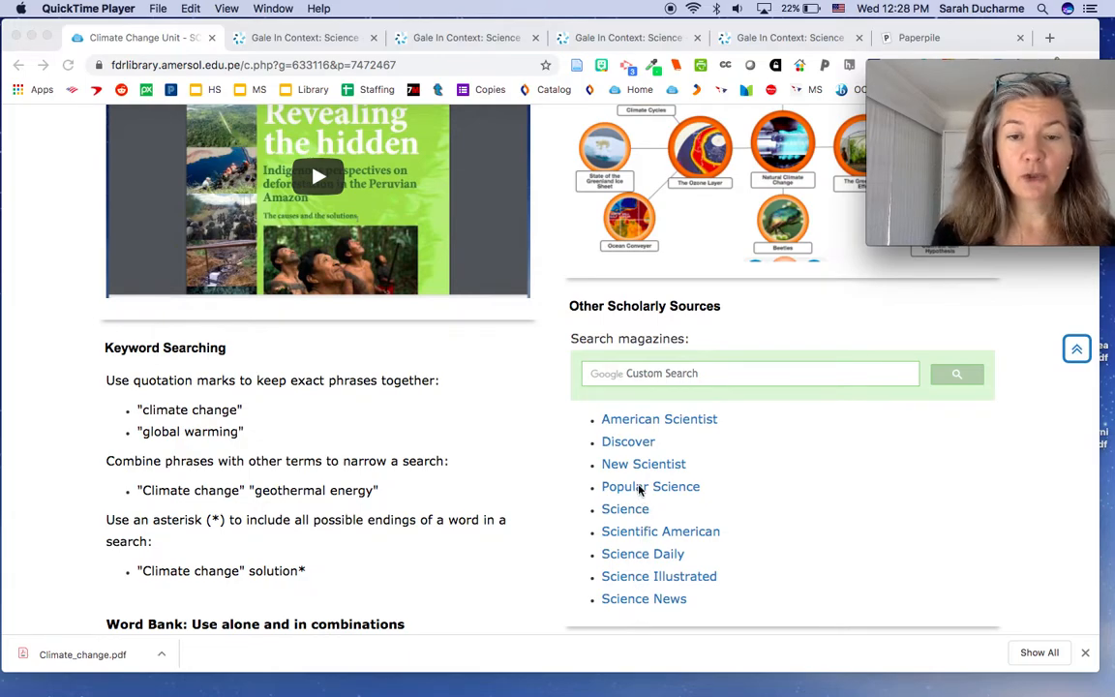
mouse_move(678, 417)
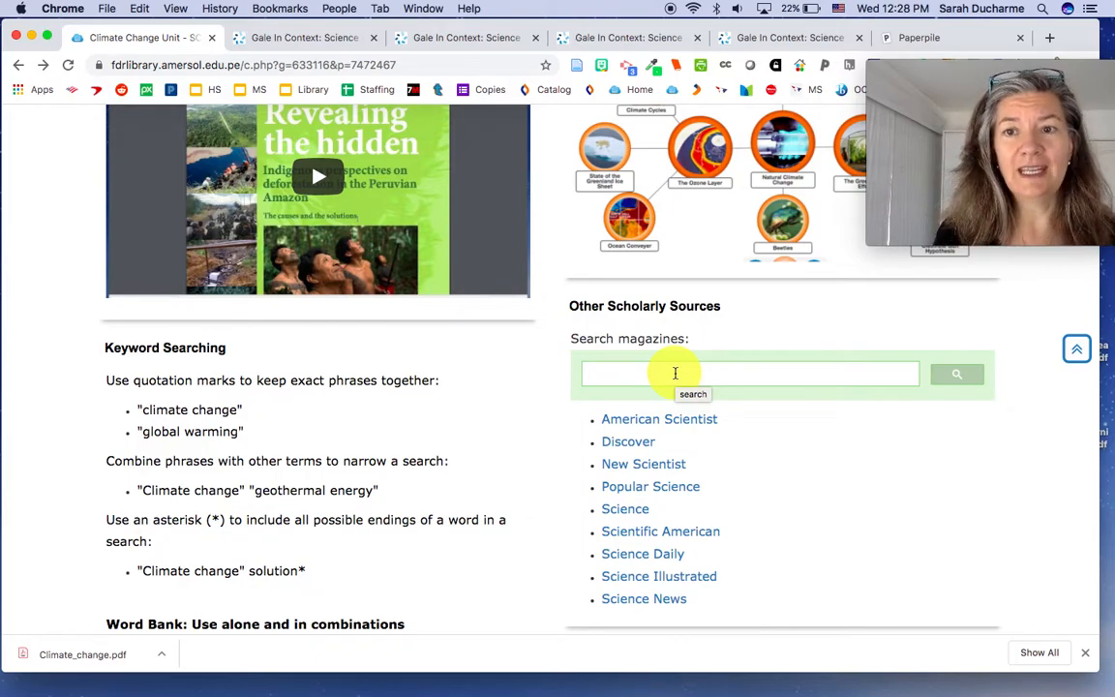
left_click(674, 374)
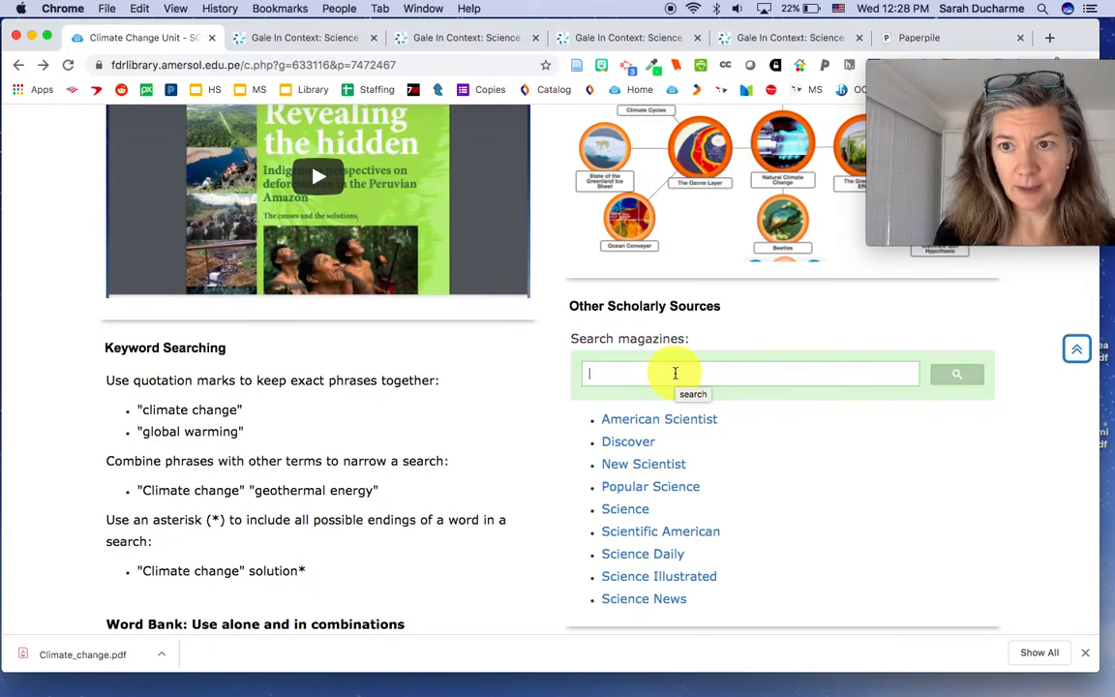
Scroll down through the Scholarly Climate Change Resources to the Gale: Science in Context link
scroll("down", 3)
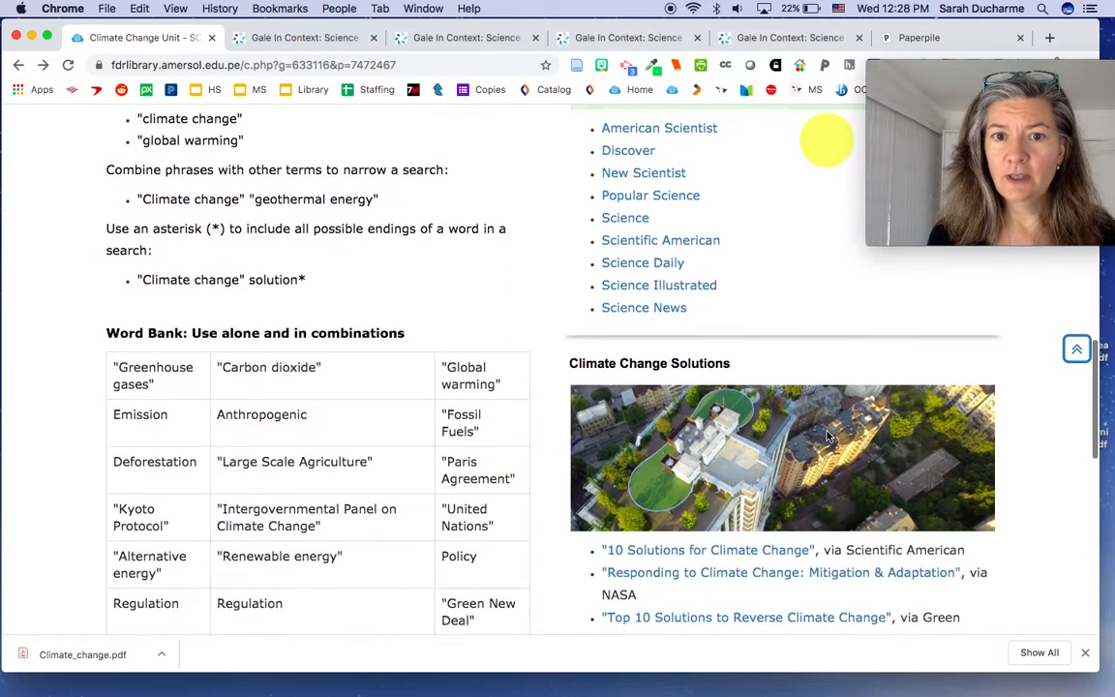
scroll("down", 3)
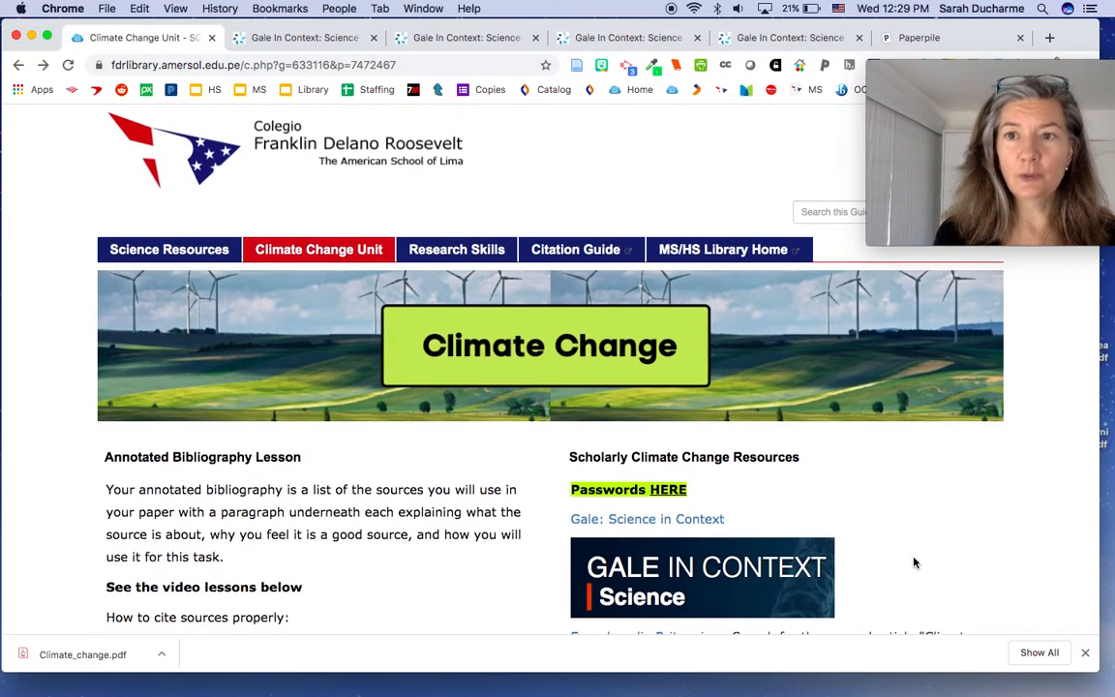
scroll("down", 3)
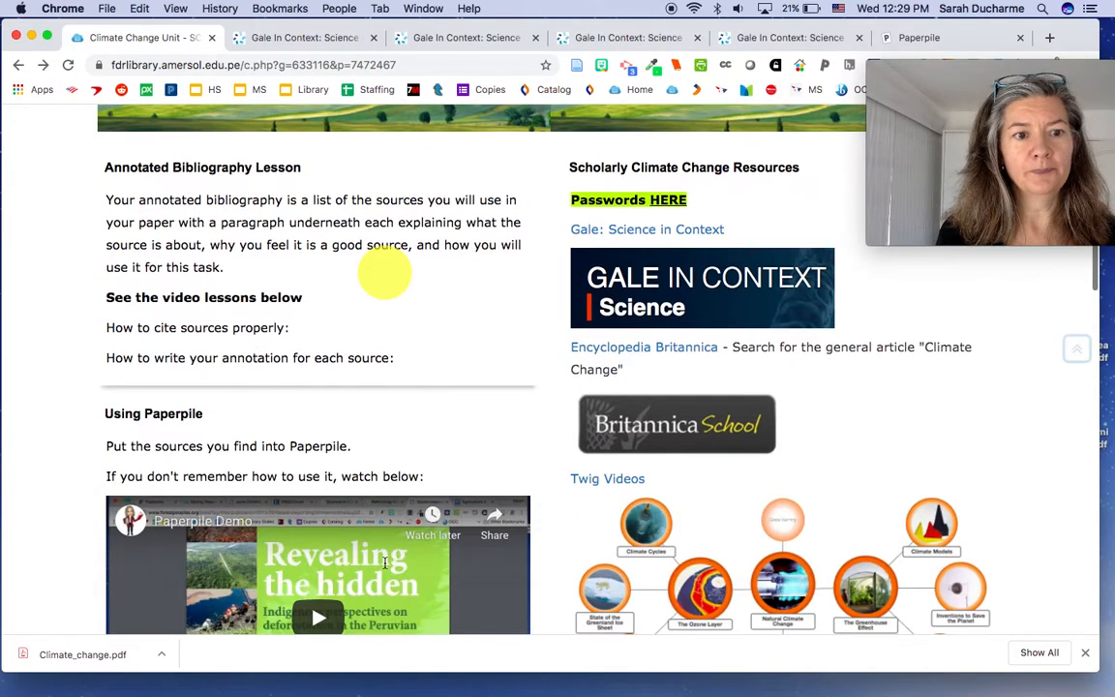
scroll("down", 3)
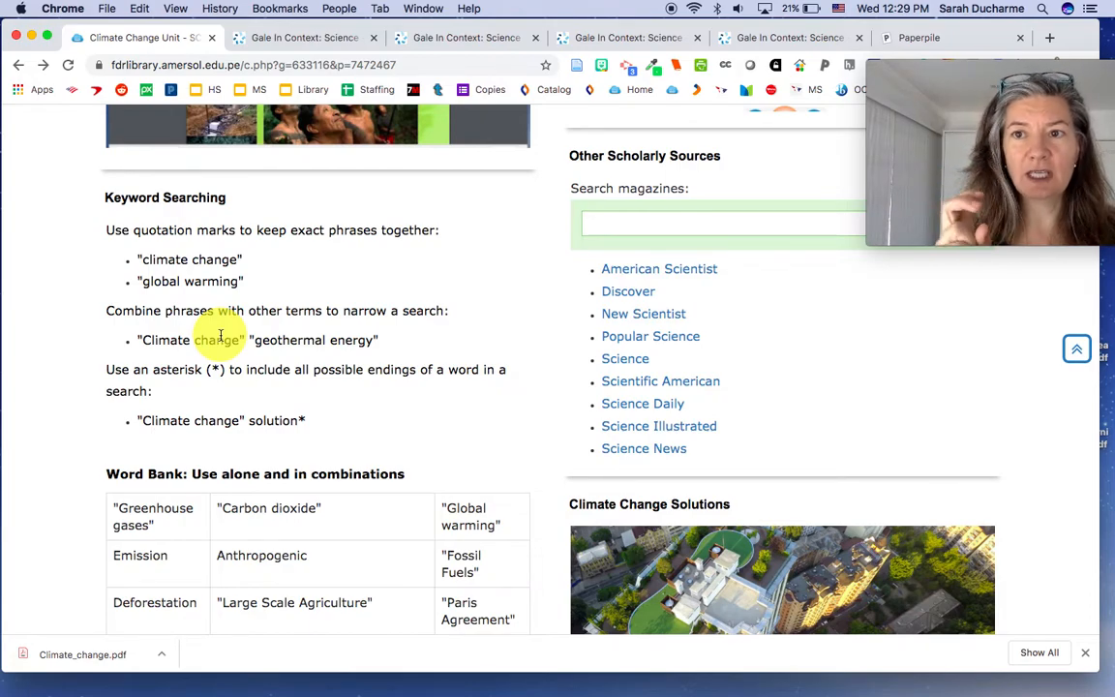
scroll("down", 3)
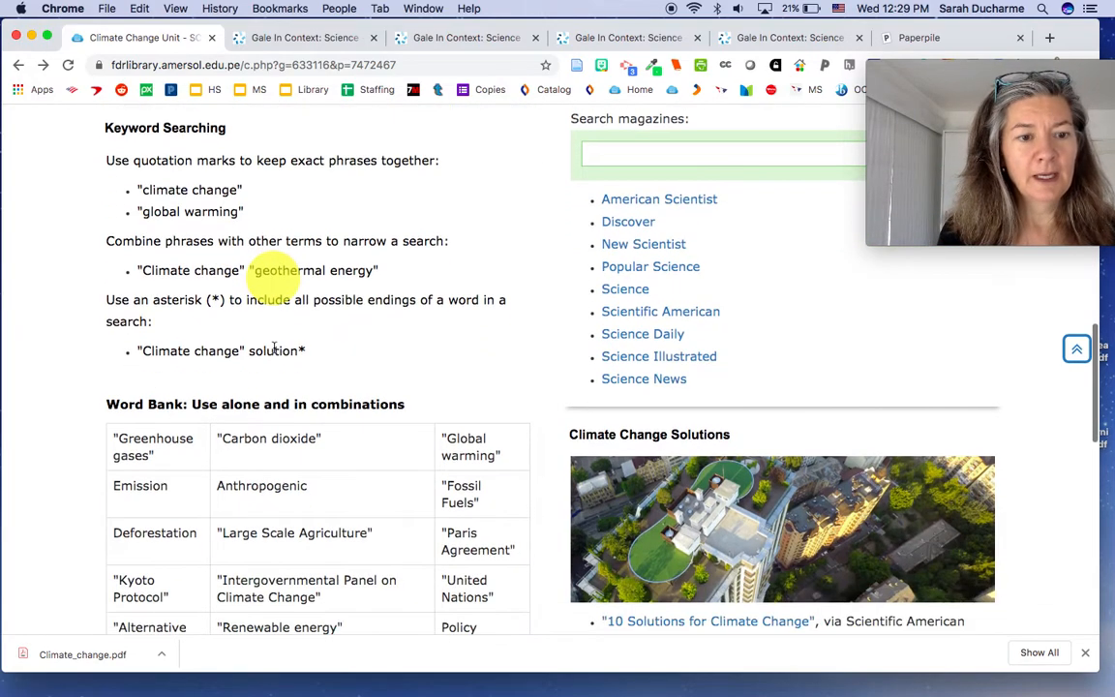
scroll("down", 3)
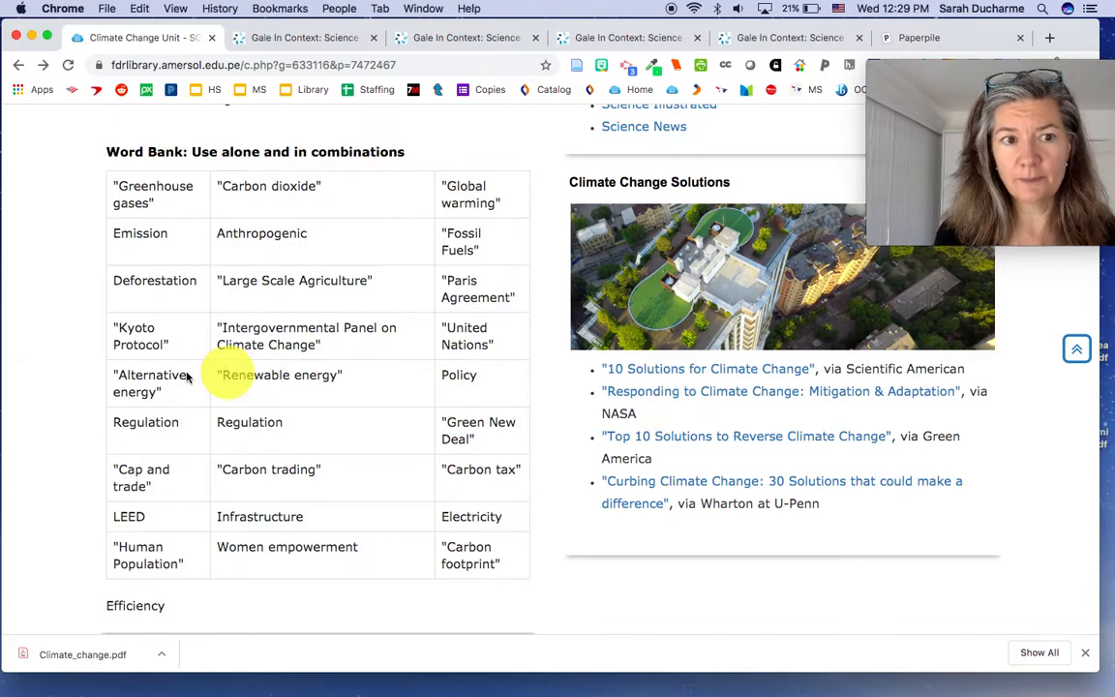
scroll("down", 3)
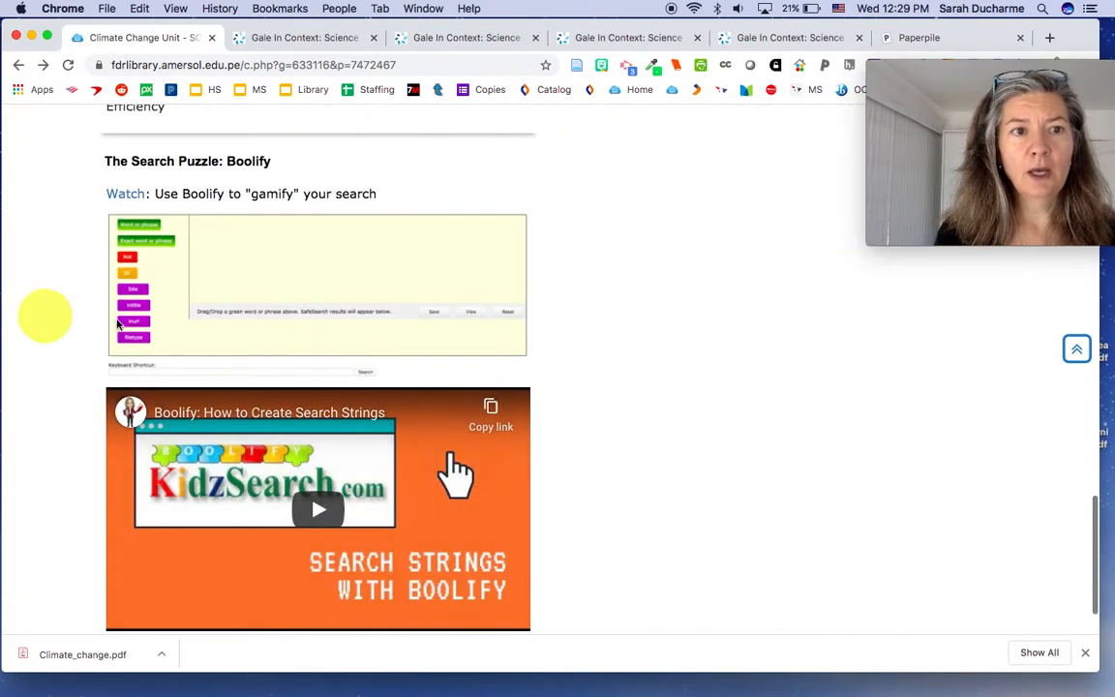
mouse_move(329, 298)
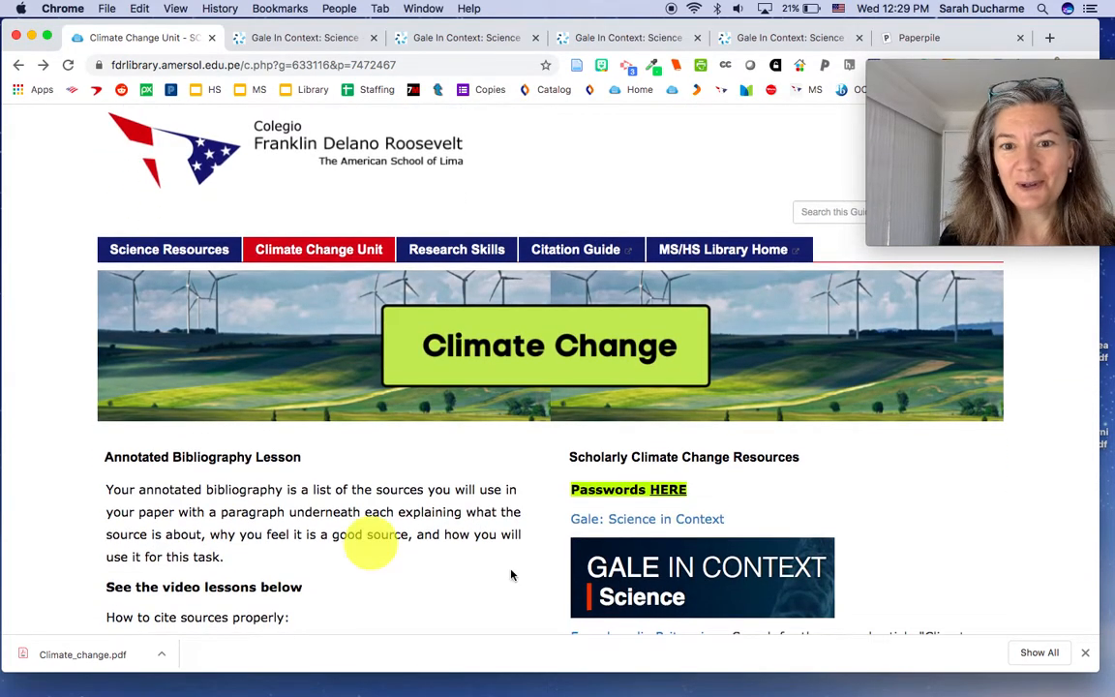
scroll("down", 3)
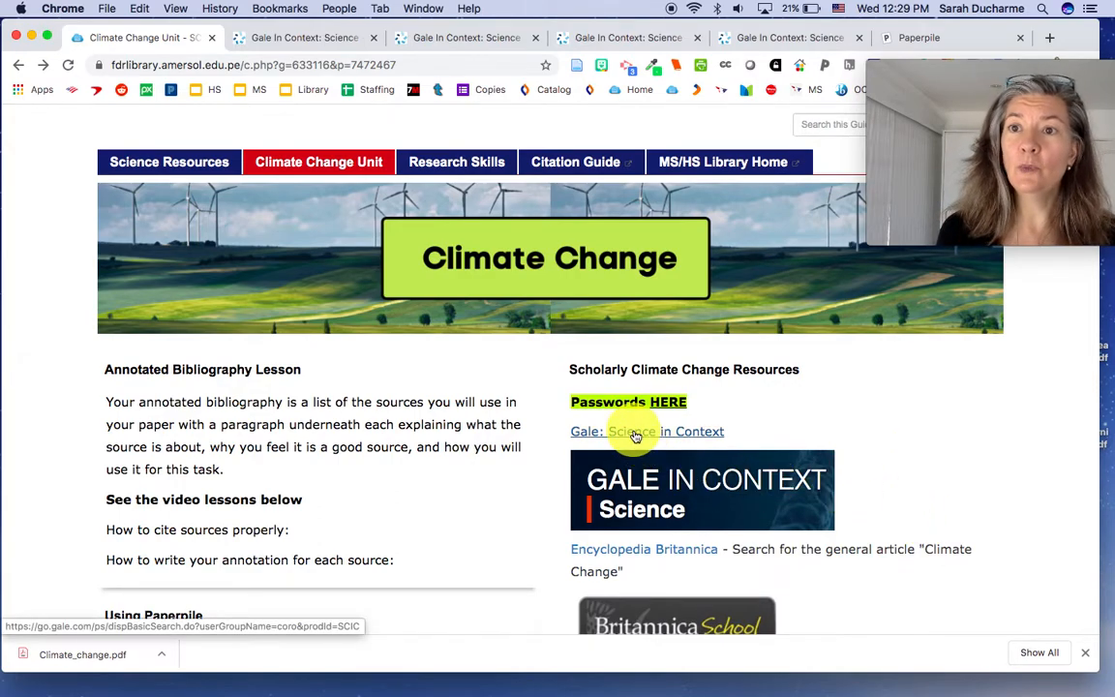
mouse_move(585, 378)
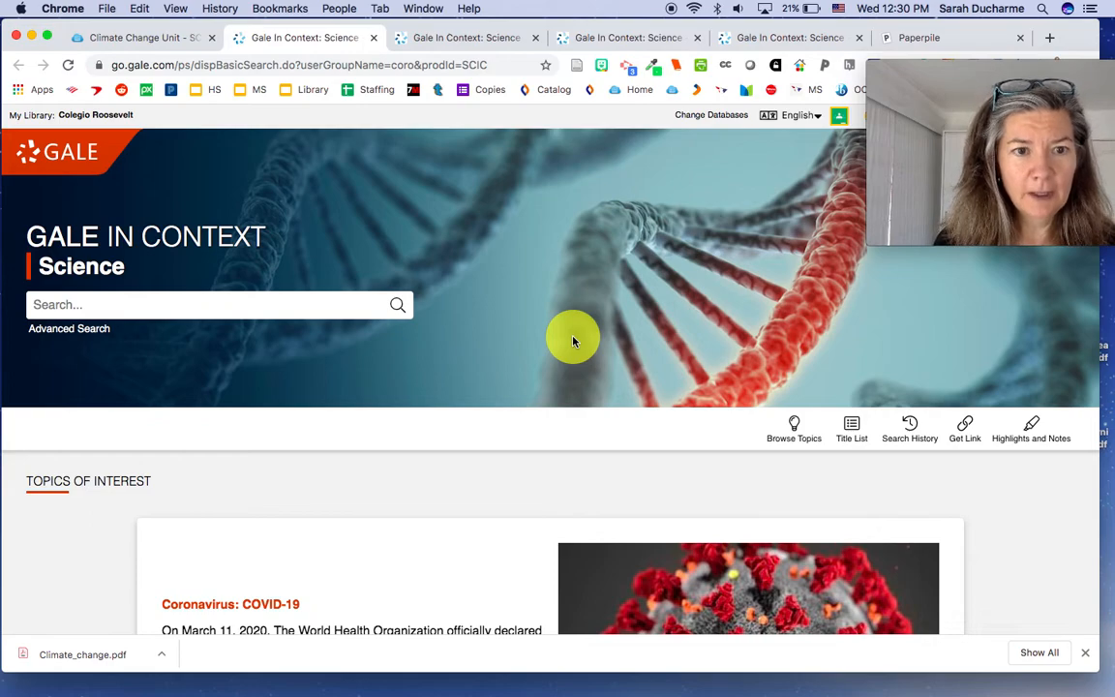
Scroll the Gale home page past the COVID-19 feature to the Browse Topics categories
scroll("down", 3)
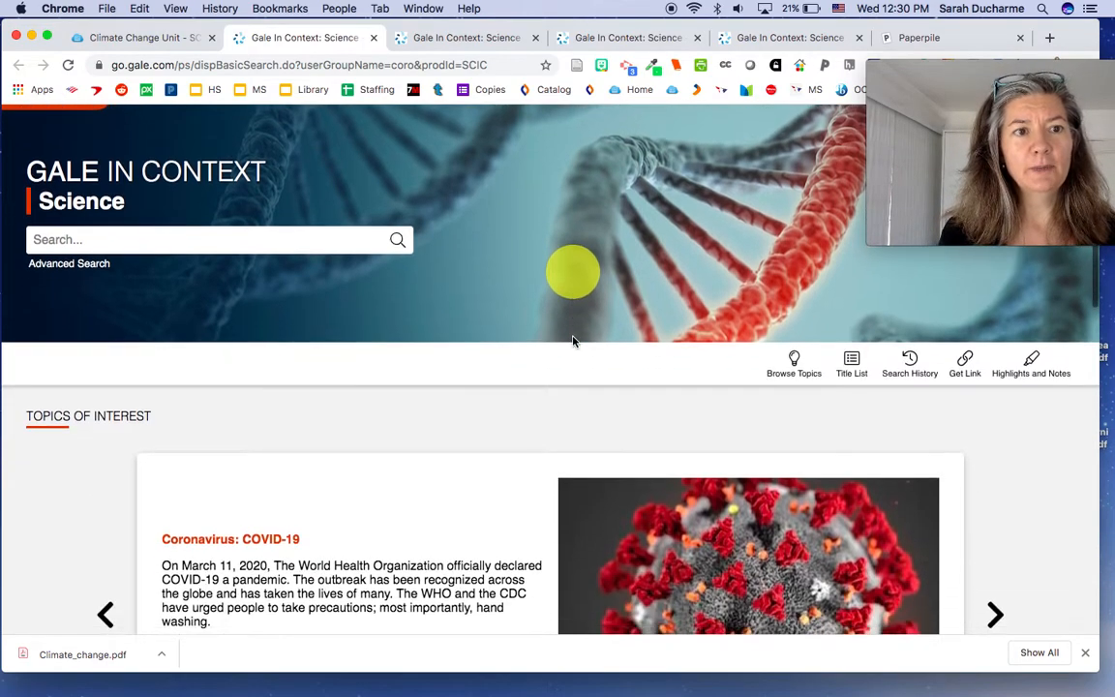
scroll("down", 3)
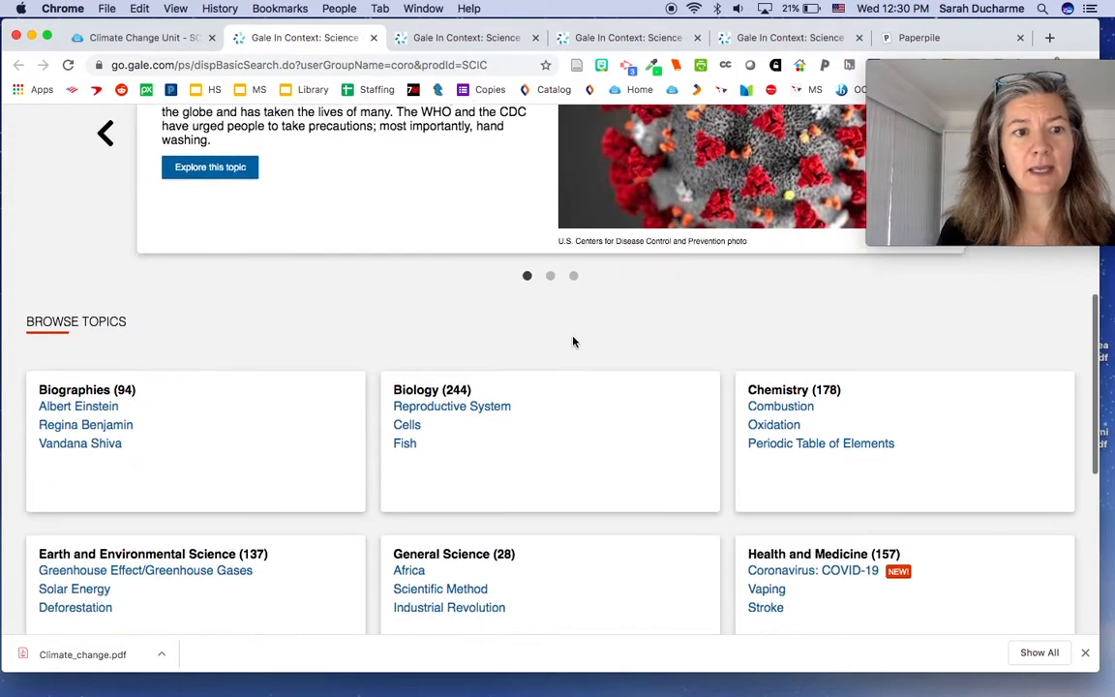
scroll("down", 3)
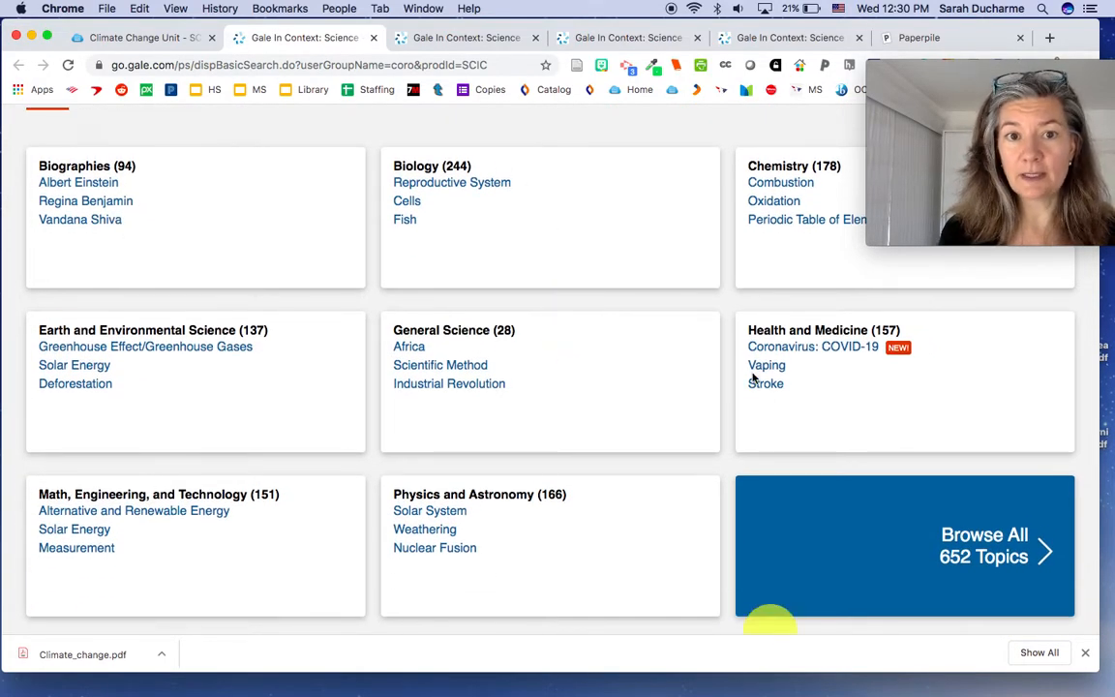
mouse_move(473, 318)
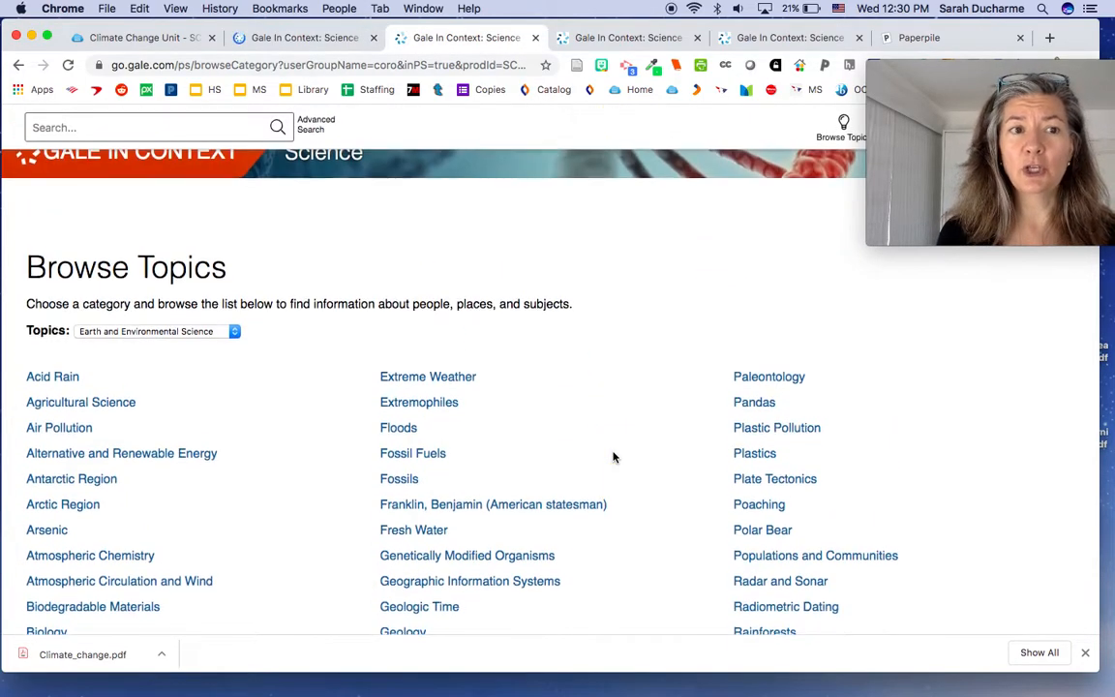
Scroll the Browse Topics list down to the Global Warming and Climate Change entry
scroll("down", 3)
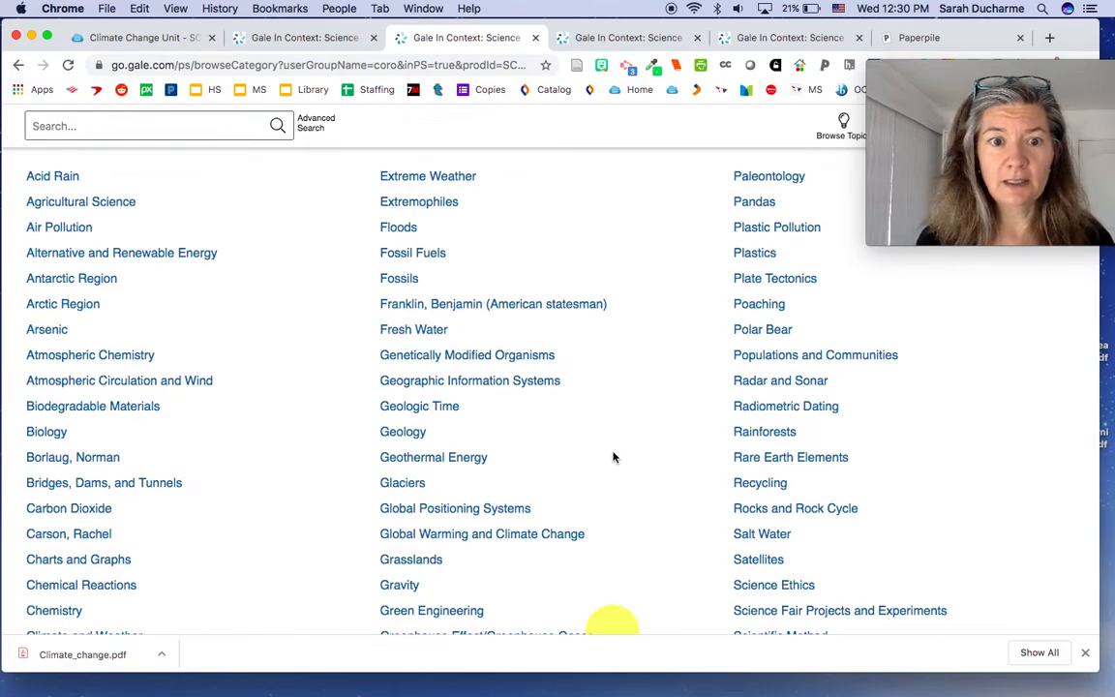
scroll("down", 3)
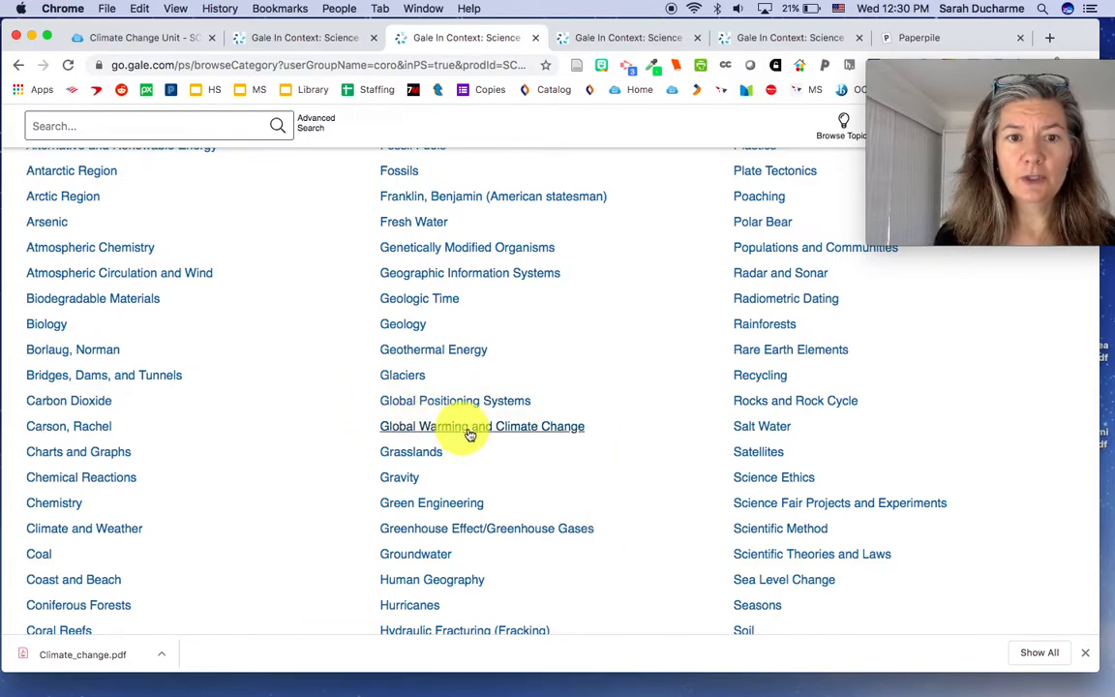
mouse_move(480, 426)
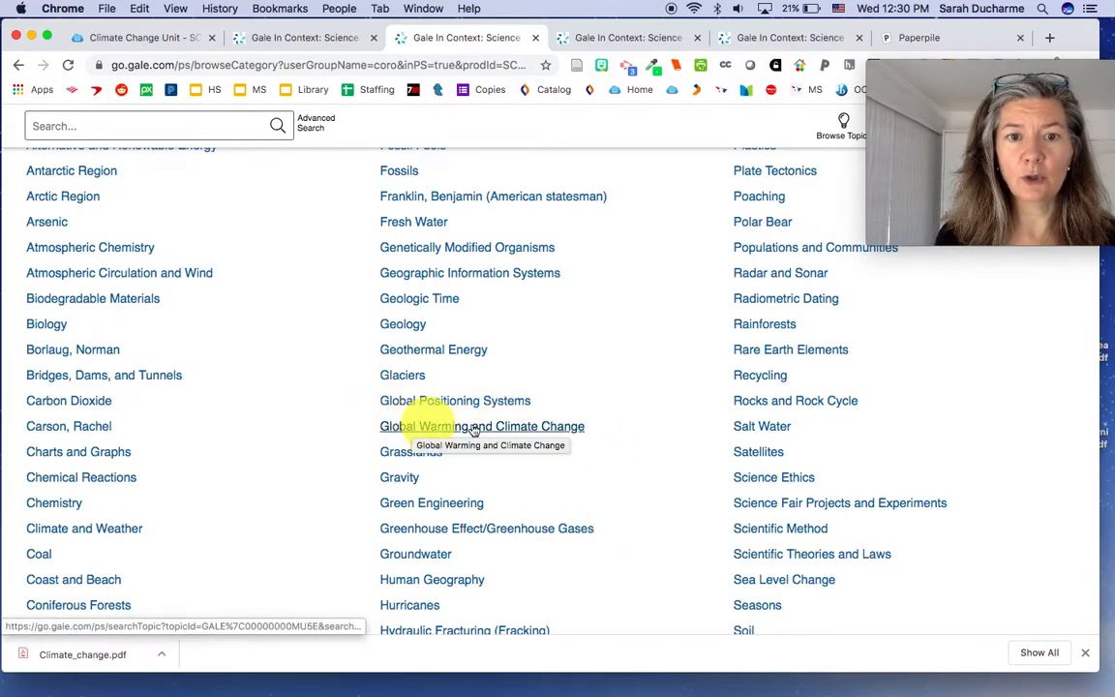
mouse_move(588, 426)
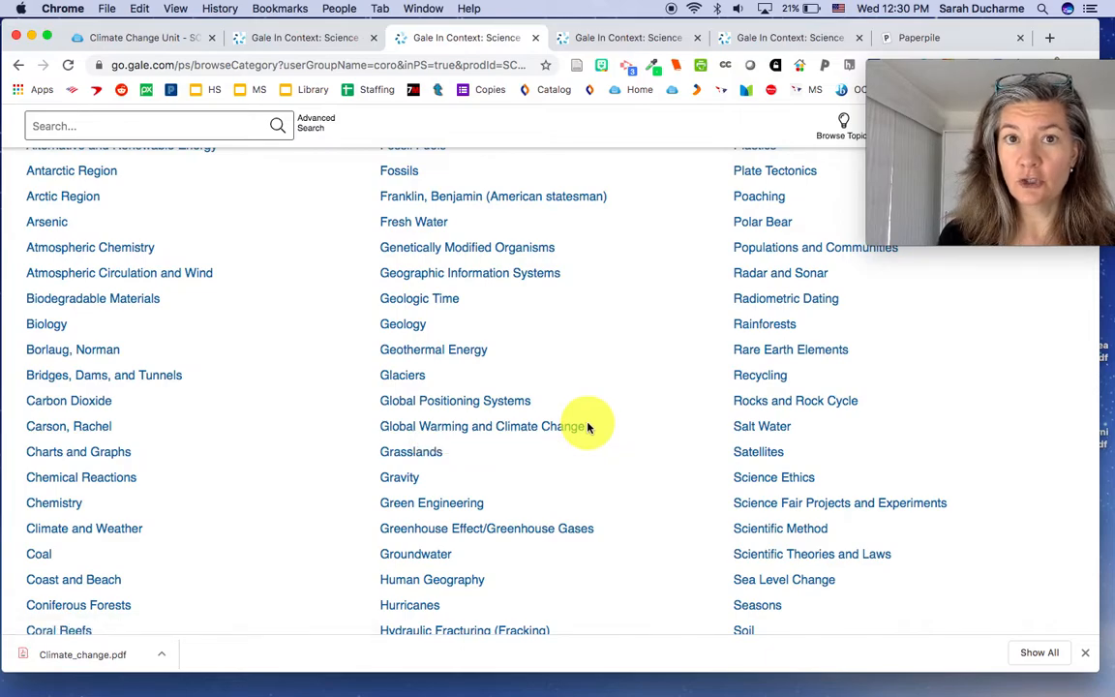
Open the Global Warming and Climate Change topic page with its overview
left_click(480, 426)
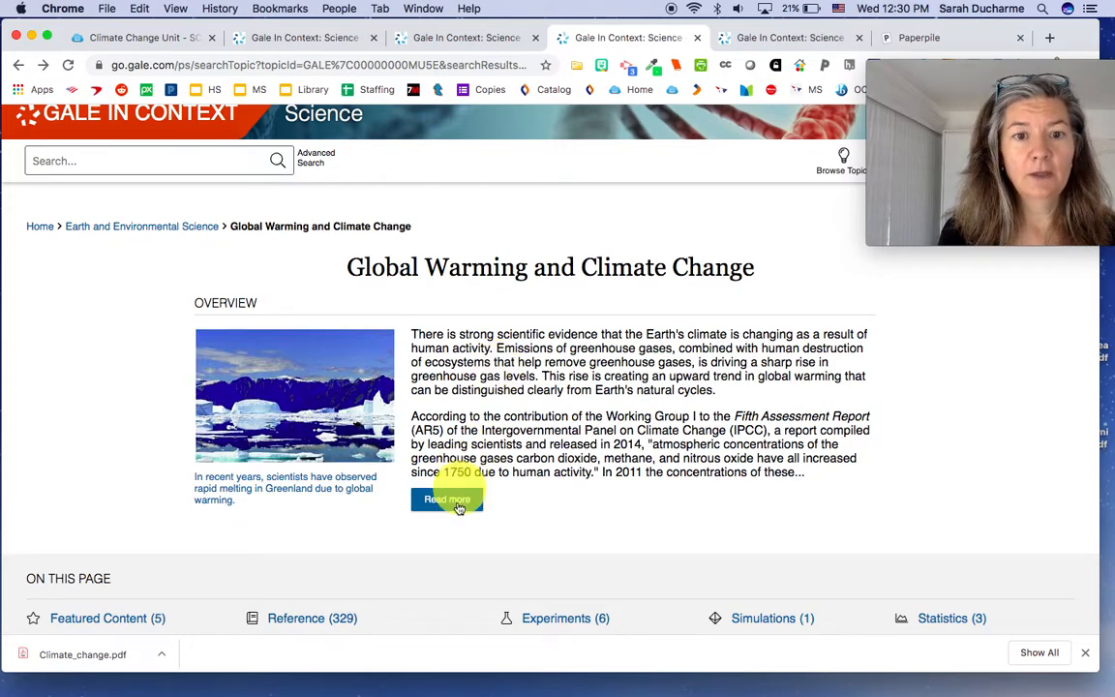
mouse_move(447, 499)
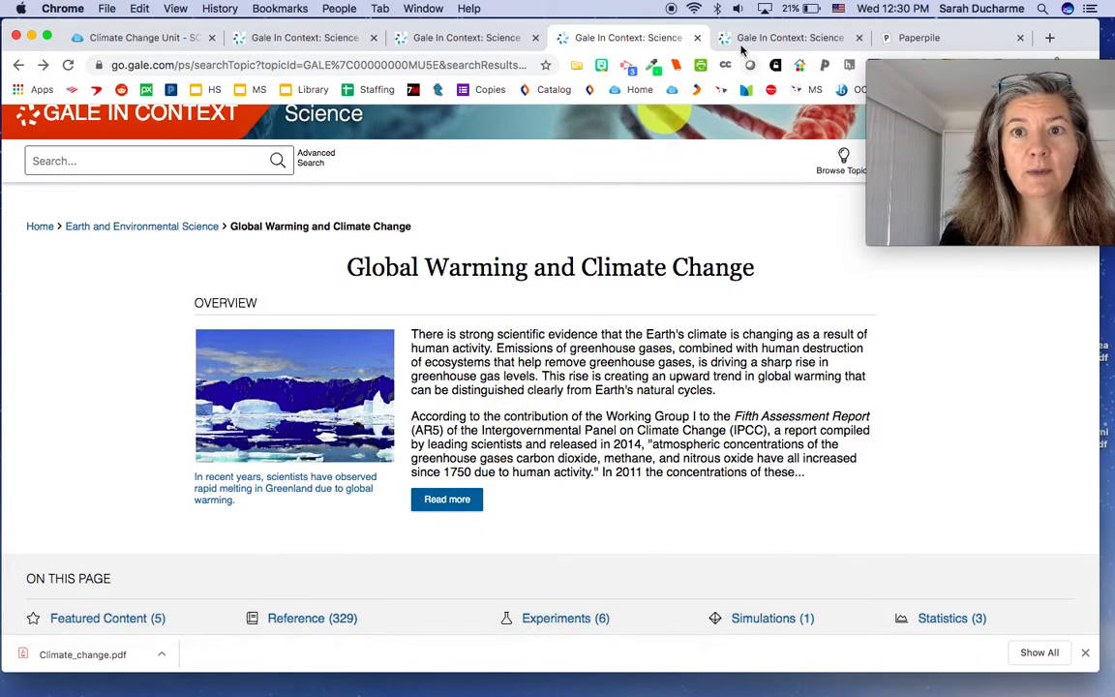
left_click(445, 499)
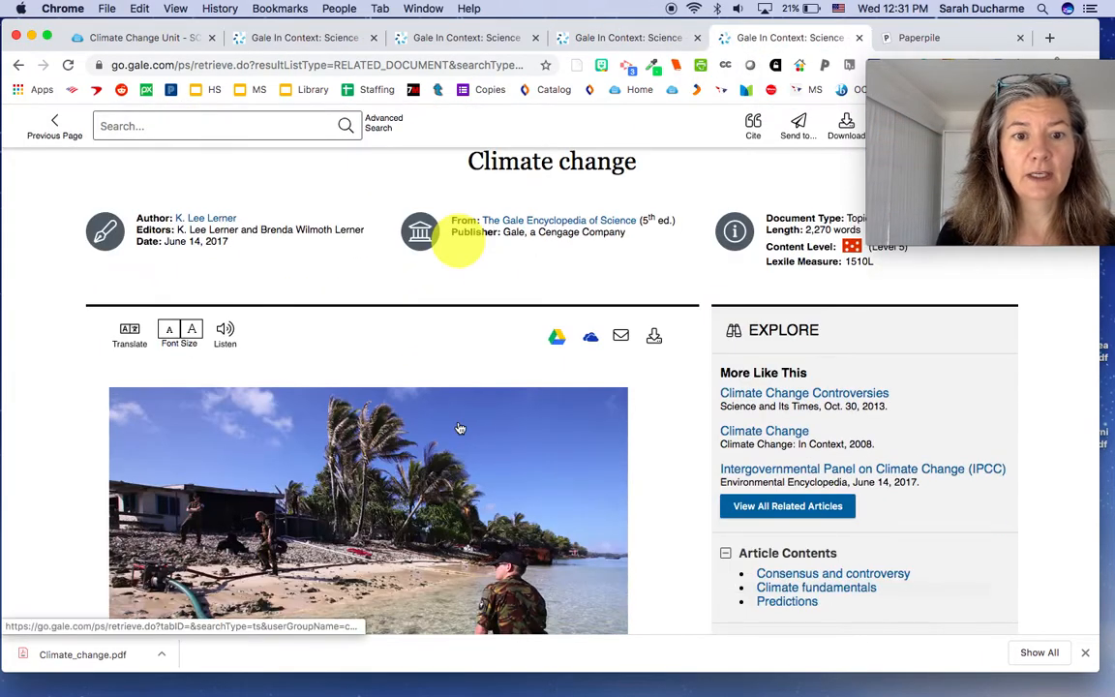
scroll("down", 3)
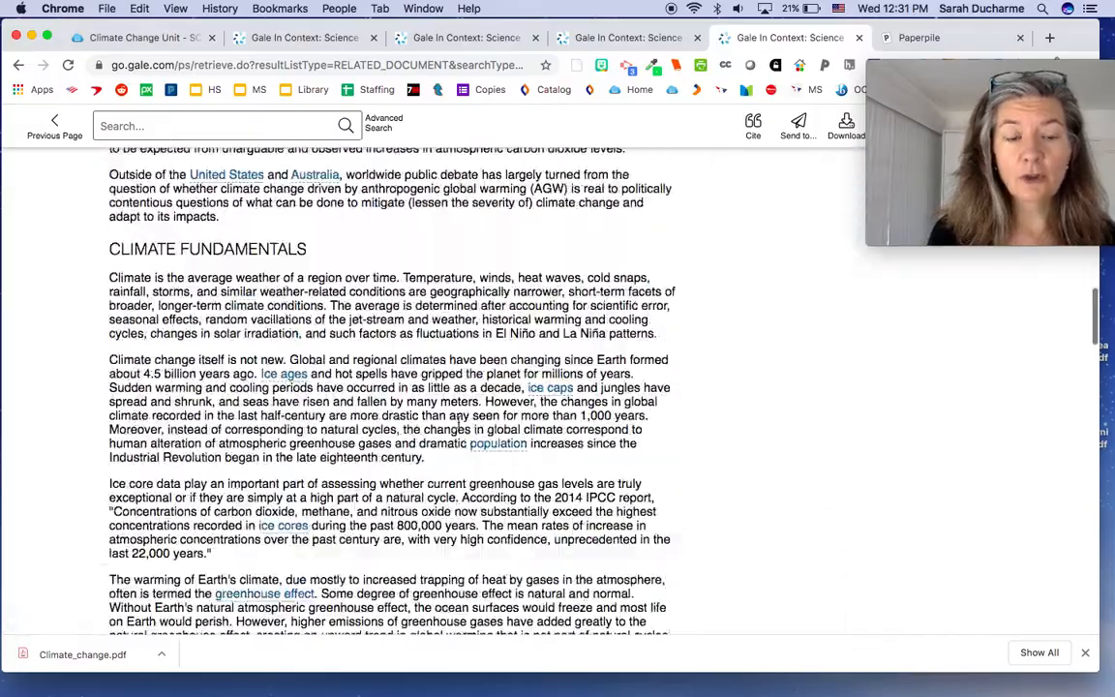
scroll("down", 3)
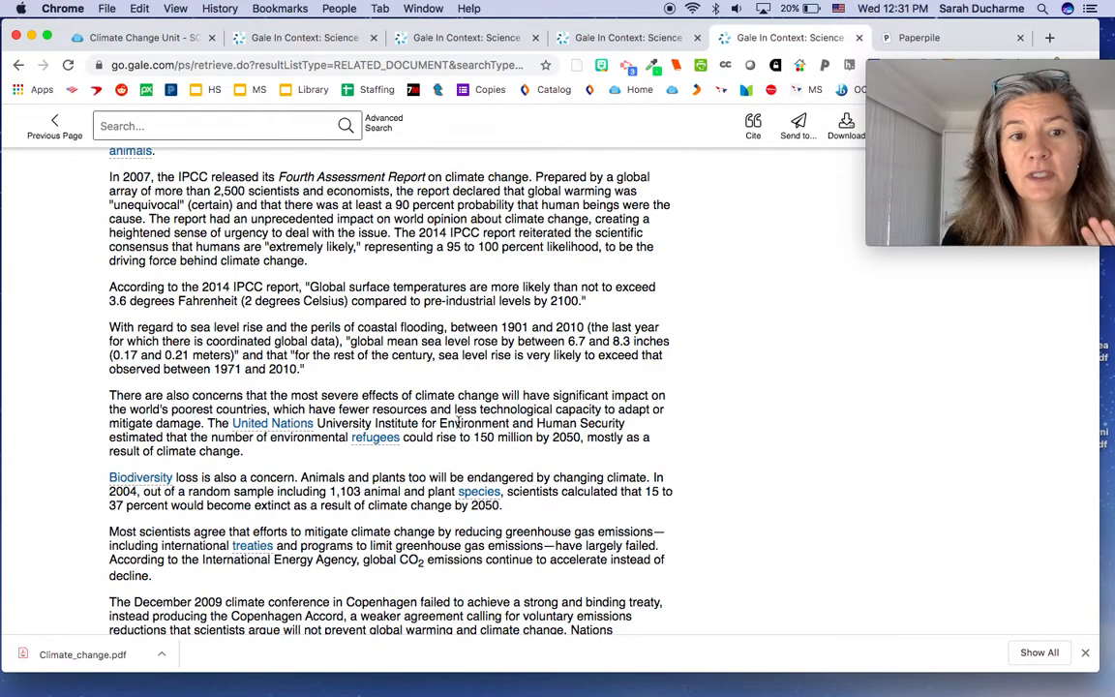
scroll("up", 3)
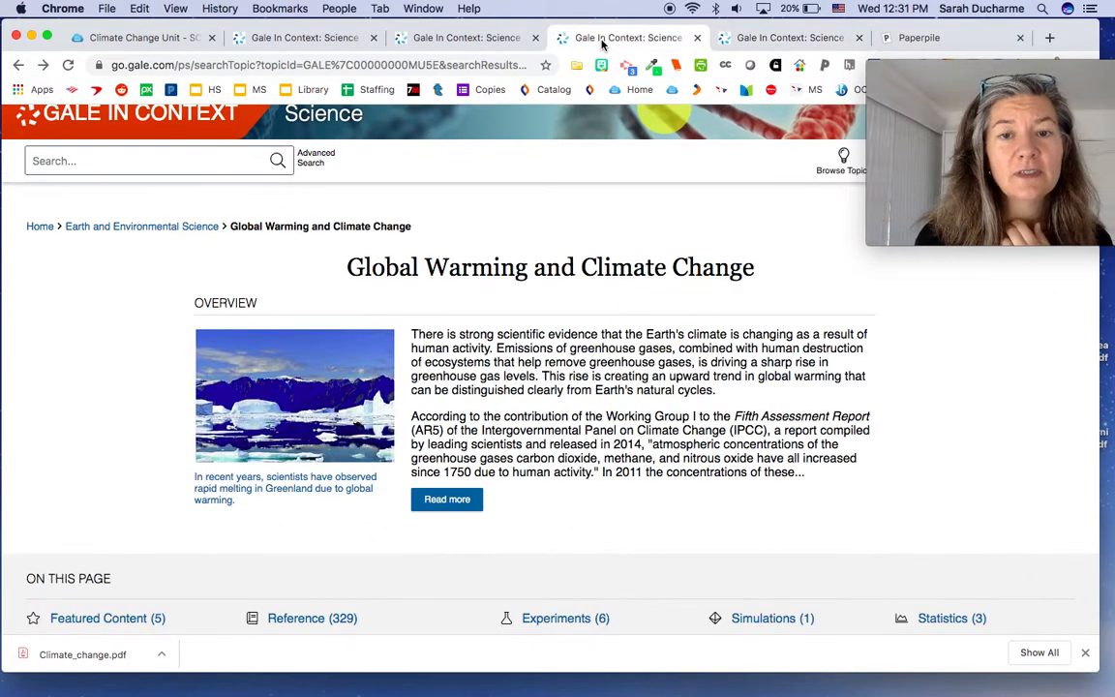
scroll("down", 3)
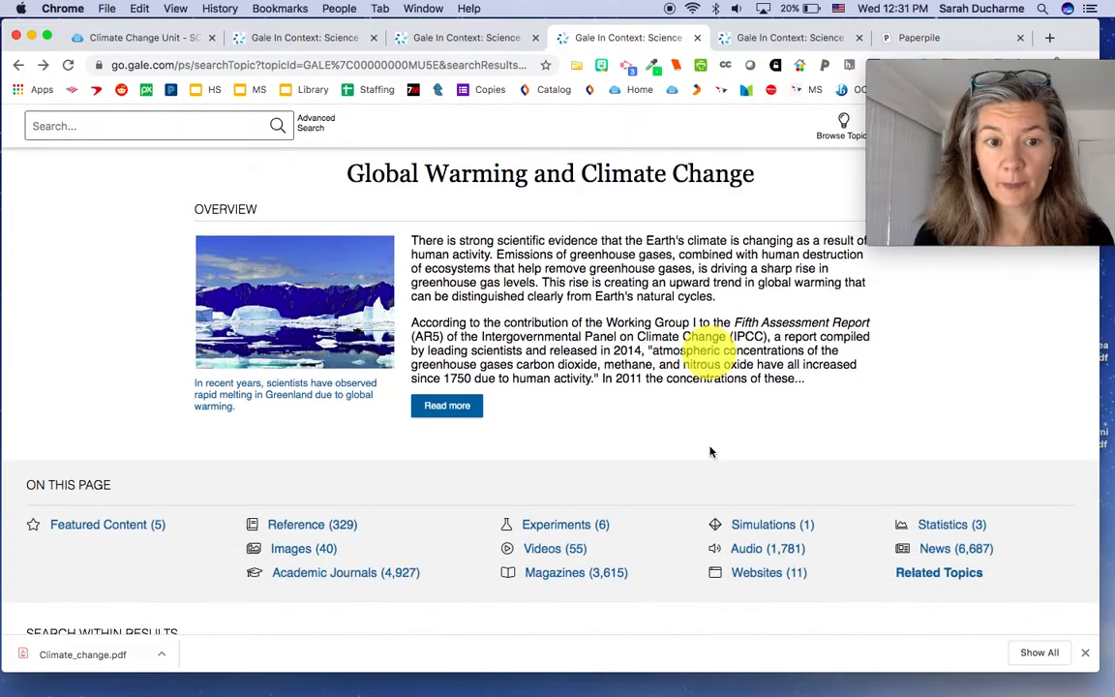
scroll("down", 3)
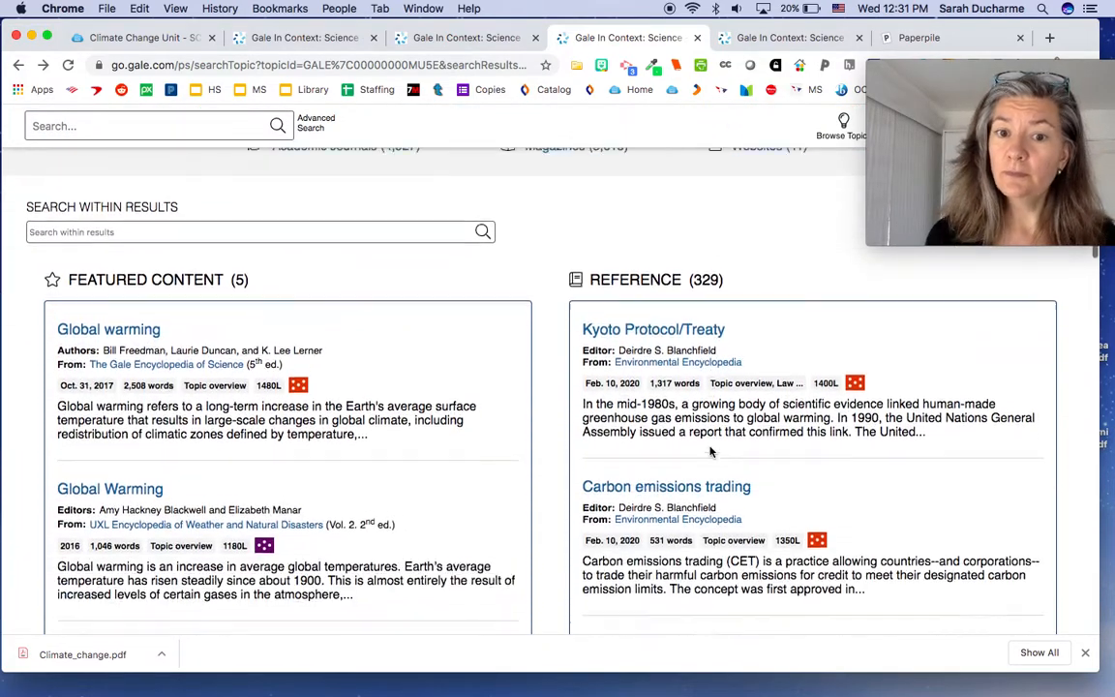
scroll("down", 3)
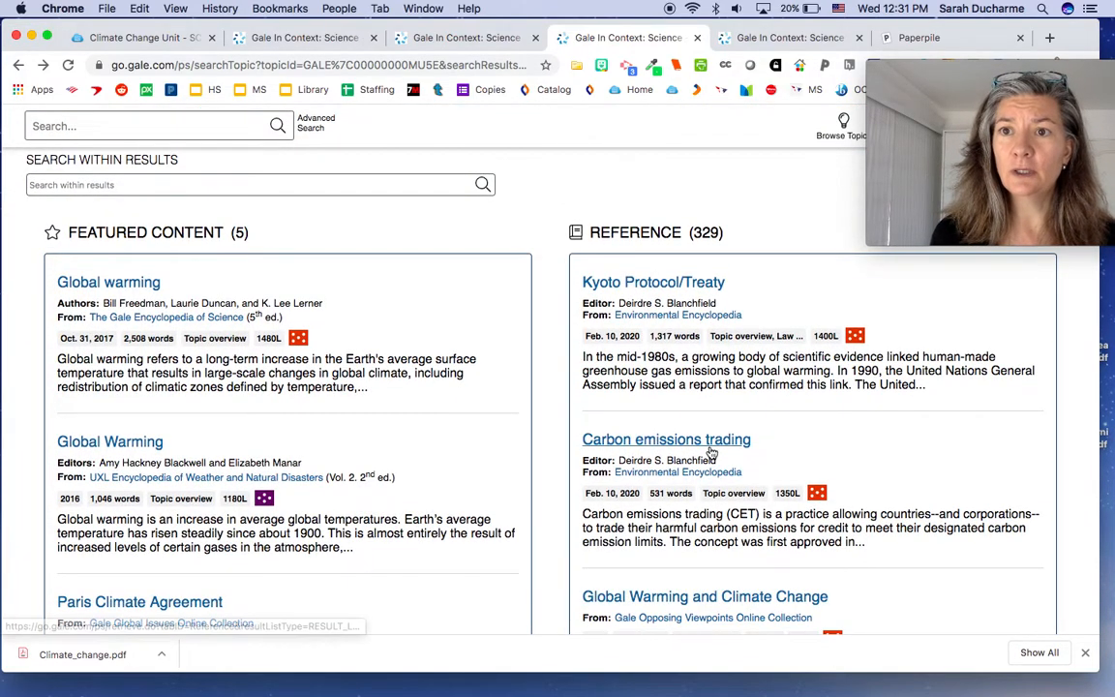
mouse_move(666, 438)
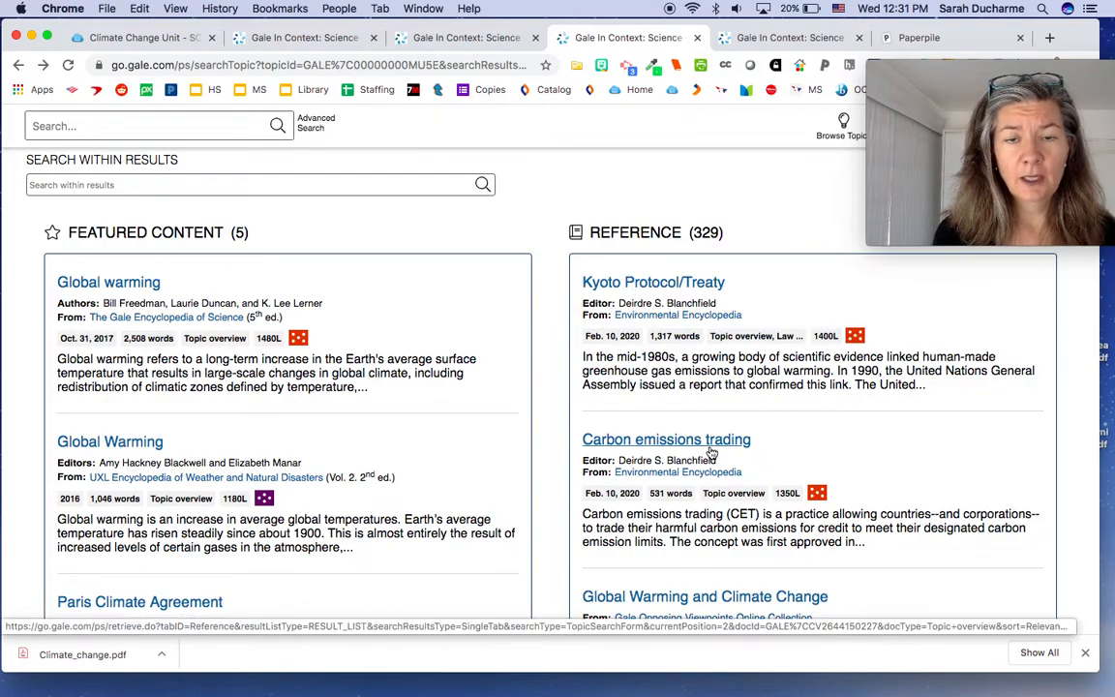
mouse_move(552, 352)
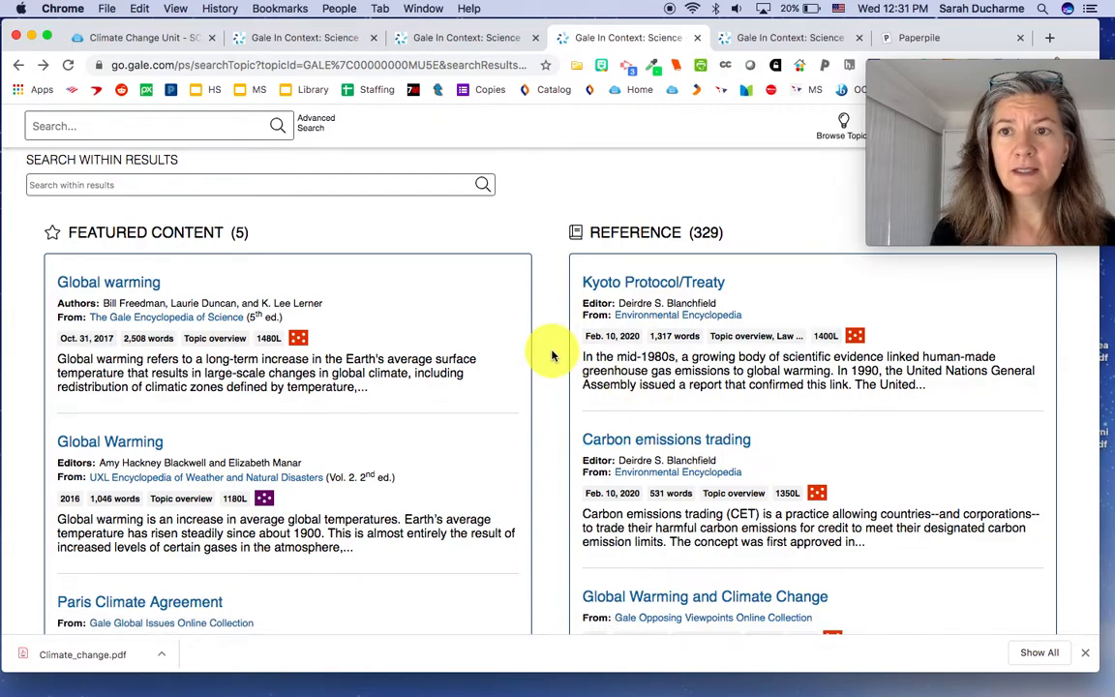
scroll("down", 3)
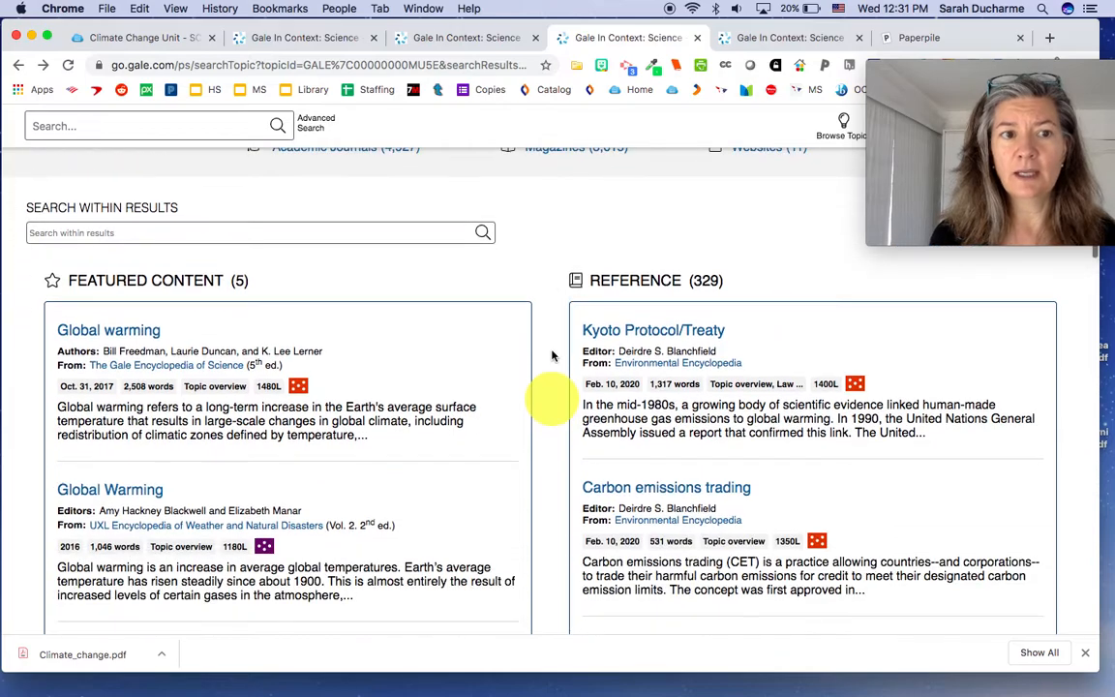
scroll("down", 3)
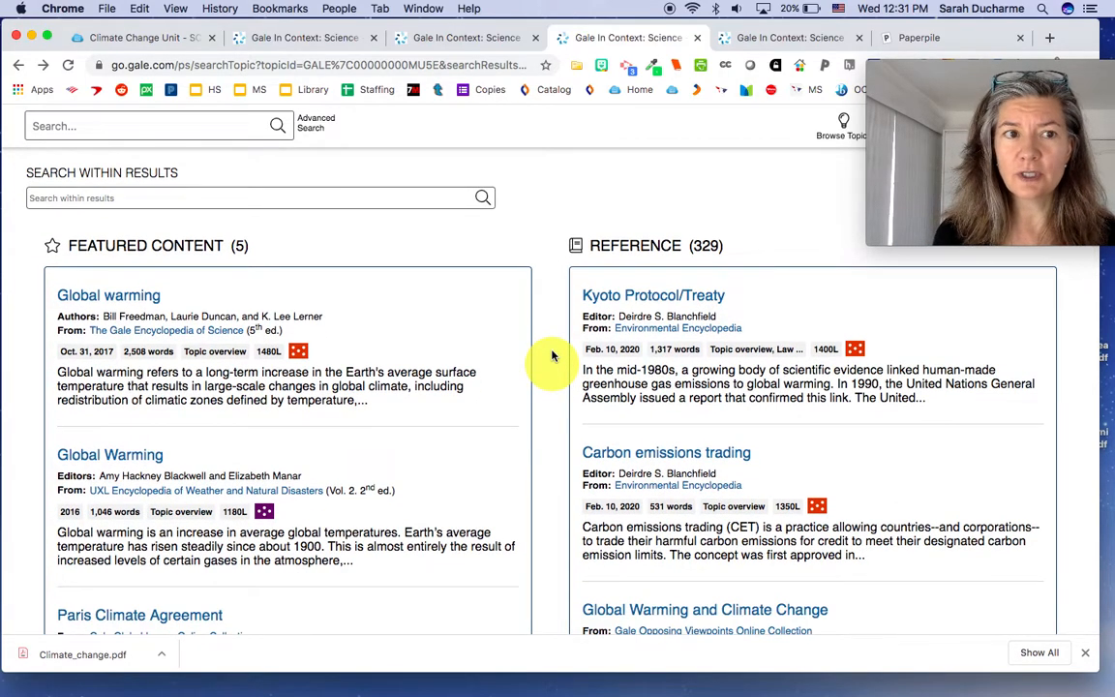
scroll("down", 3)
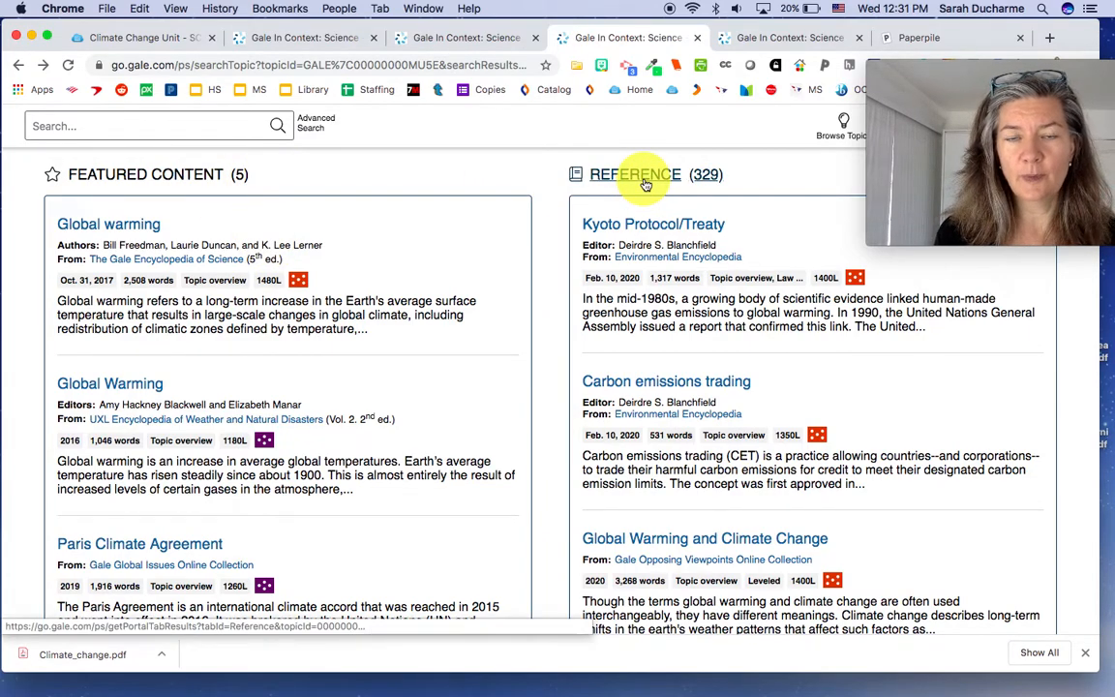
scroll("down", 3)
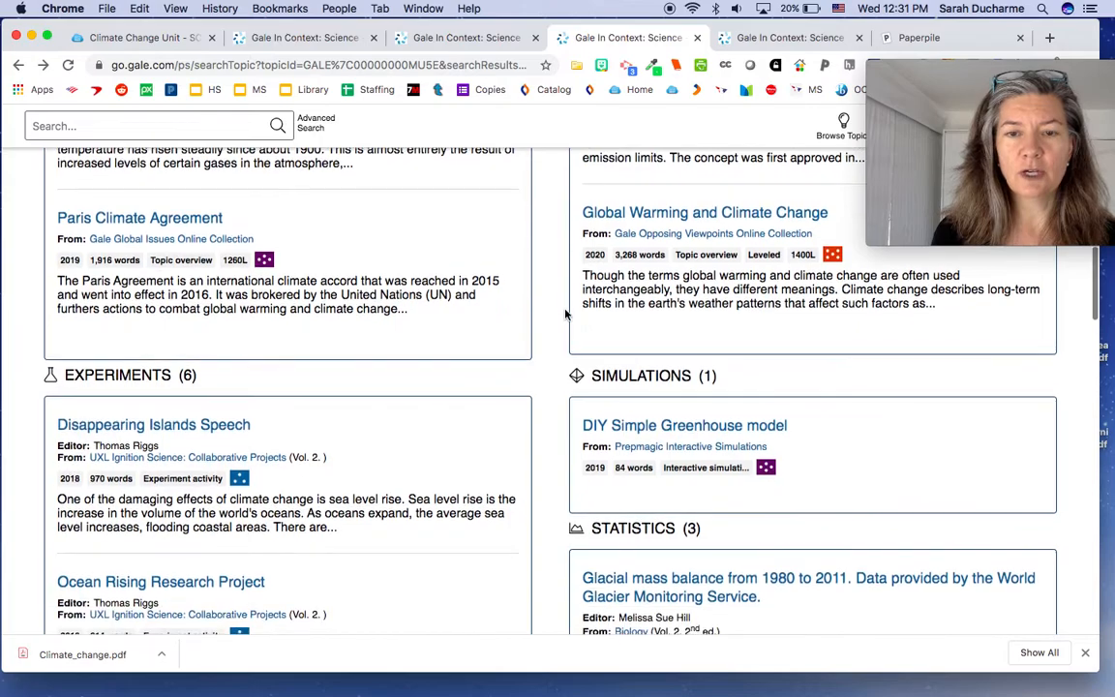
scroll("down", 3)
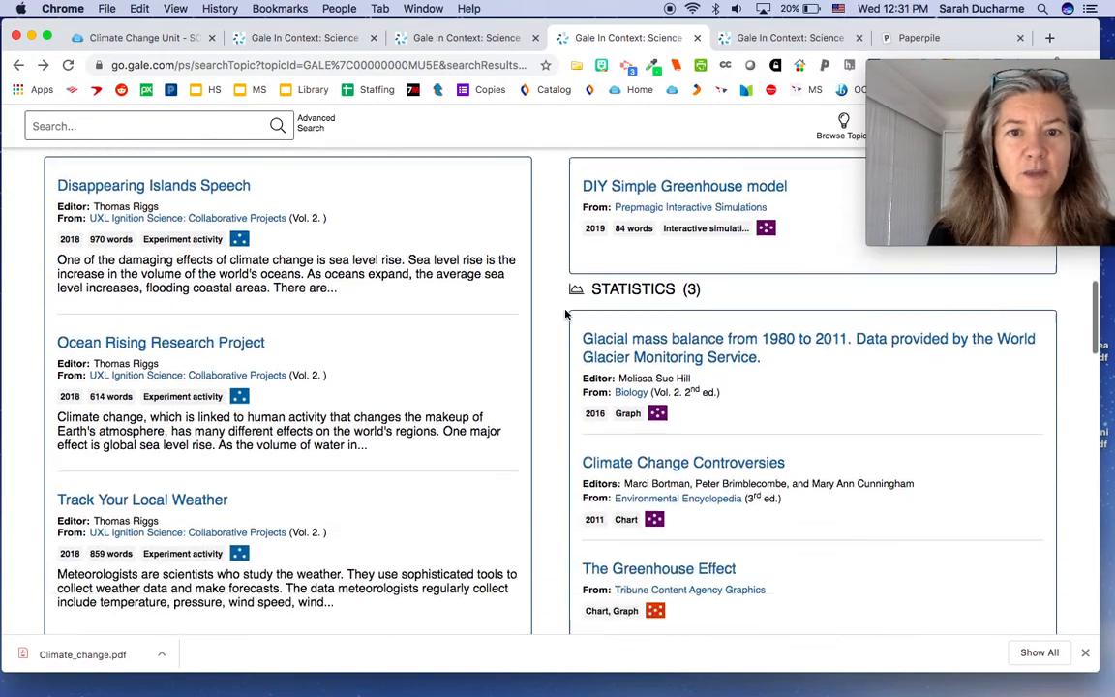
scroll("down", 3)
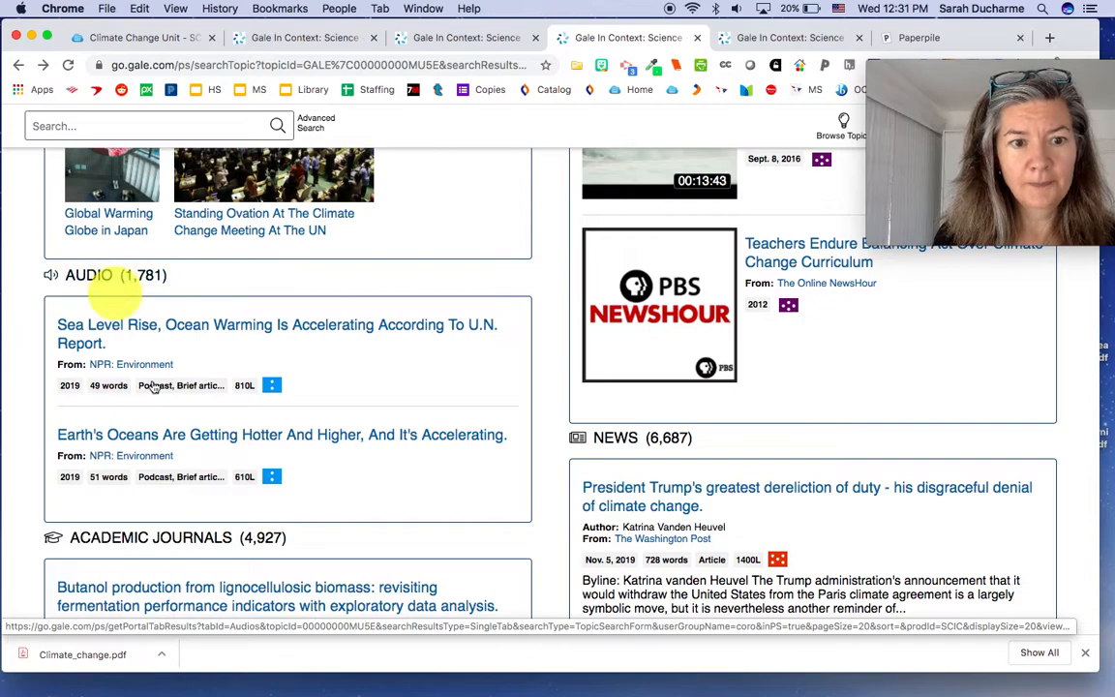
scroll("down", 3)
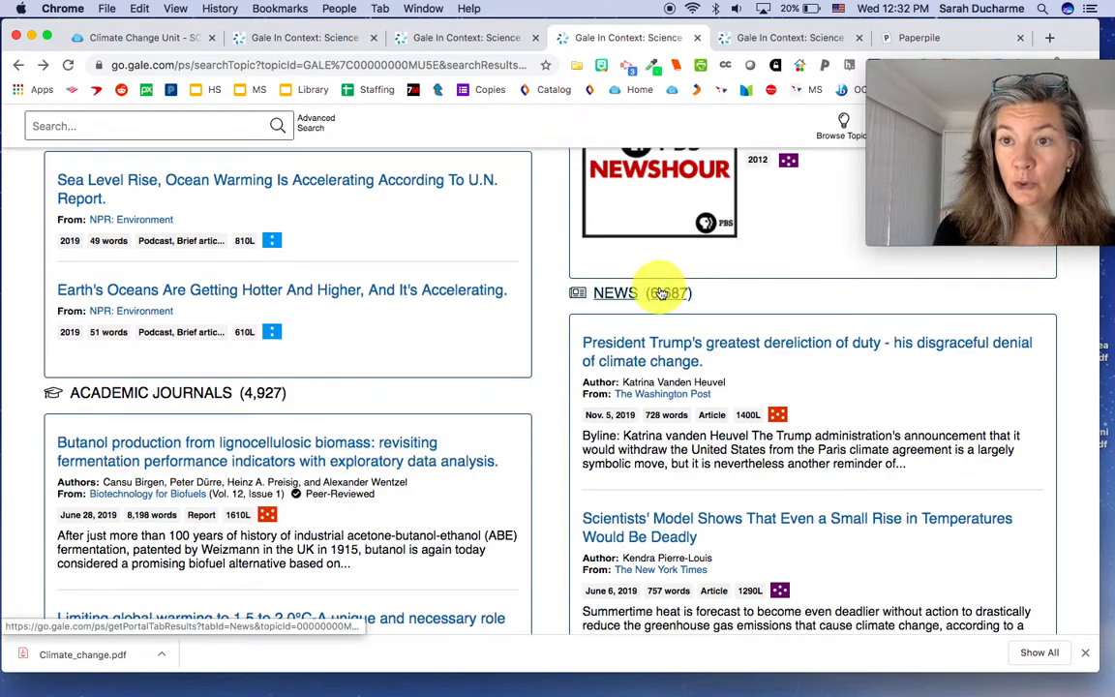
scroll("down", 3)
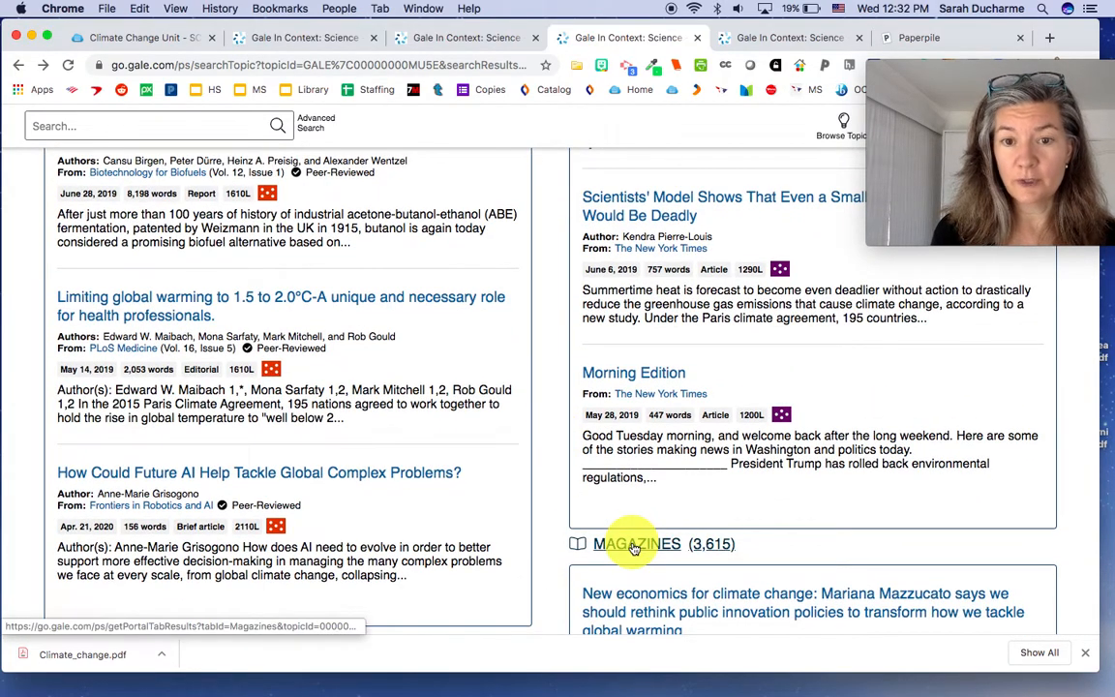
scroll("down", 3)
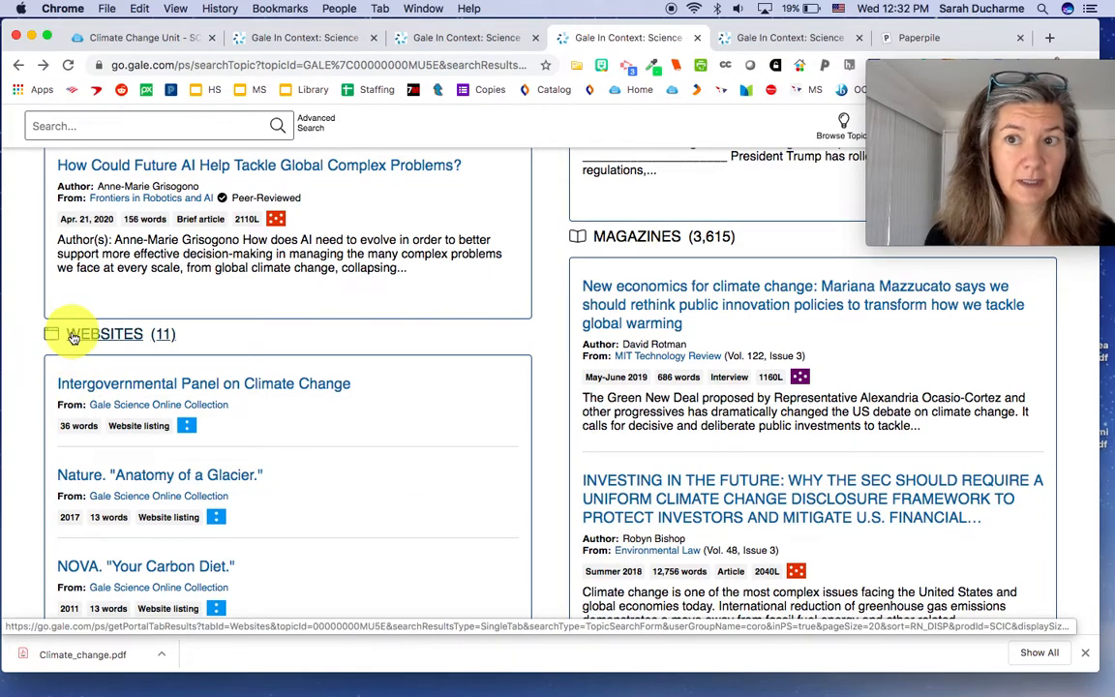
mouse_move(635, 240)
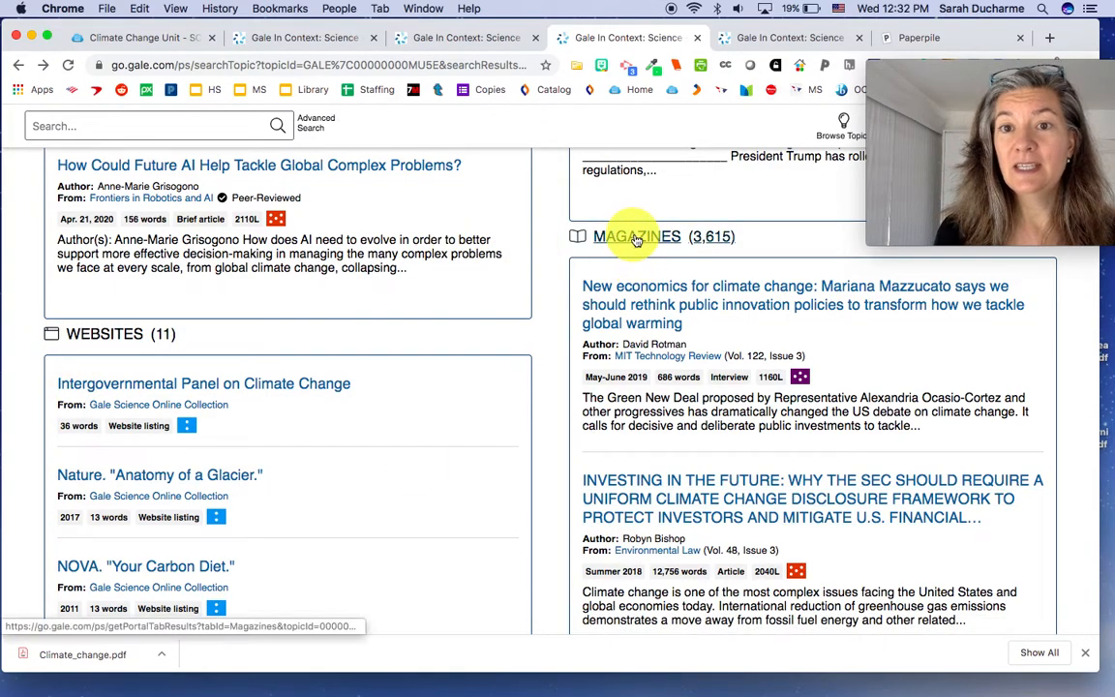
mouse_move(770, 240)
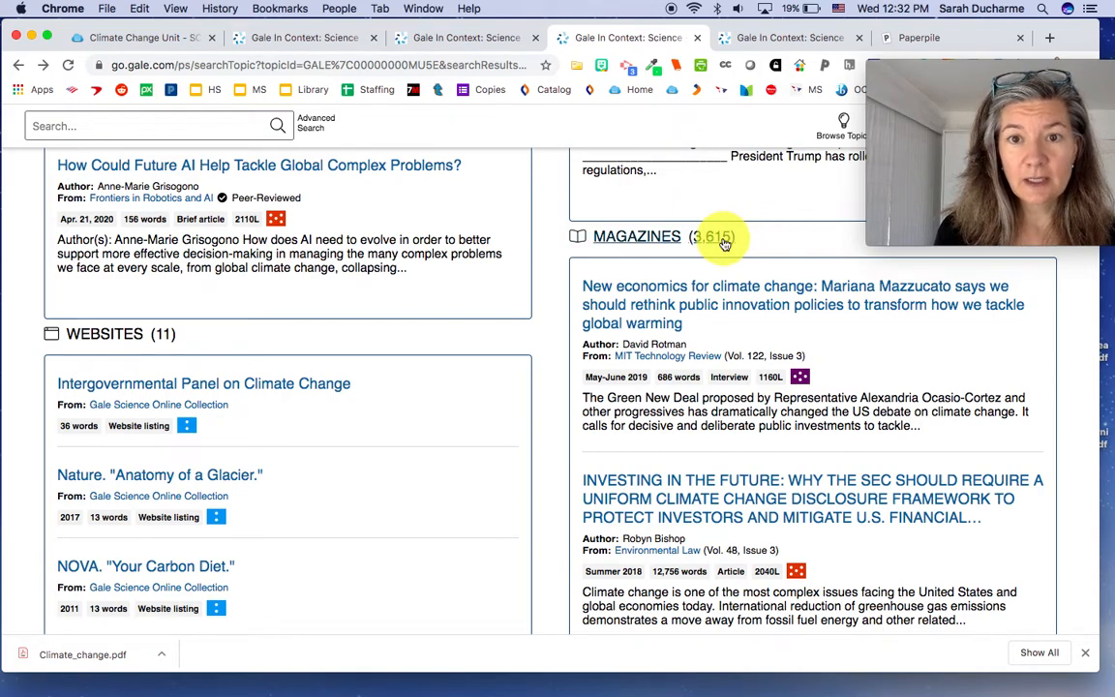
mouse_move(724, 267)
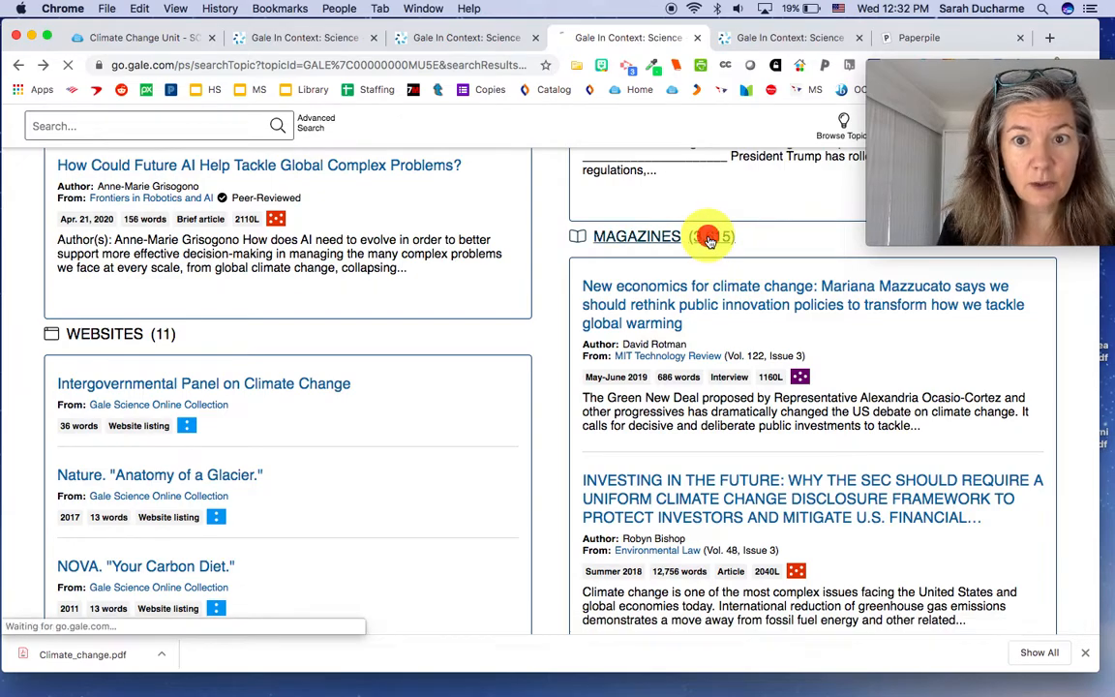
Show all 3,615 Magazines results for the topic and open Search Within under Filter Your Results
left_click(635, 236)
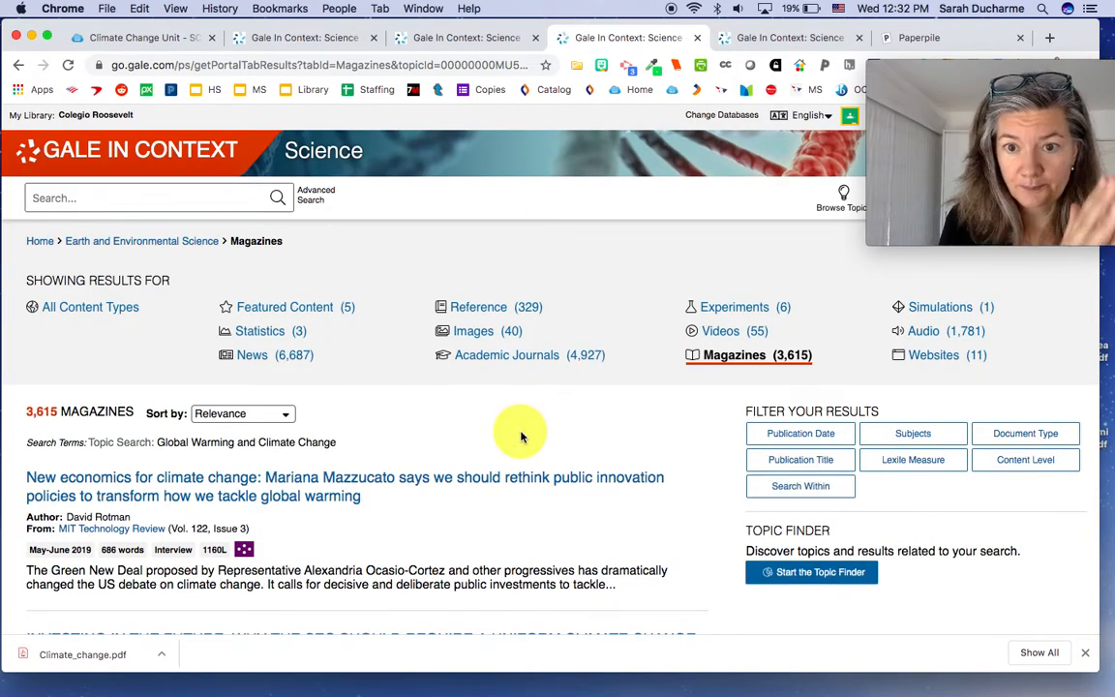
scroll("down", 3)
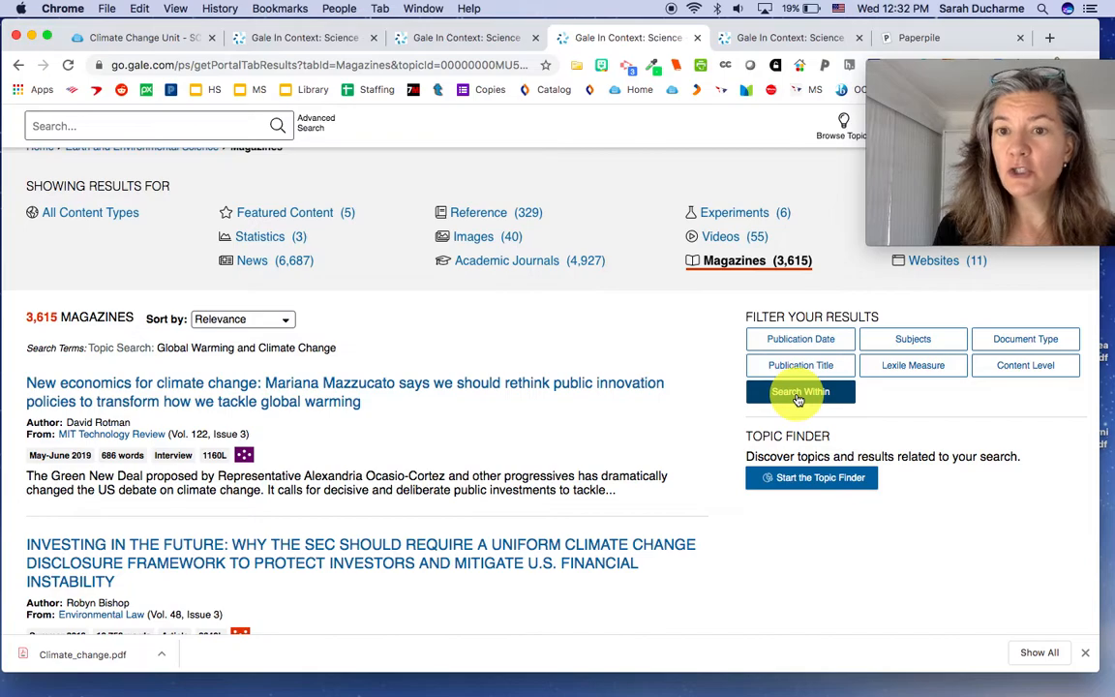
mouse_move(856, 391)
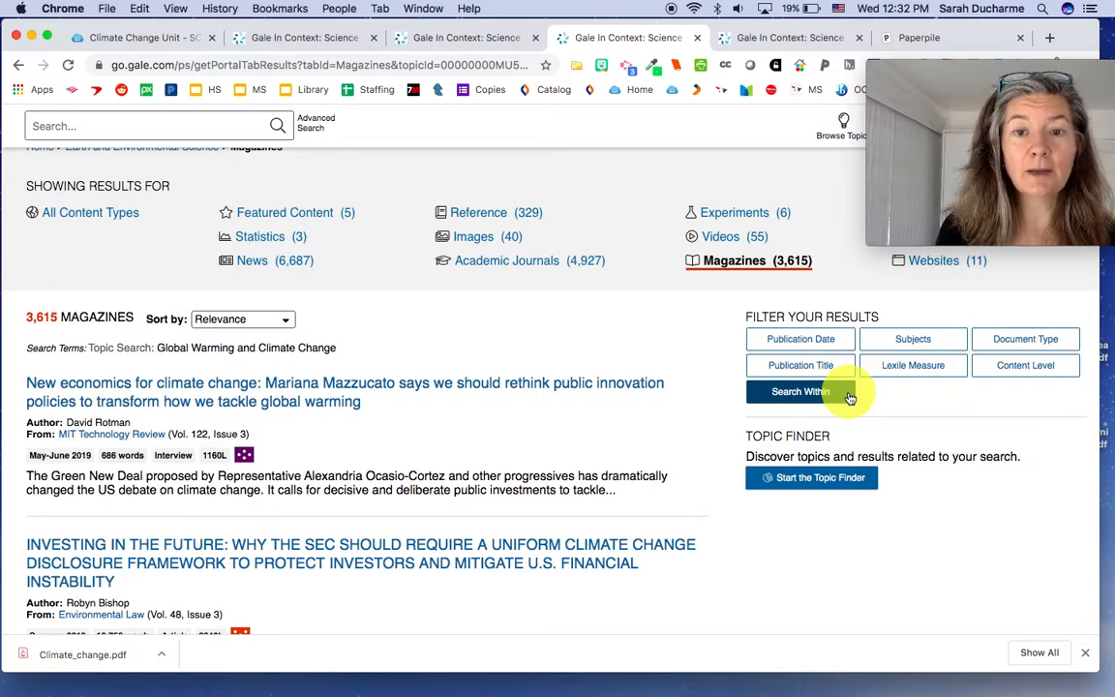
left_click(802, 391)
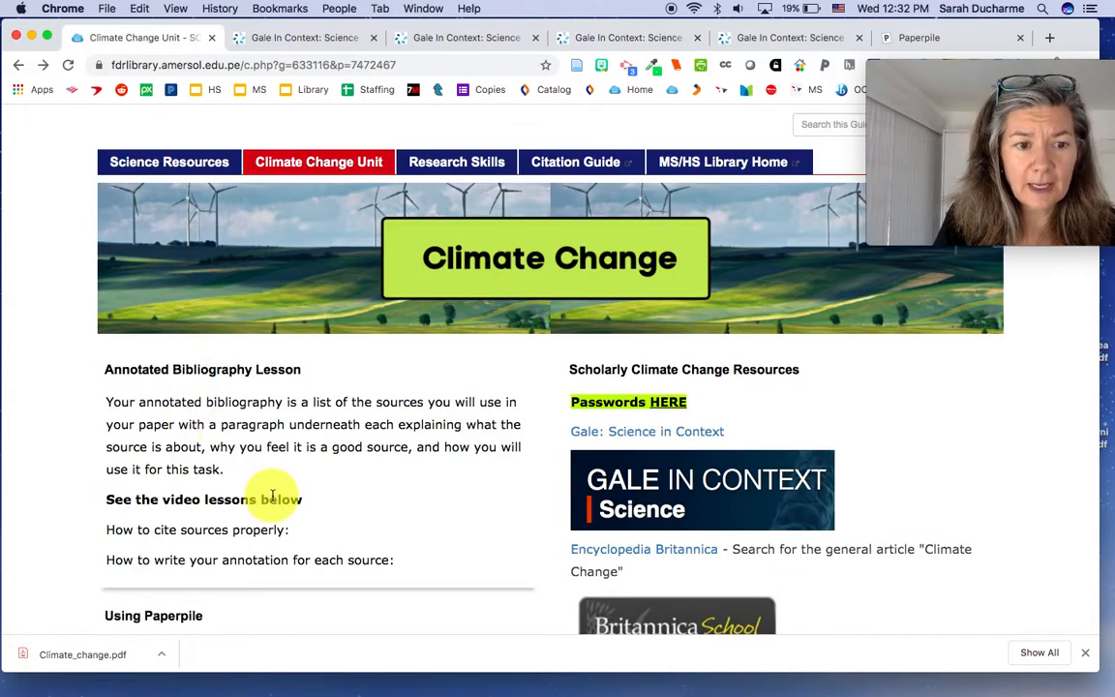
Scroll to the word bank and select the term Alternative energy to copy it
scroll("down", 3)
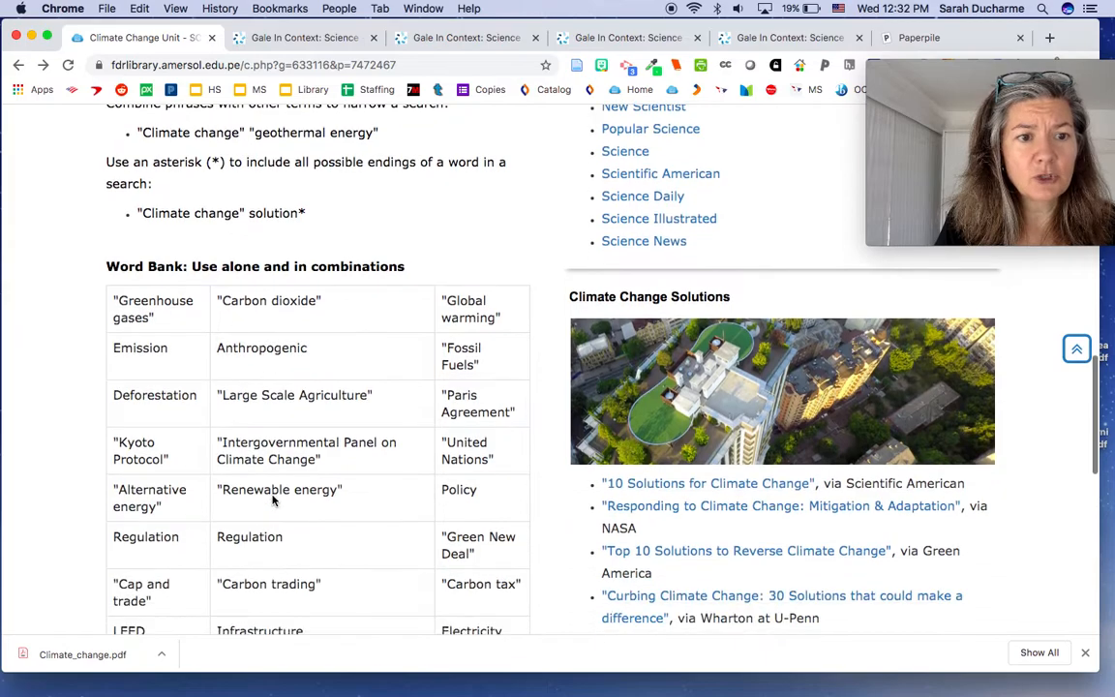
scroll("down", 3)
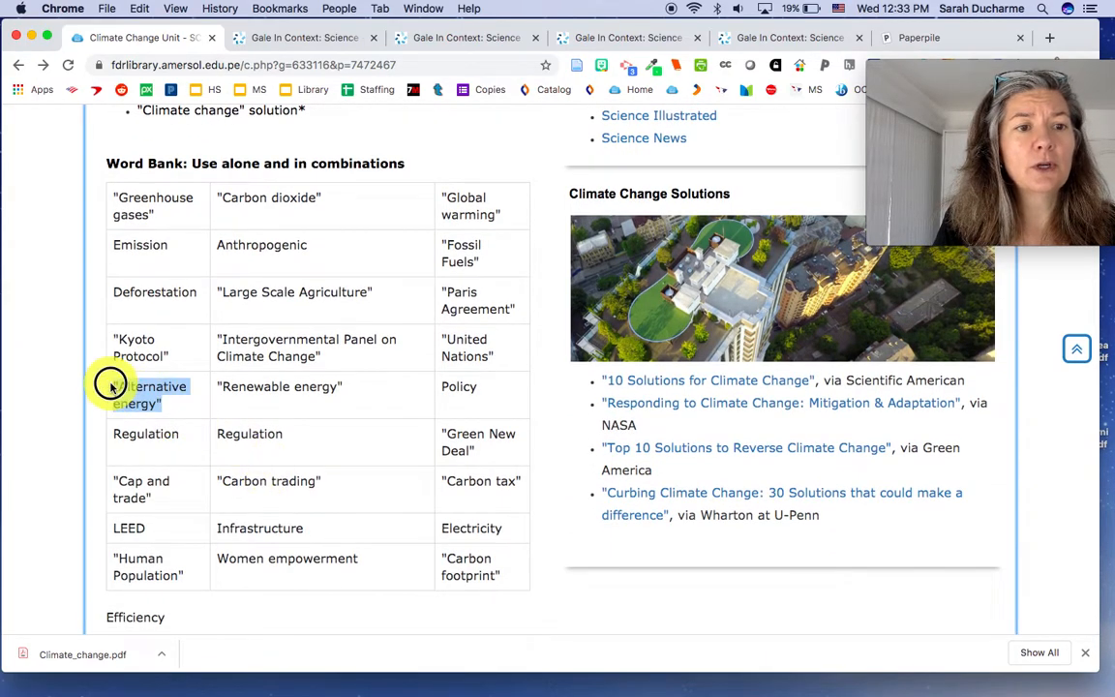
double_click(151, 395)
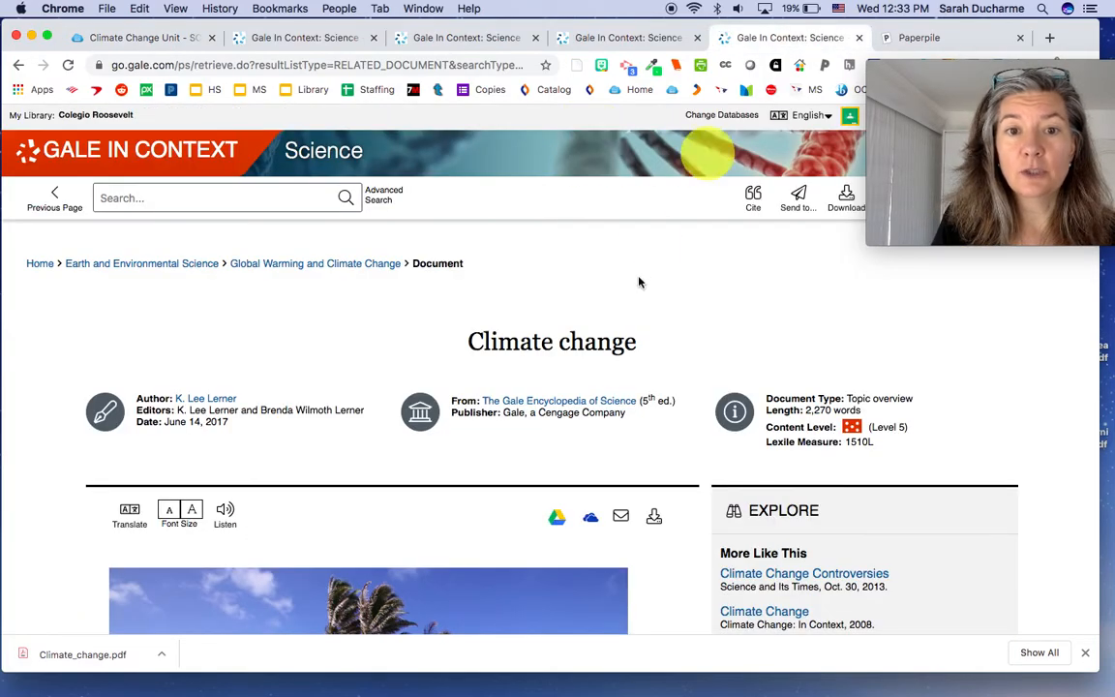
Search within the magazine results for Alternative energy, narrowing 3,615 results to 55
scroll("down", 3)
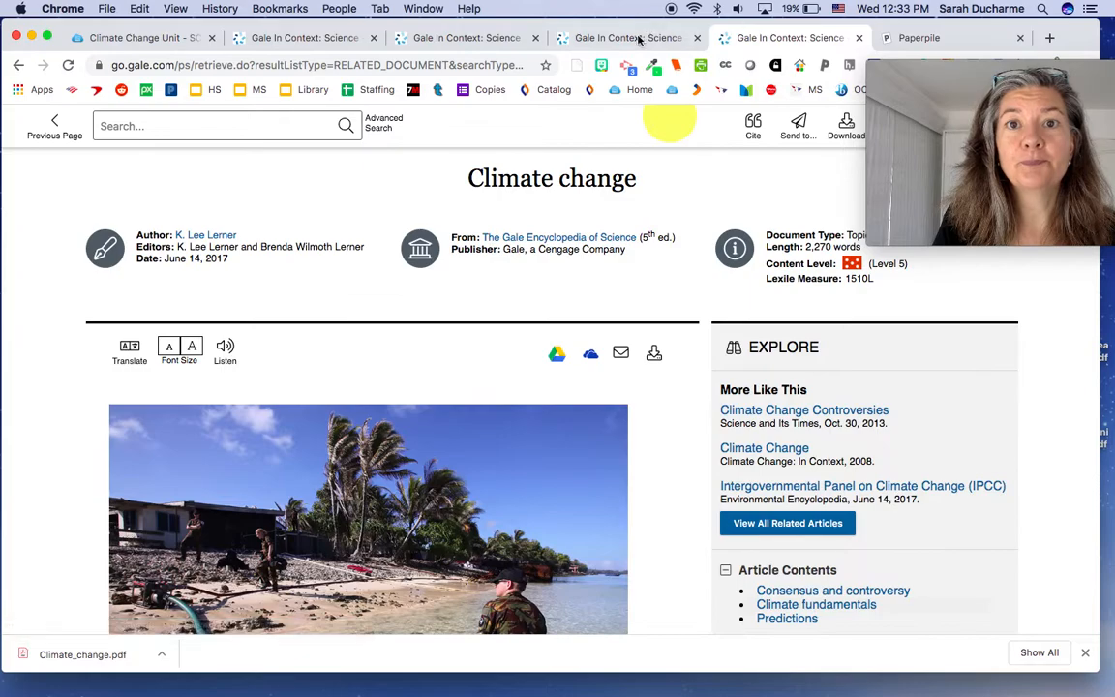
left_click(627, 37)
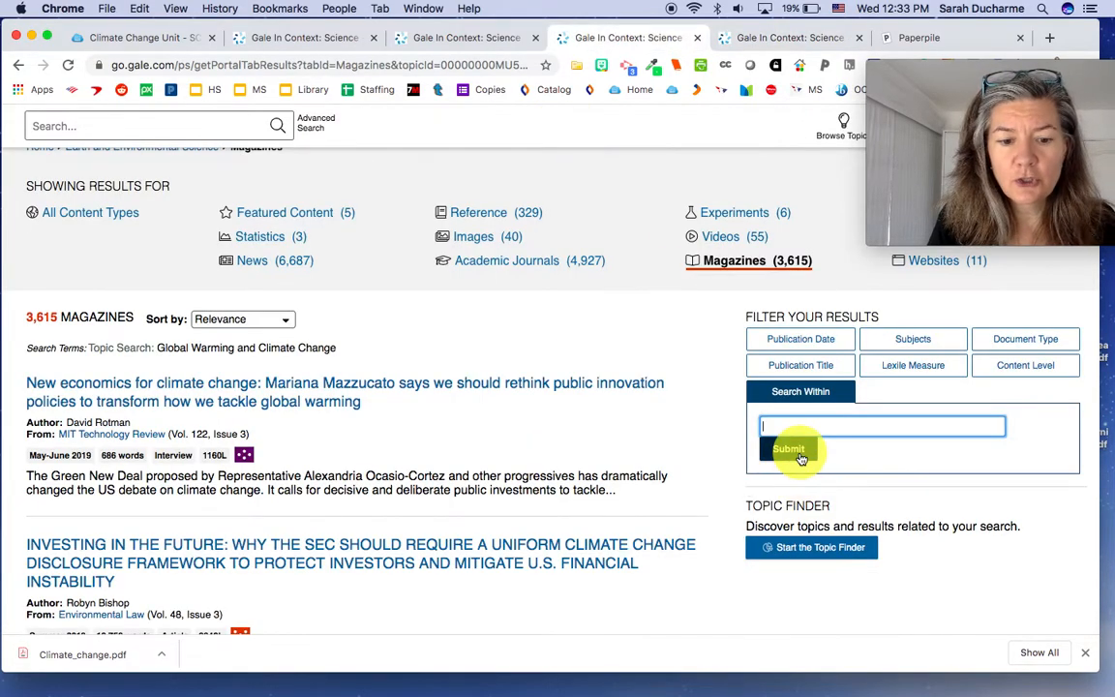
left_click(788, 449)
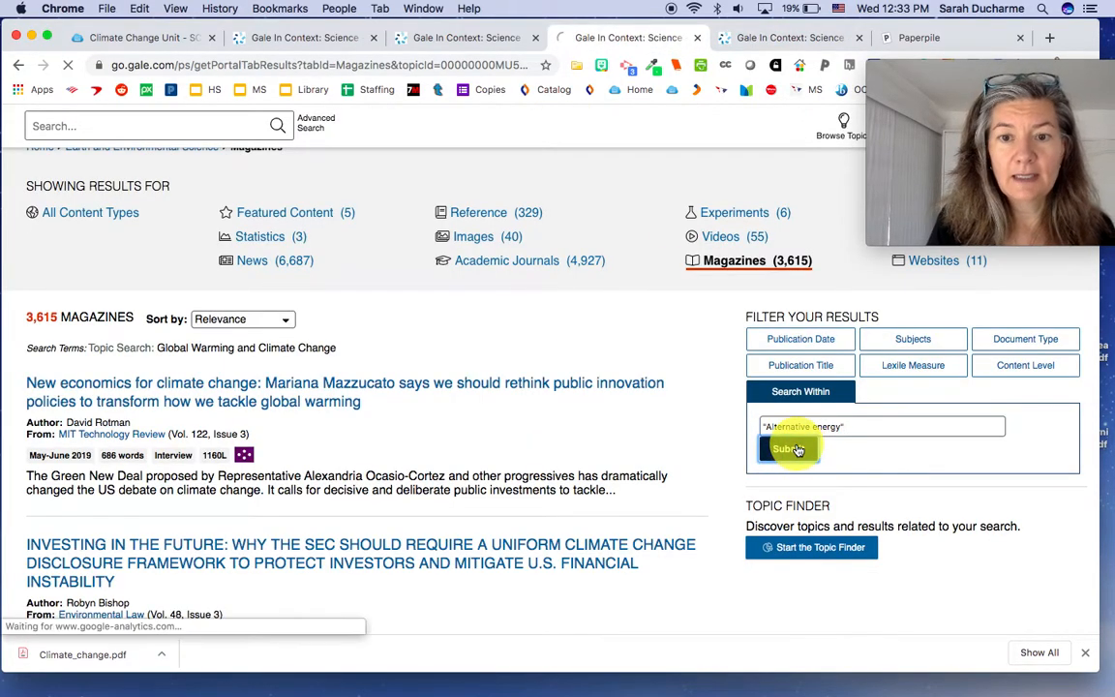
left_click(786, 449)
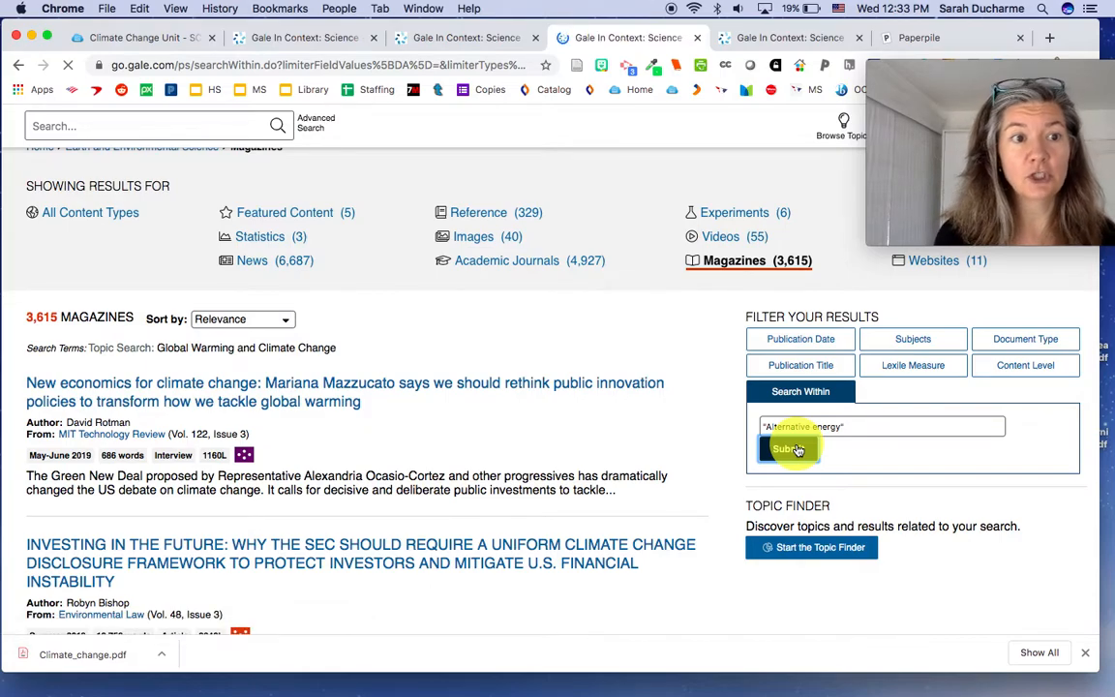
left_click(786, 449)
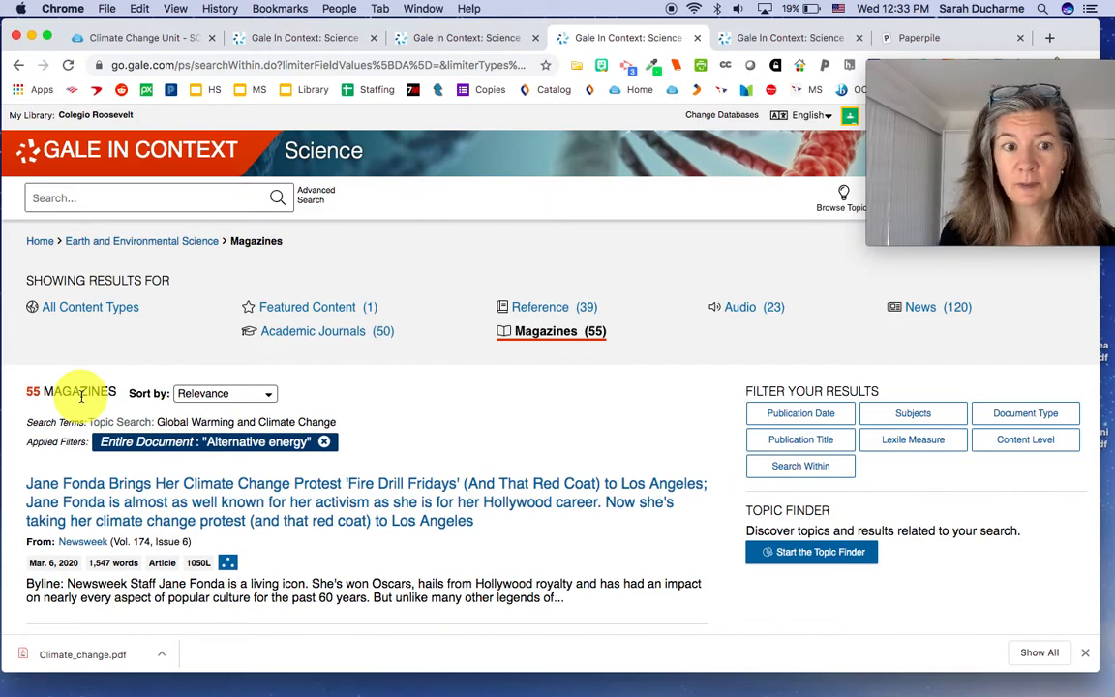
Reopen Search Within, pick Efficiency from the word bank and return to the filtered results
scroll("down", 3)
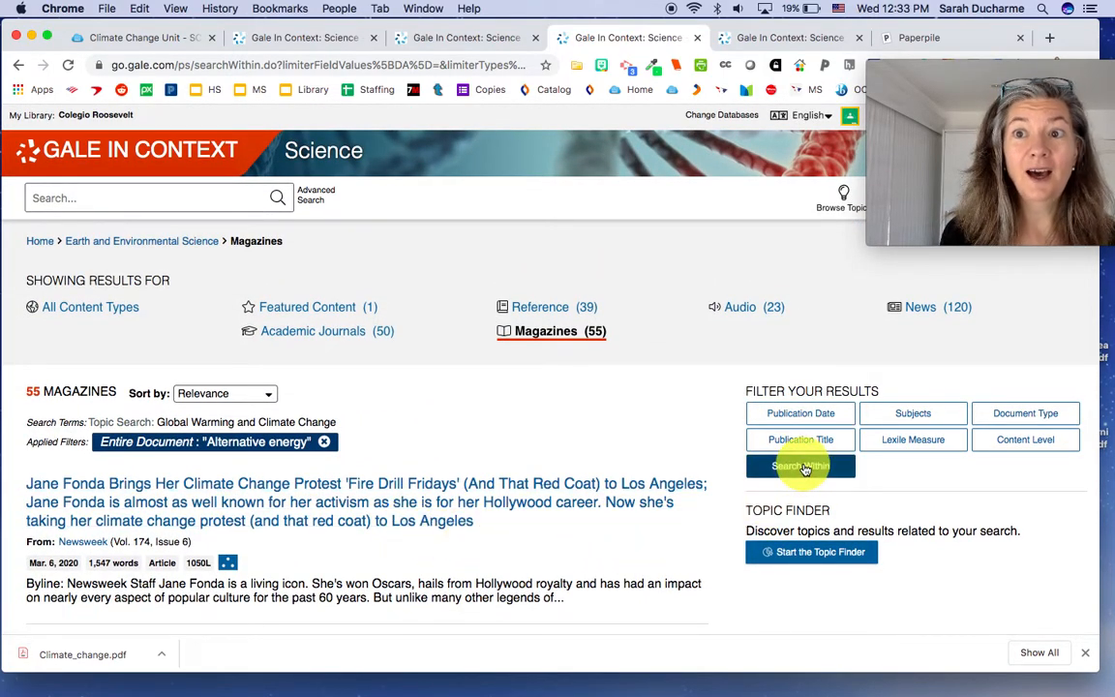
left_click(801, 464)
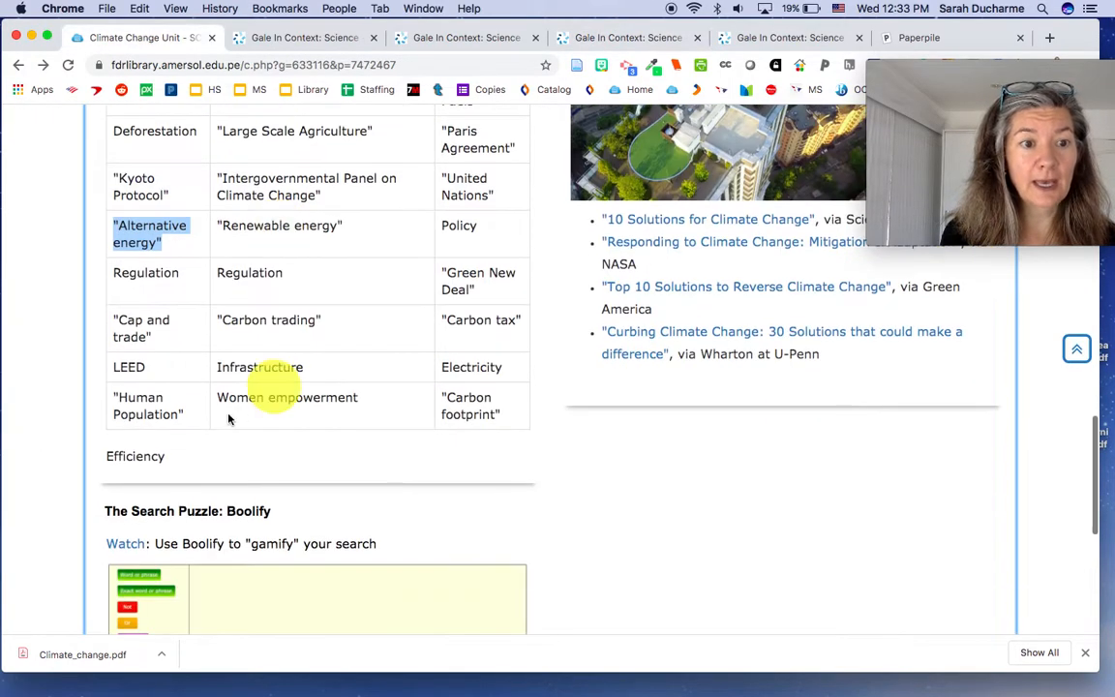
double_click(136, 456)
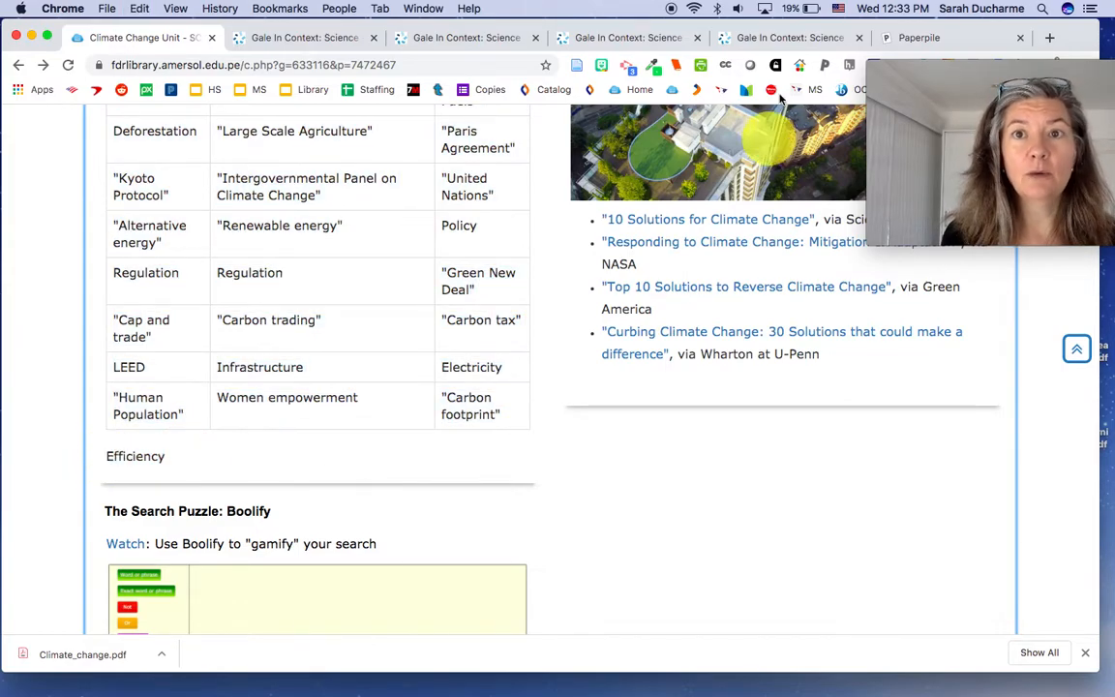
left_click(627, 37)
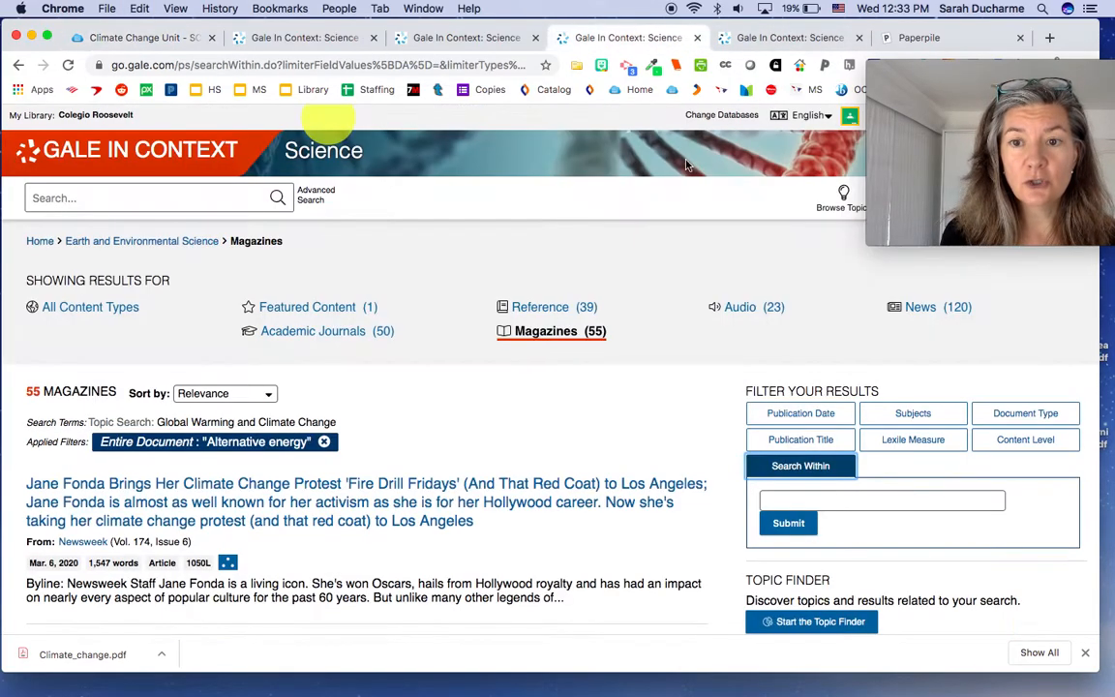
Search within results for Efficiency, cutting 55 results to 27, and browse them
type("Efficiency")
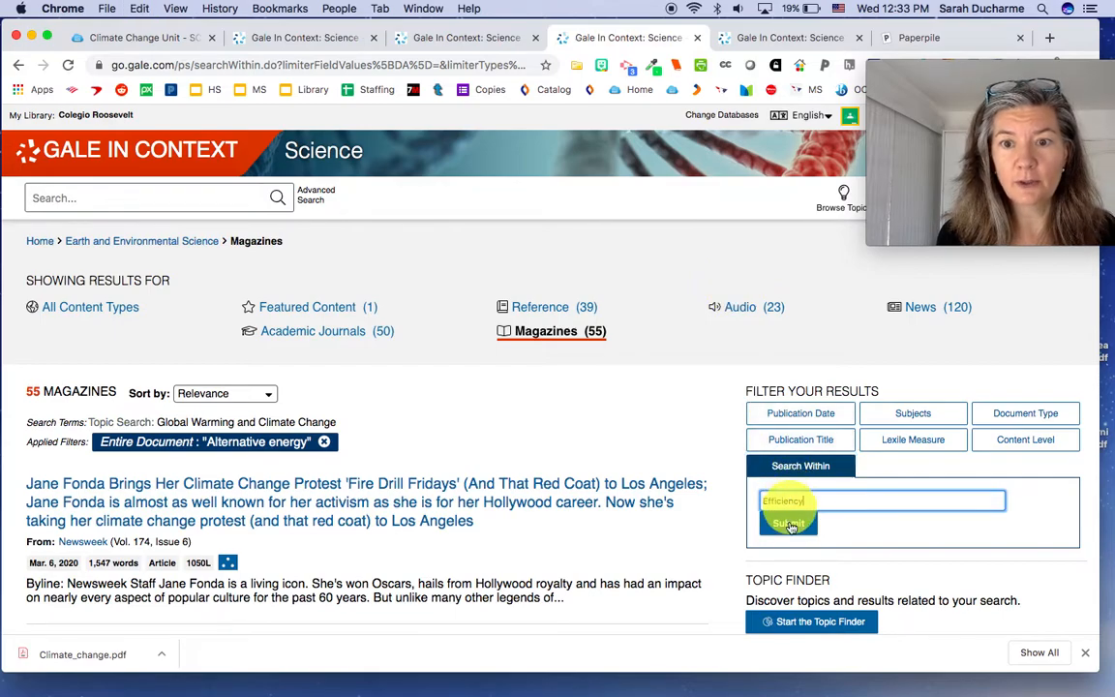
left_click(788, 522)
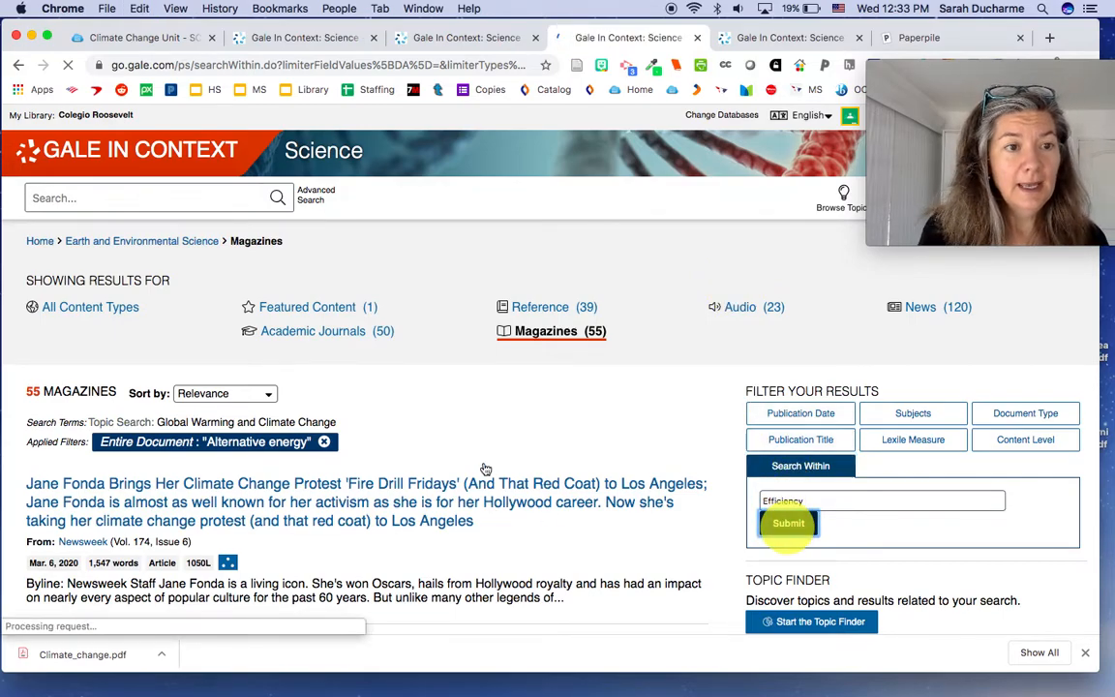
left_click(788, 522)
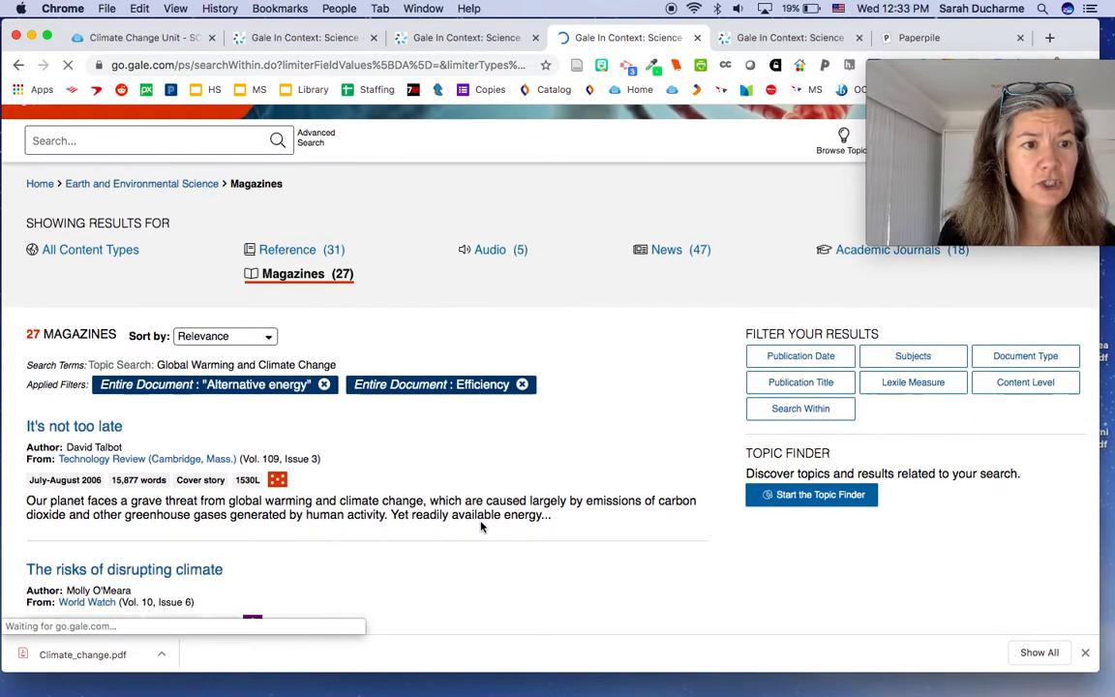
scroll("down", 3)
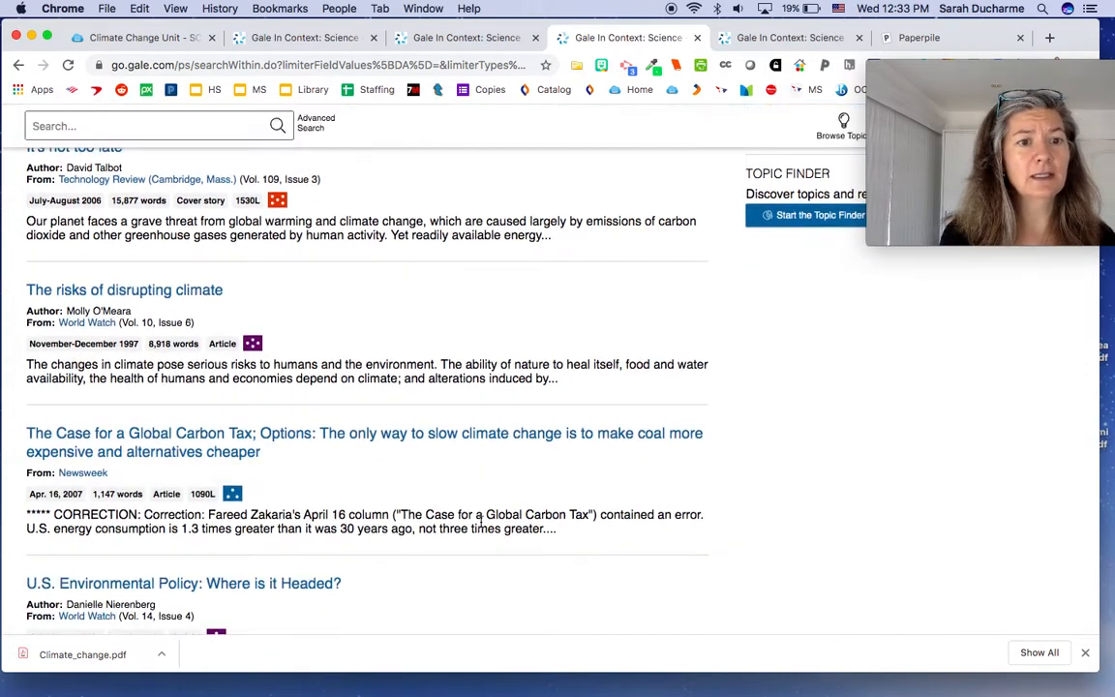
scroll("down", 3)
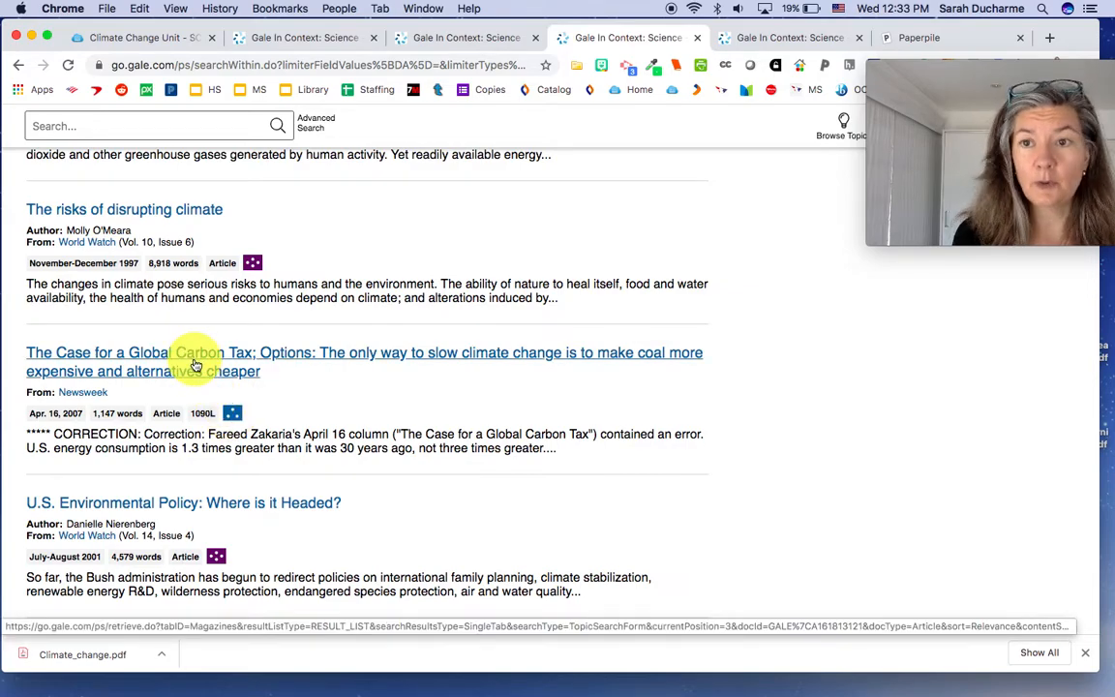
Open the Newsweek article The Case for a Global Carbon Tax and skim through it
left_click(193, 353)
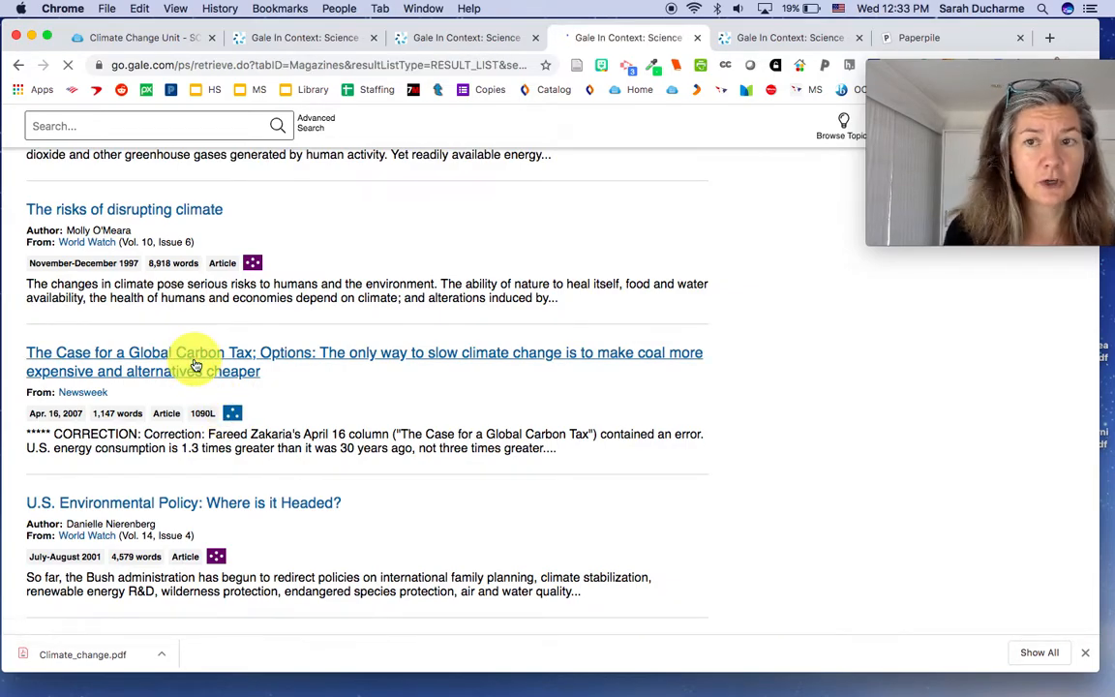
left_click(193, 353)
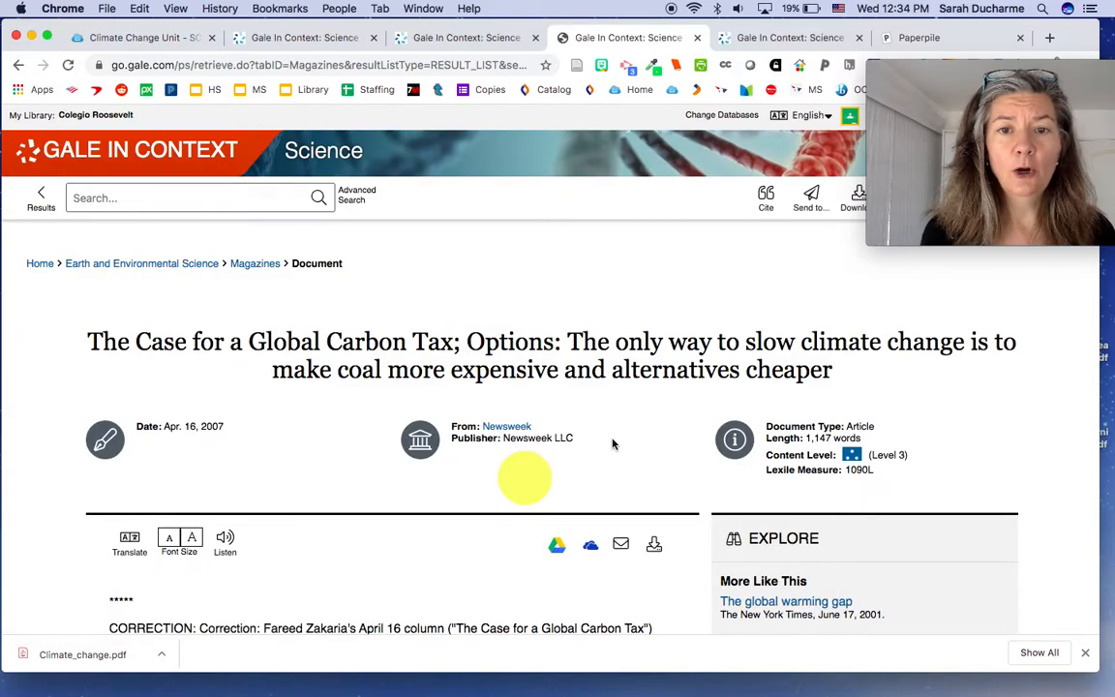
scroll("down", 3)
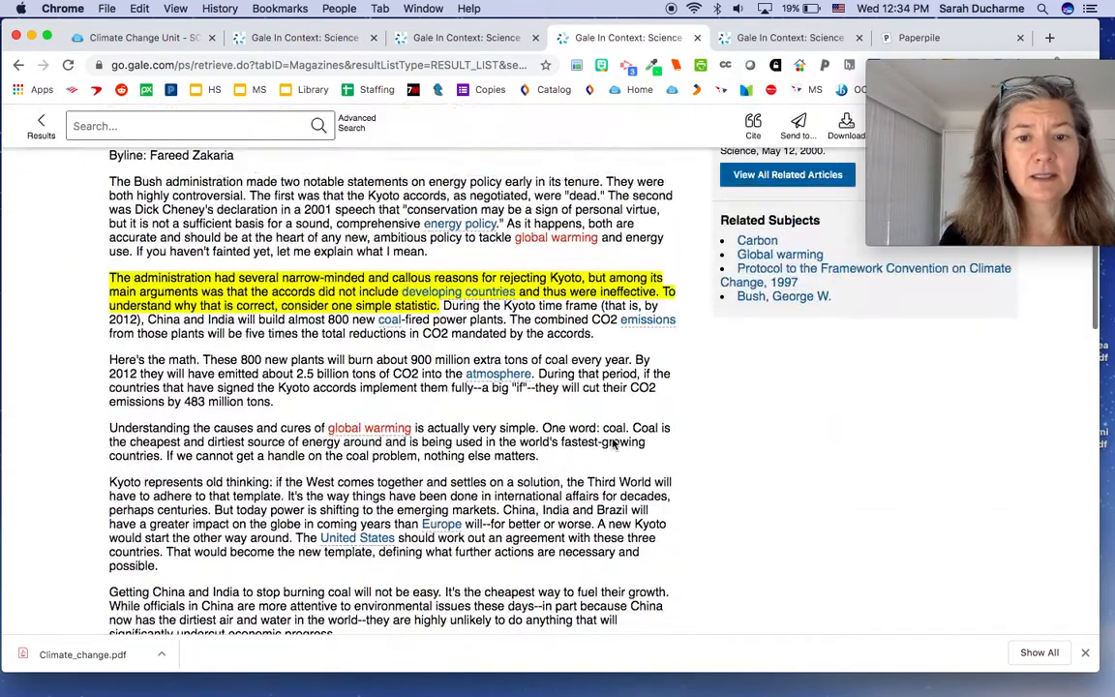
scroll("down", 3)
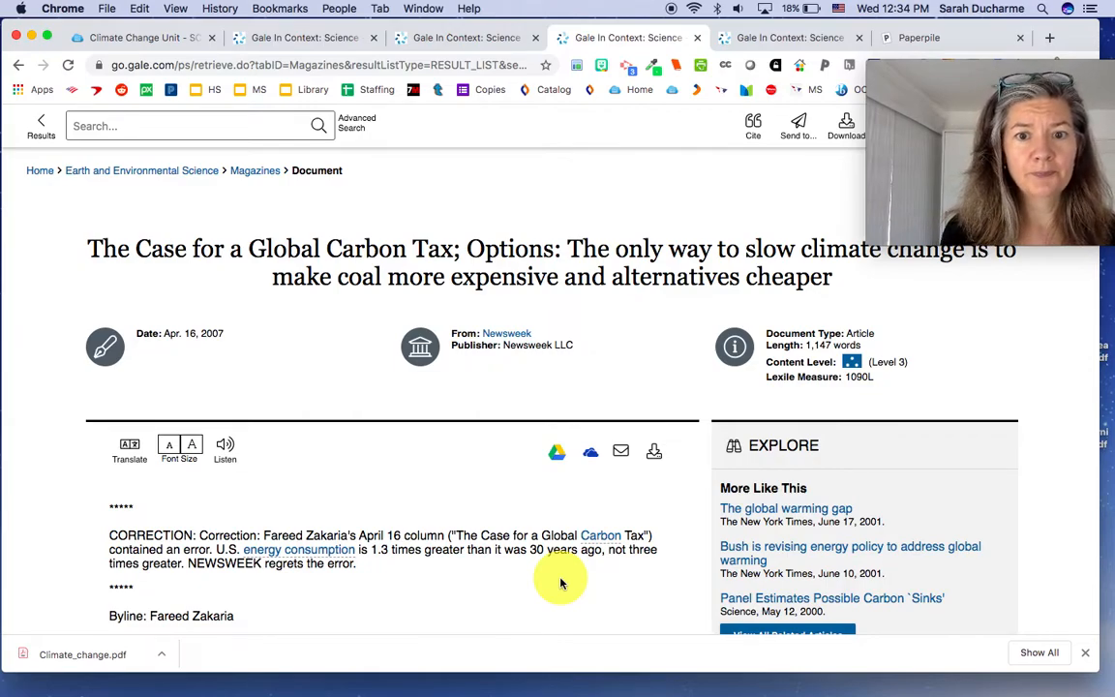
mouse_move(558, 453)
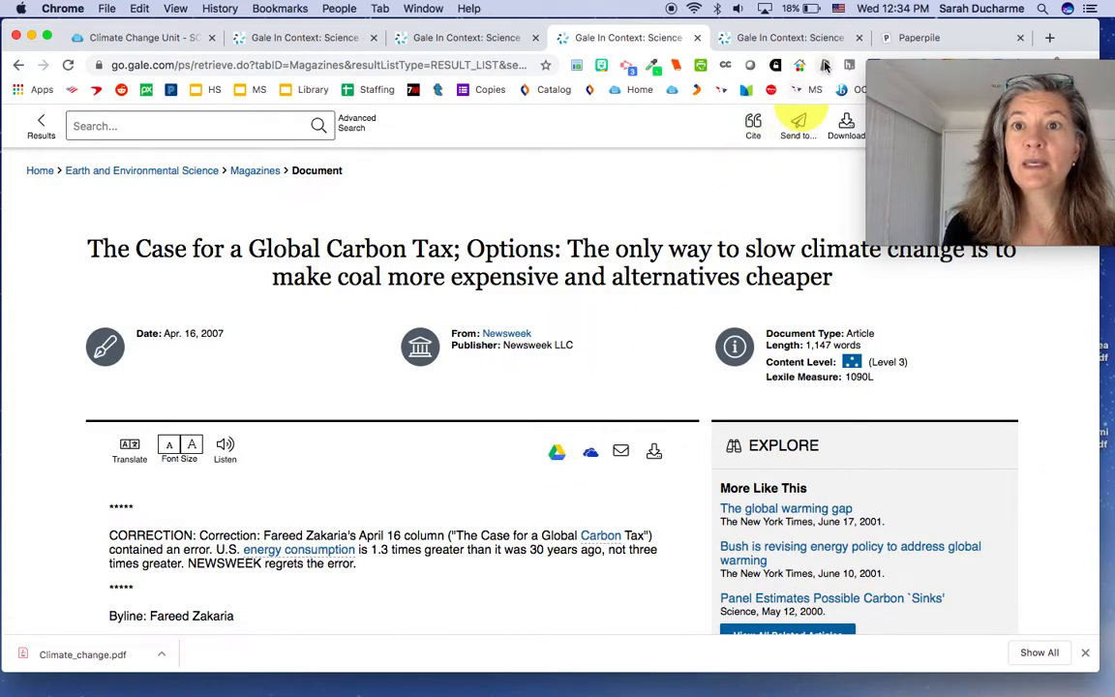
mouse_move(825, 65)
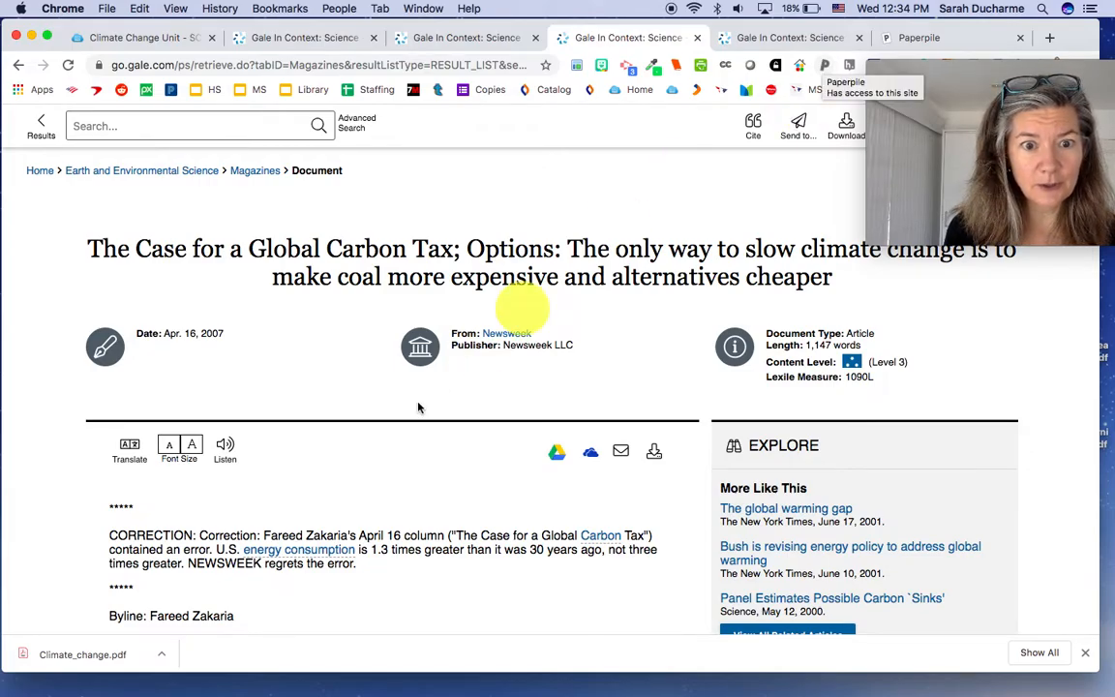
Highlight the paragraph beginning "Kyoto represents old thinking" in purple
scroll("down", 3)
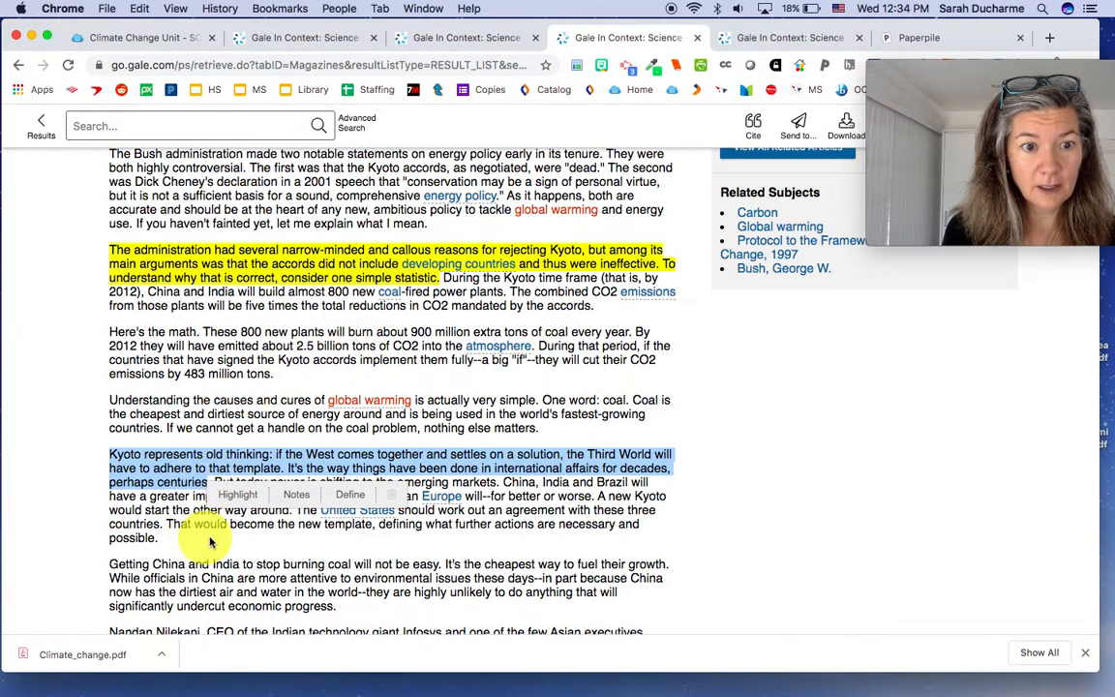
left_click(238, 496)
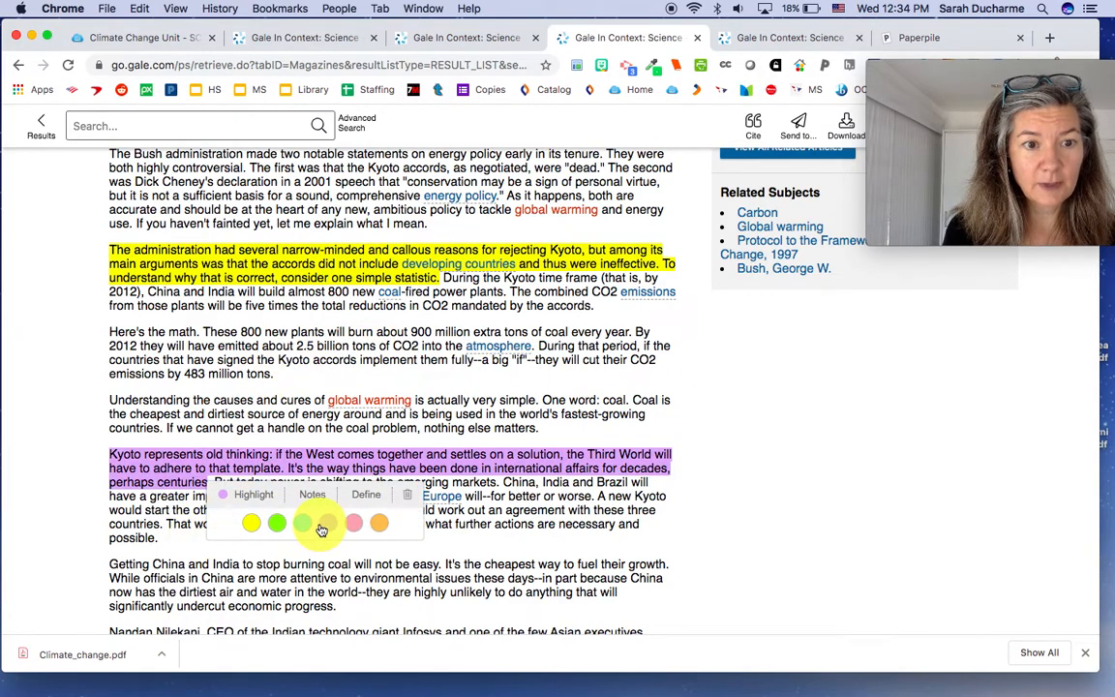
left_click(312, 495)
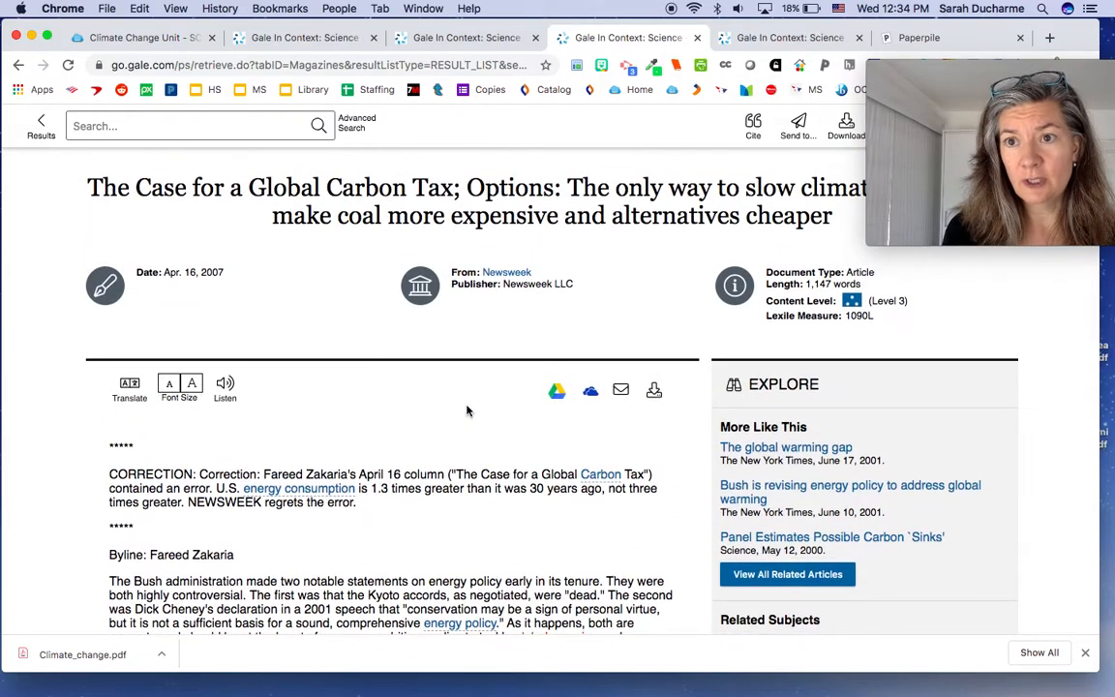
Show the Source Citation in APA 6th Edition and select the carbon tax article's citation text
scroll("down", 3)
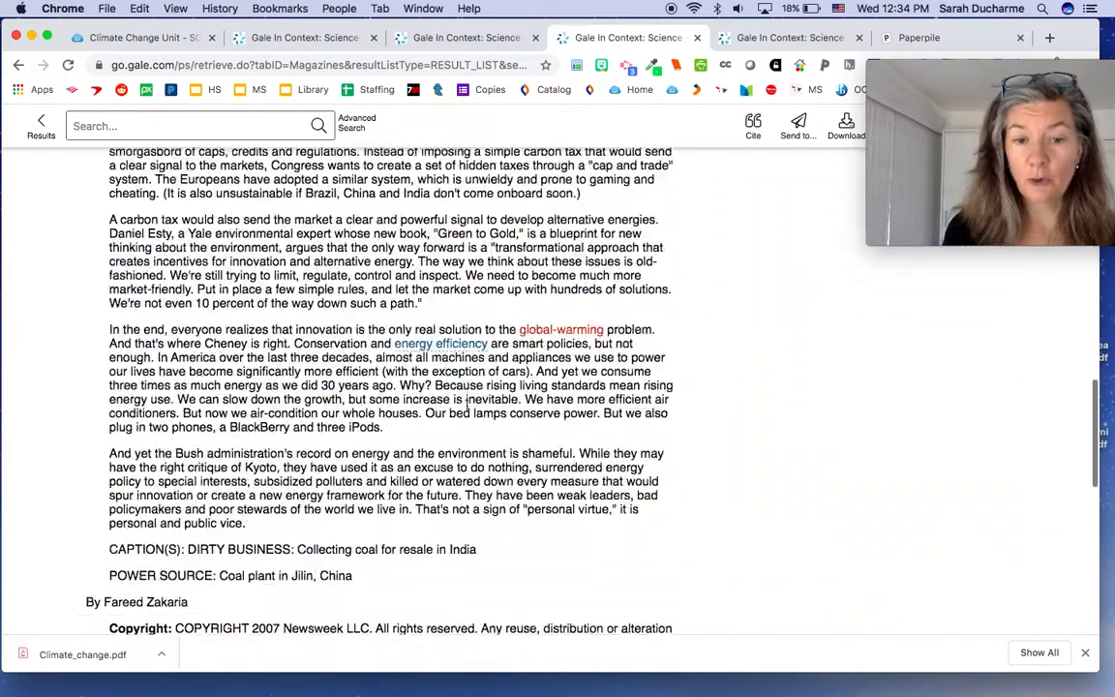
scroll("down", 3)
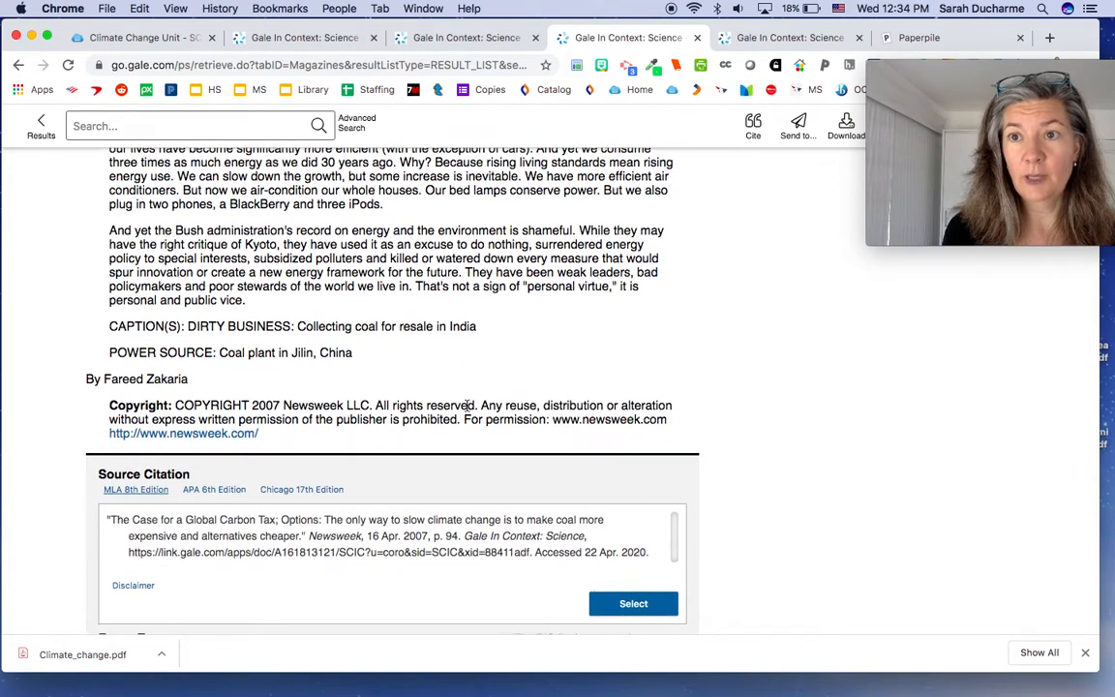
scroll("down", 3)
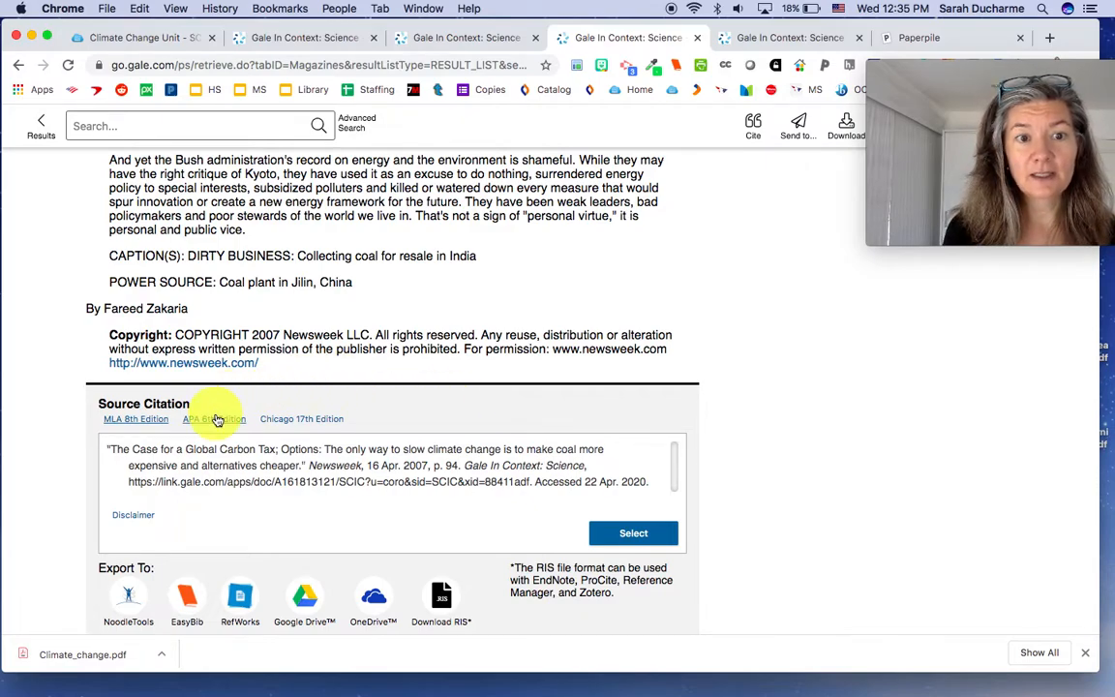
left_click(213, 418)
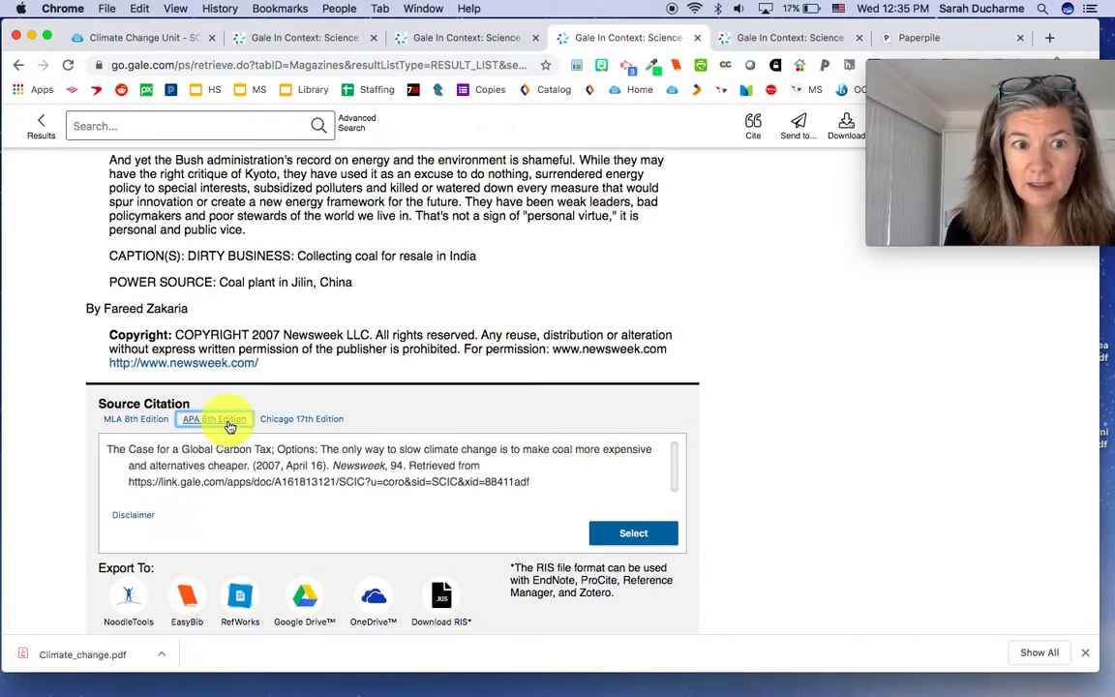
left_click(213, 418)
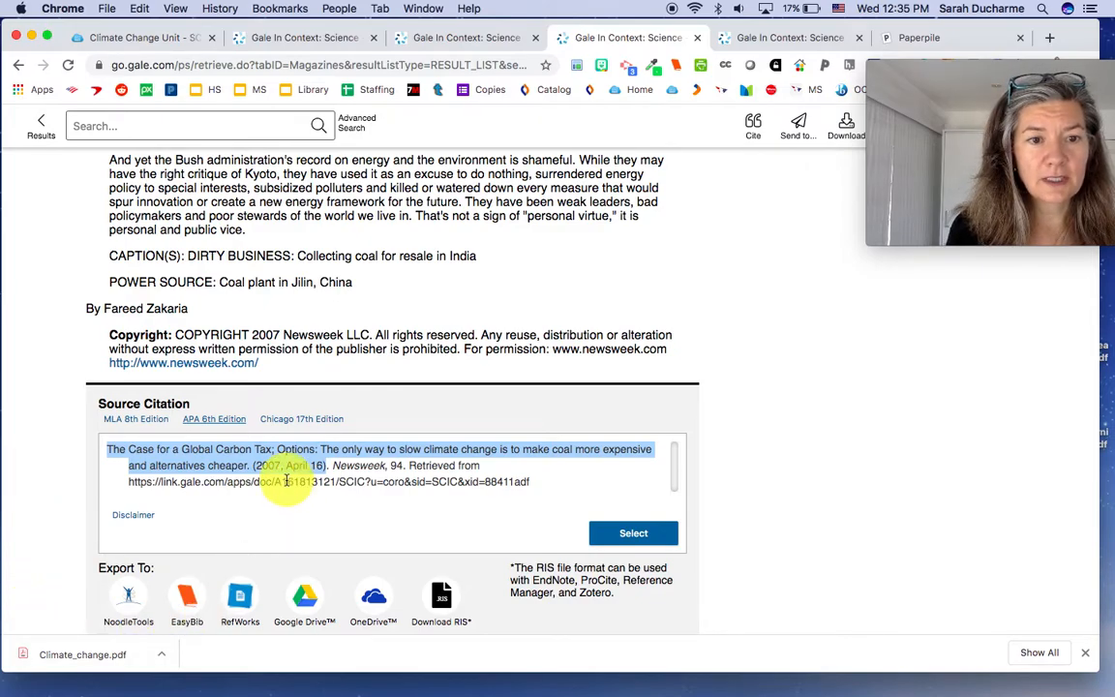
left_click(136, 418)
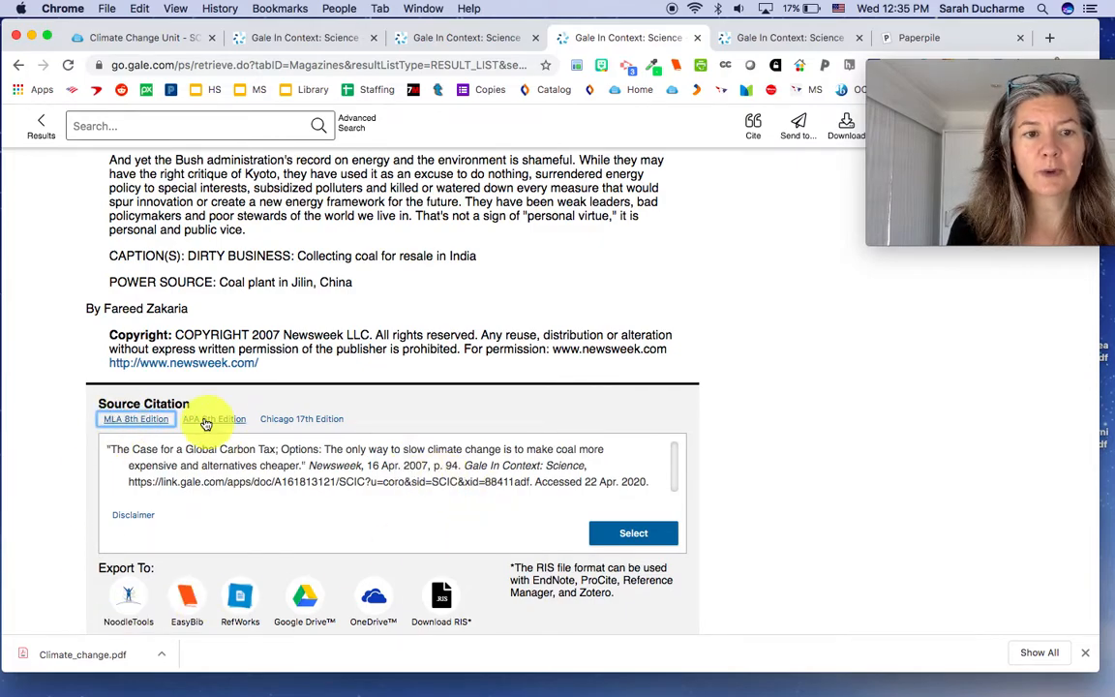
left_click(212, 418)
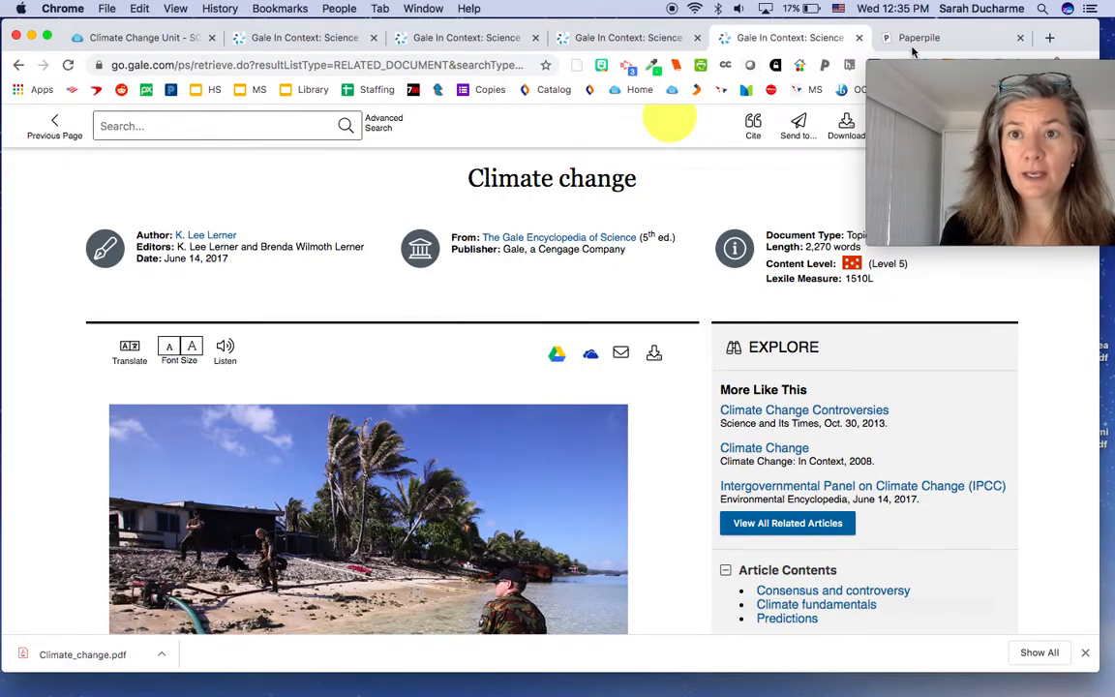
Bring up the Paperpile library and open options for 'The Case for a Global Carbon Tax' entry
left_click(949, 38)
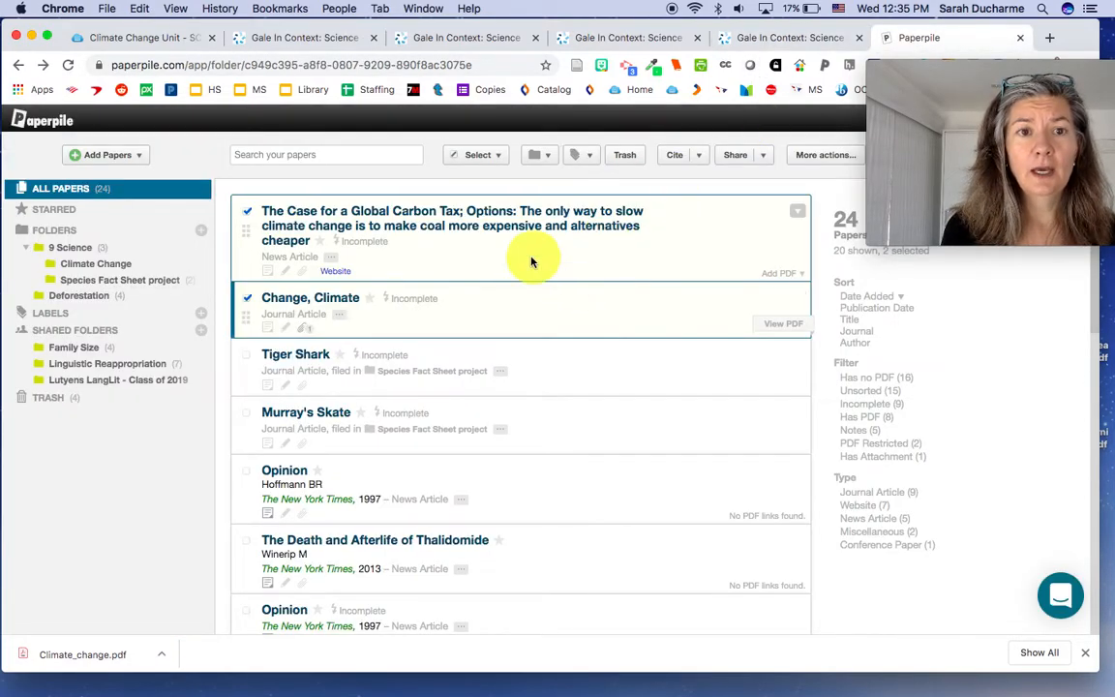
mouse_move(424, 240)
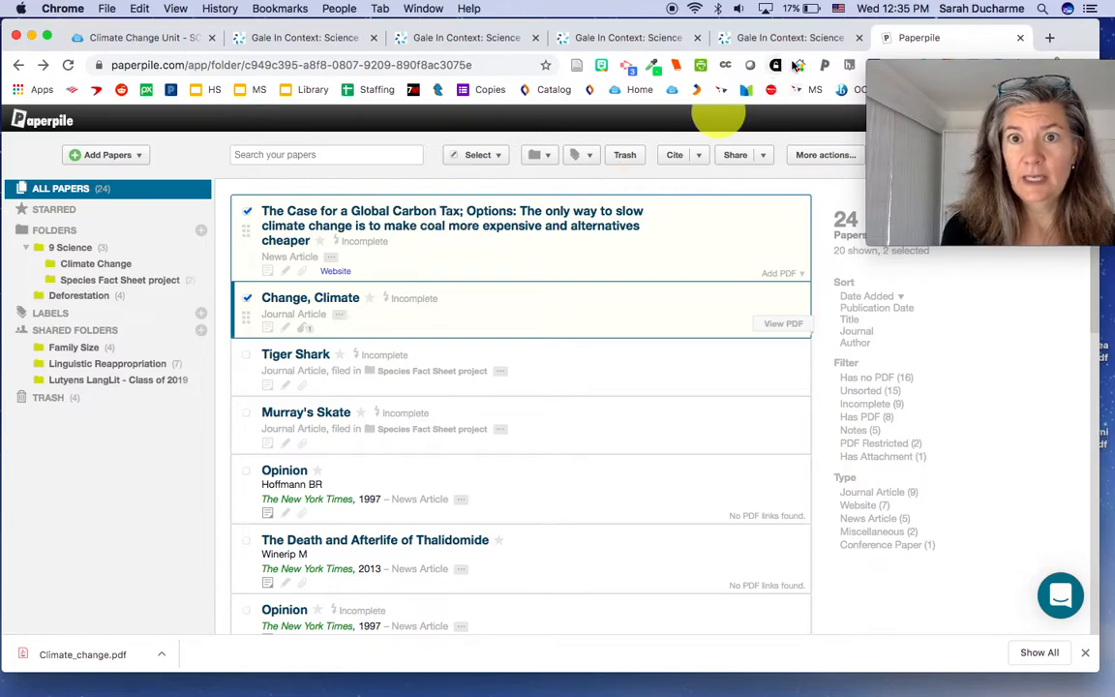
mouse_move(538, 275)
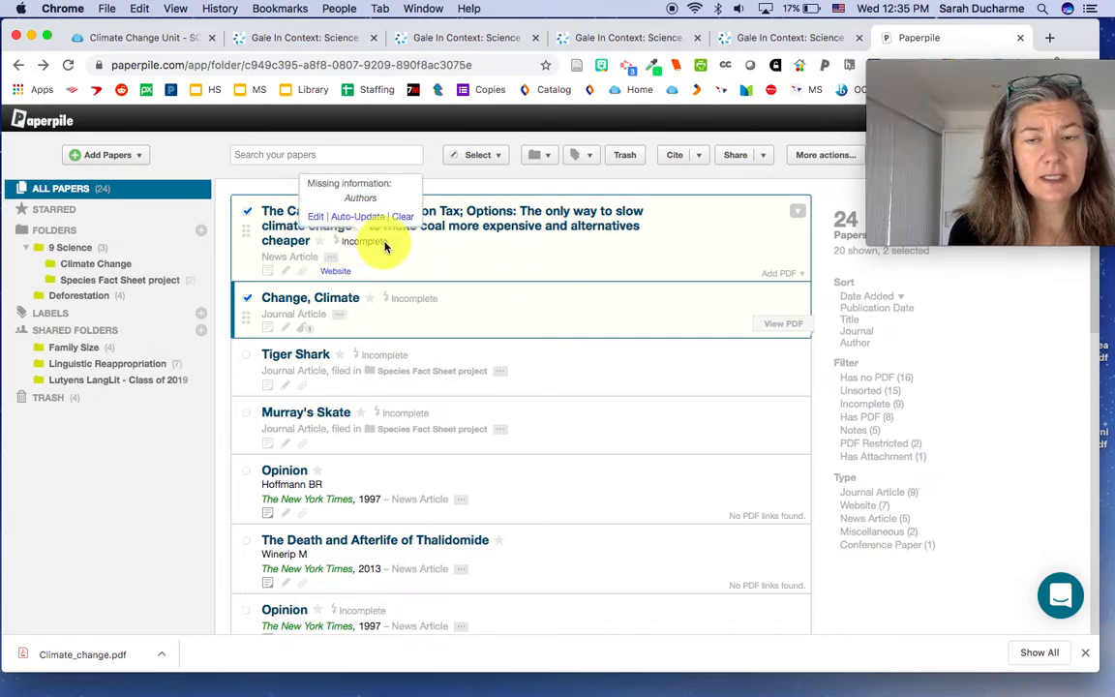
left_click(798, 209)
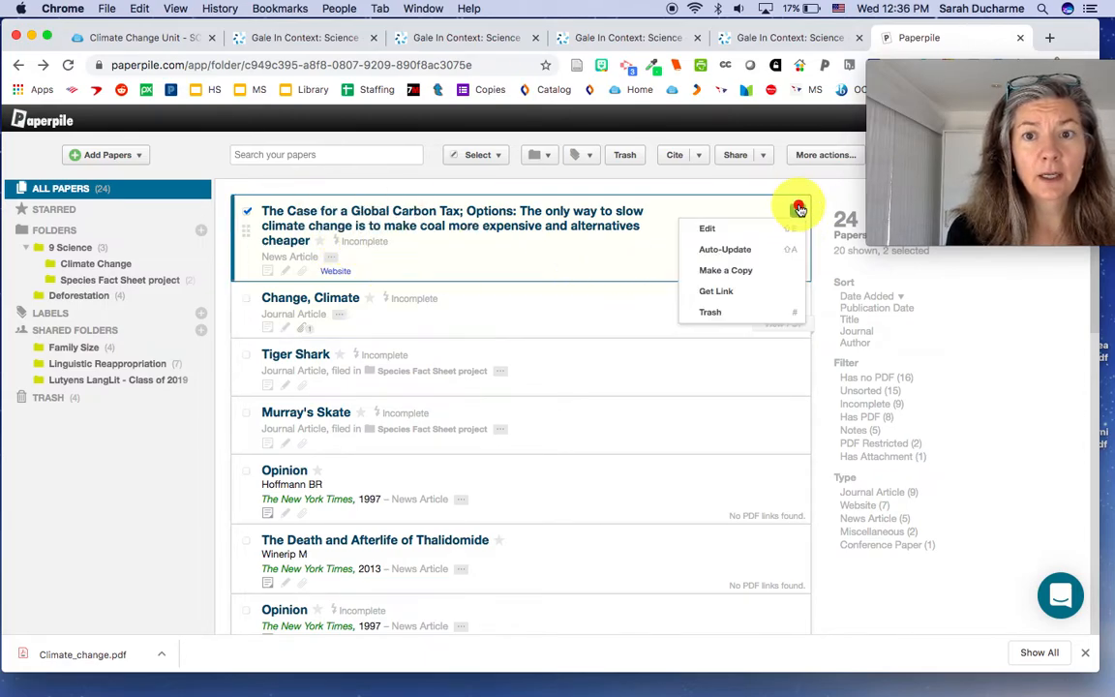
Review the carbon tax article's Edit Details fields and save them
left_click(706, 229)
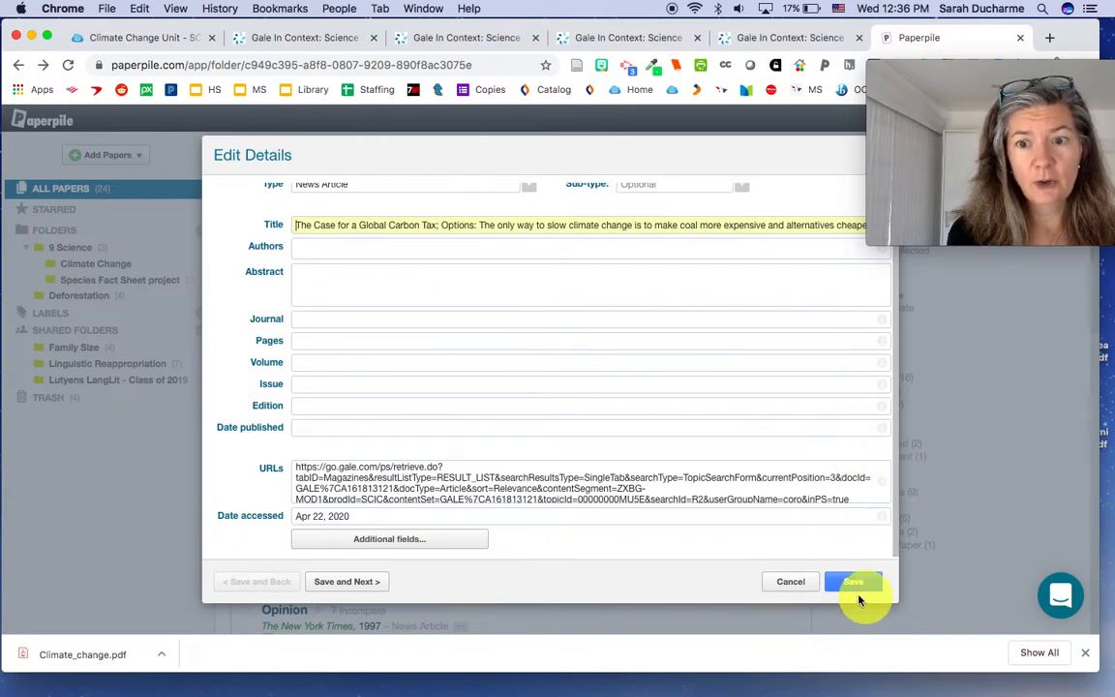
left_click(852, 580)
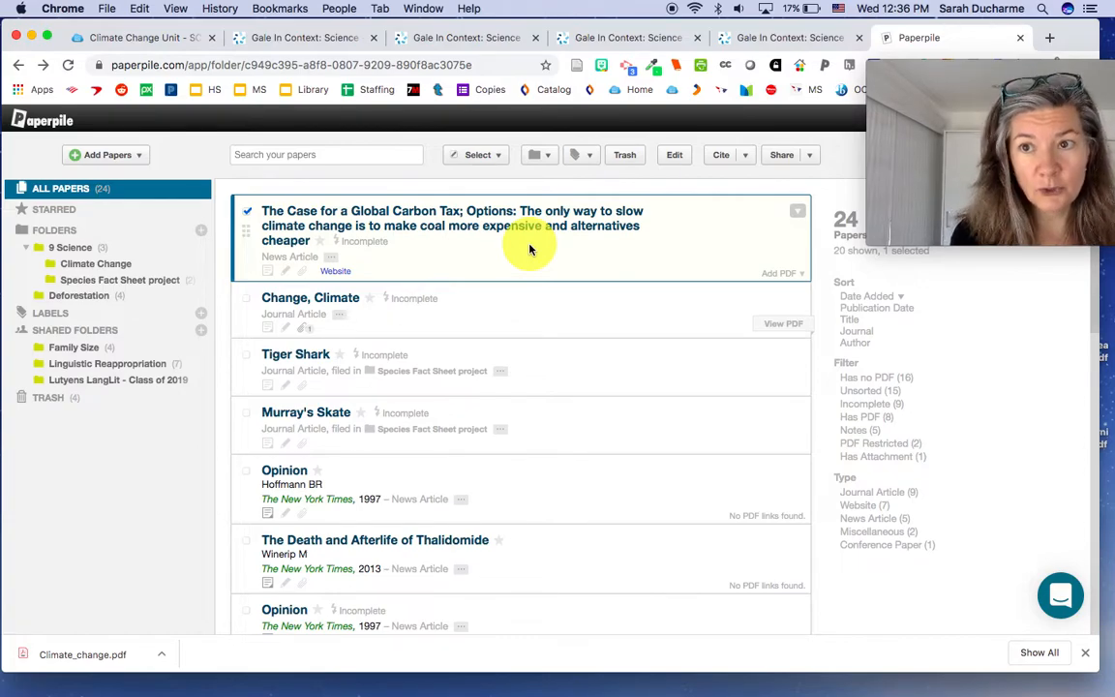
mouse_move(387, 244)
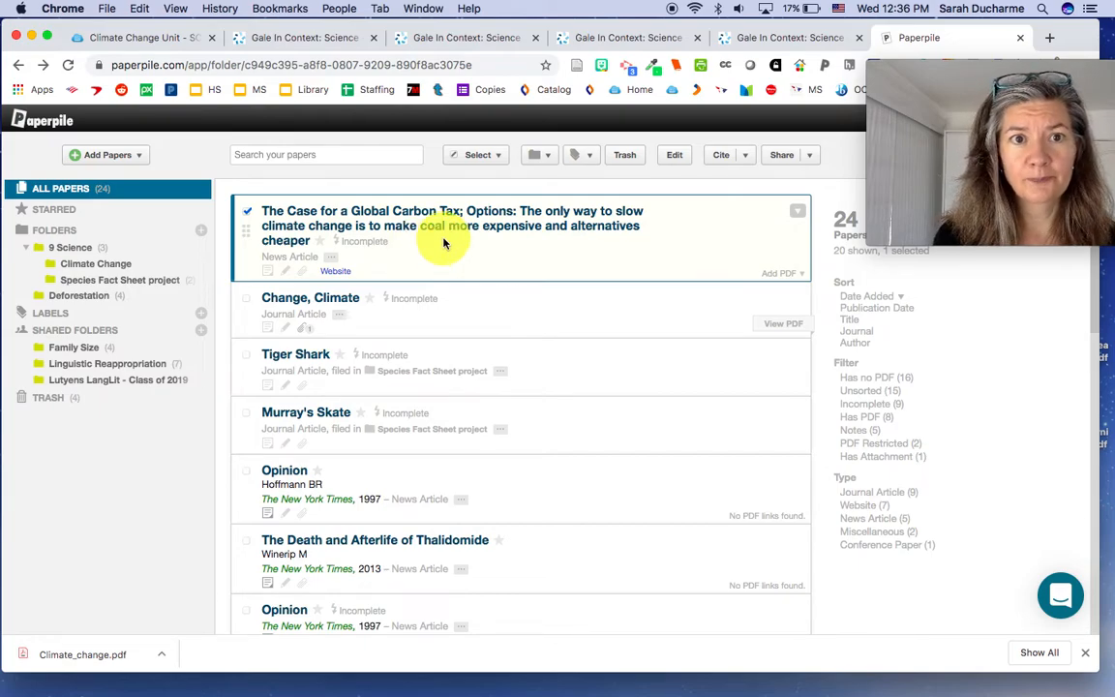
left_click(139, 39)
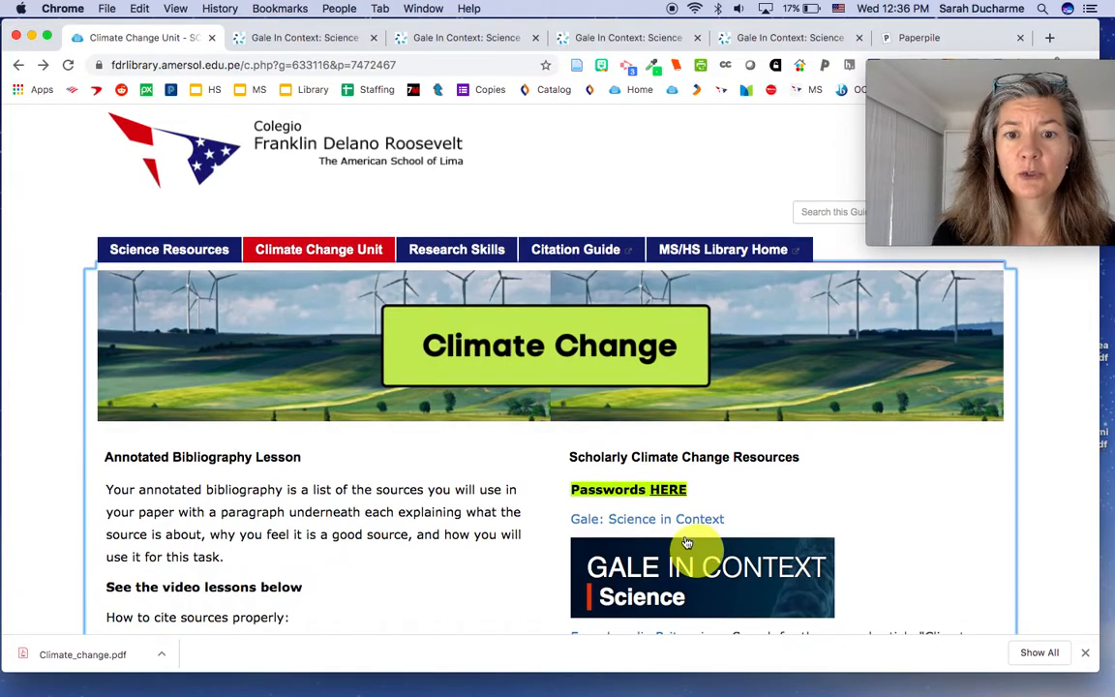
mouse_move(732, 518)
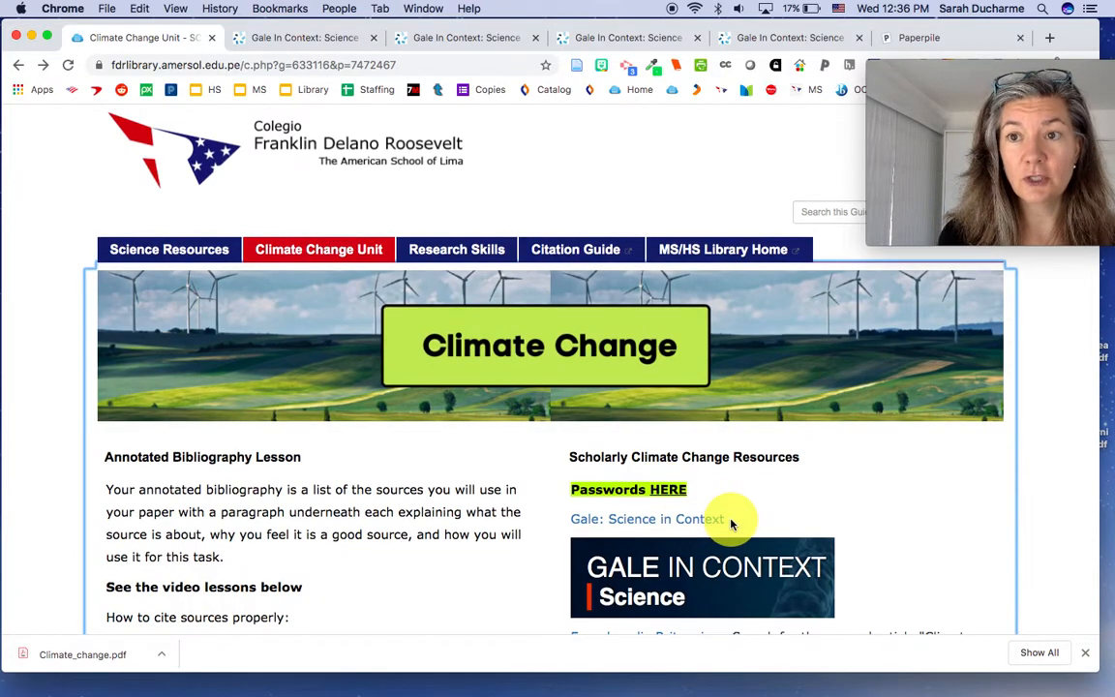
mouse_move(797, 511)
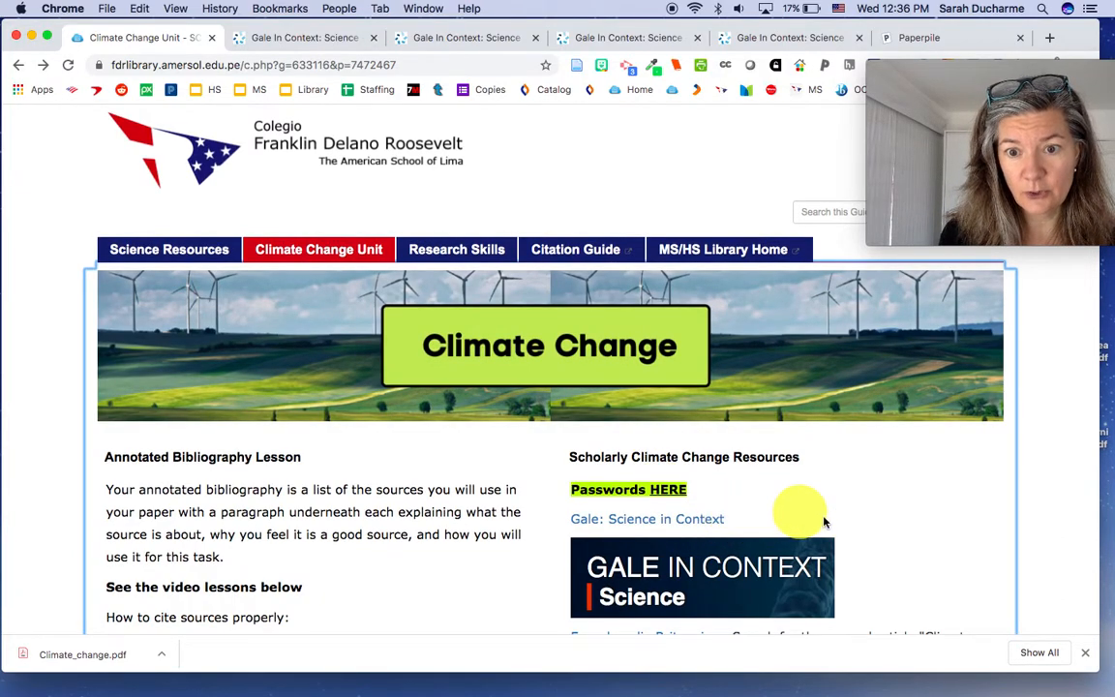
Scroll the Climate Change guide down to Other Scholarly Sources and keyword searching tips
scroll("down", 3)
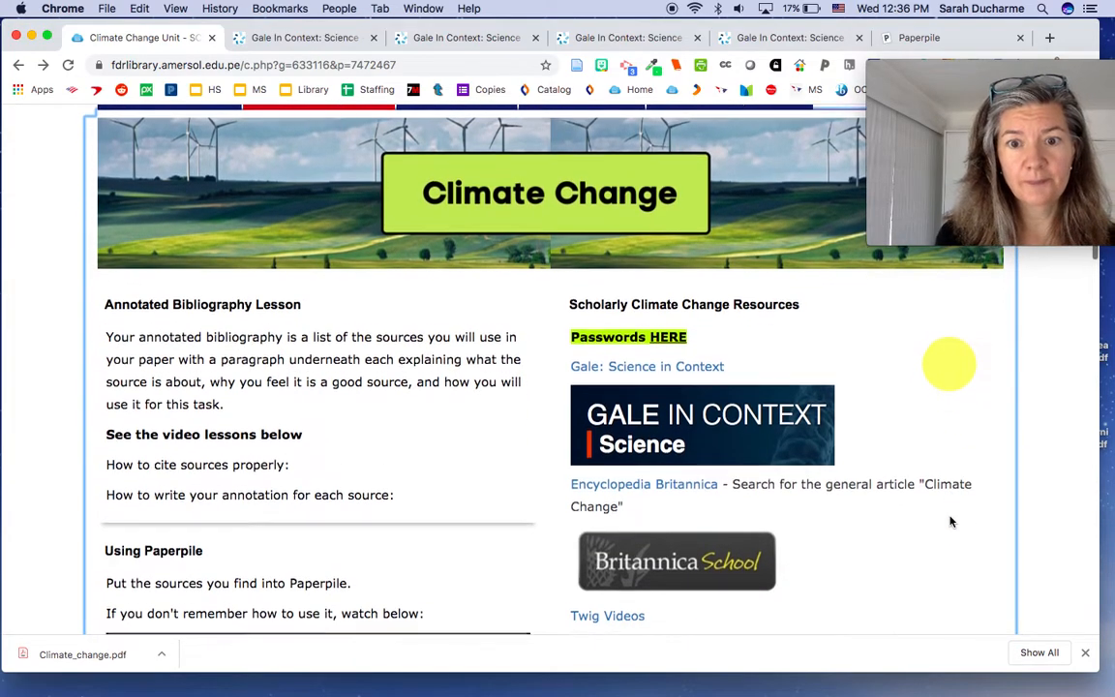
scroll("down", 3)
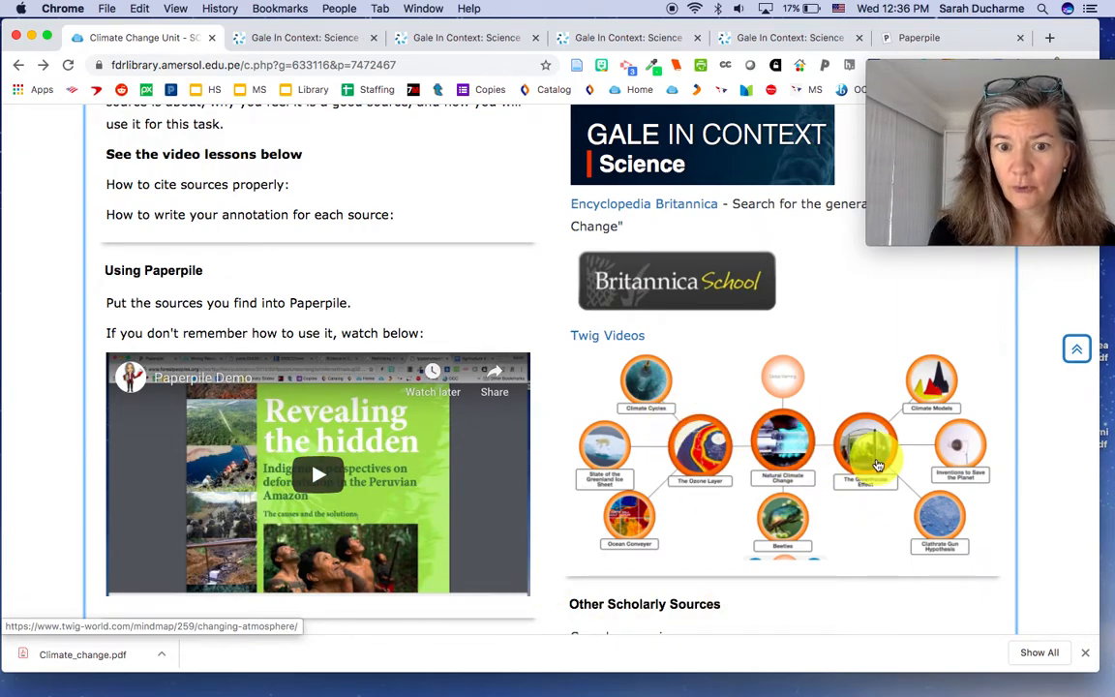
scroll("down", 3)
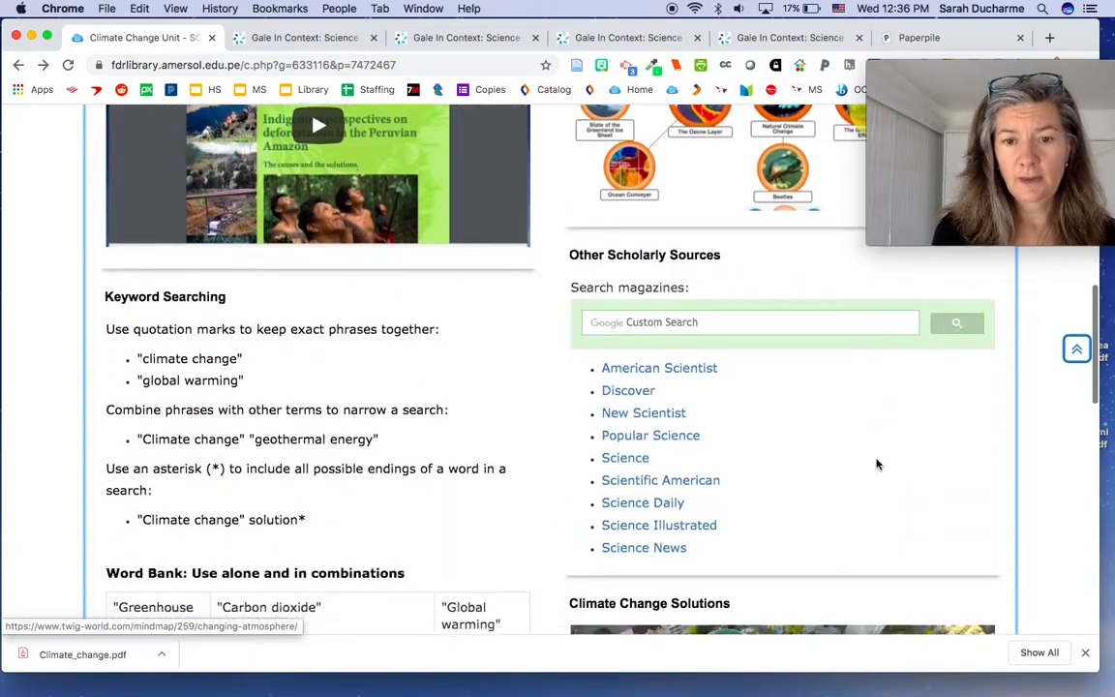